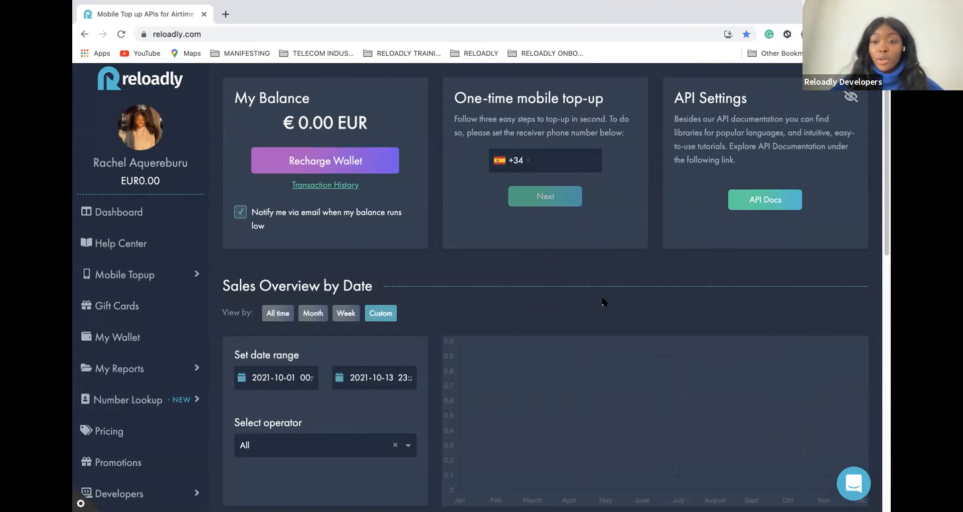
mouse_move(193, 145)
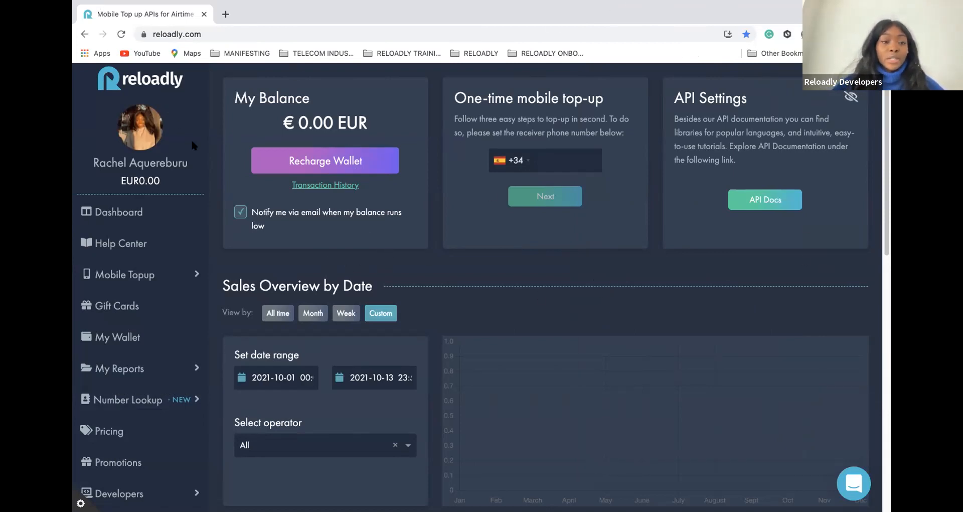
- Leave low-balance email notifications on and open the API Docs in a new tab
click(240, 212)
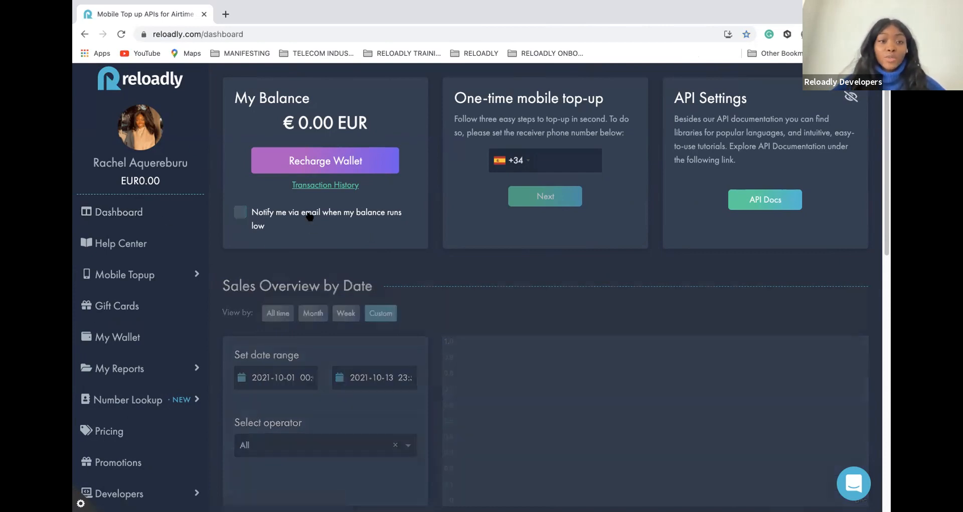
click(240, 212)
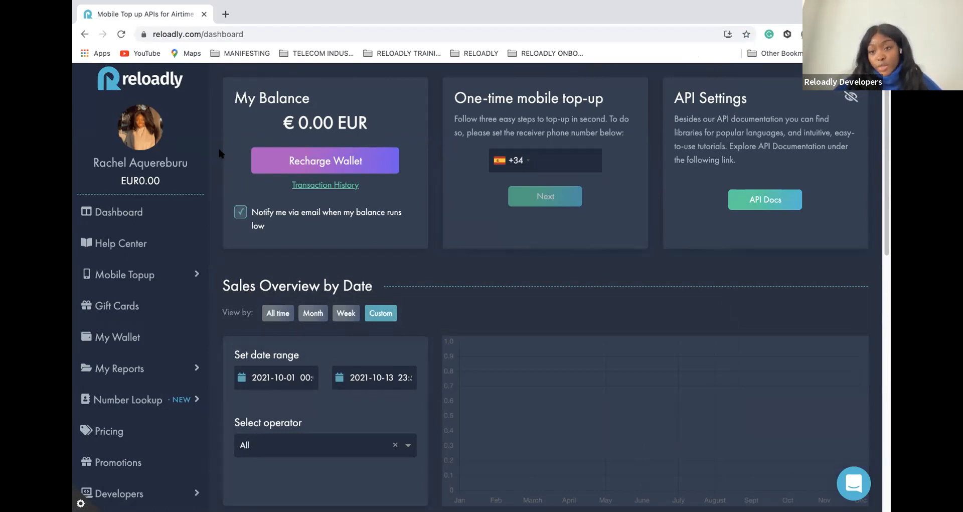
mouse_move(209, 175)
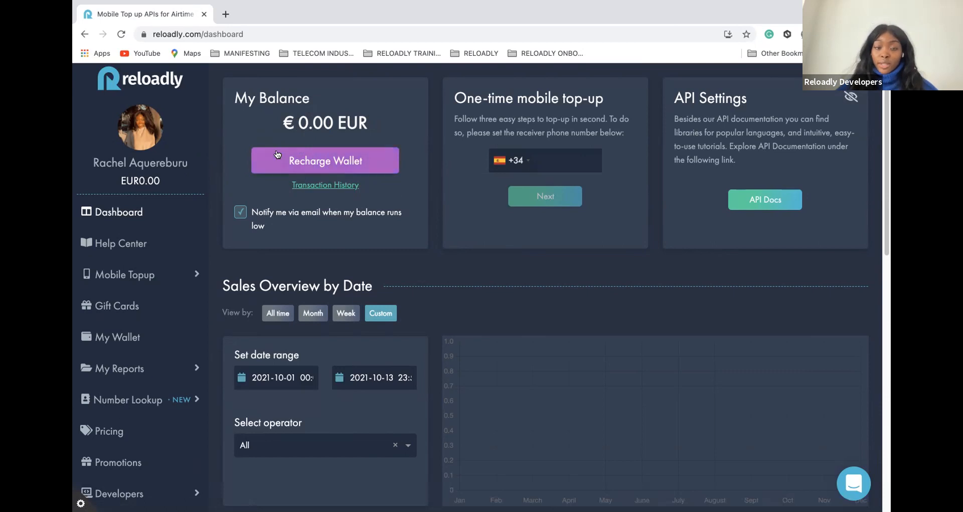
mouse_move(337, 193)
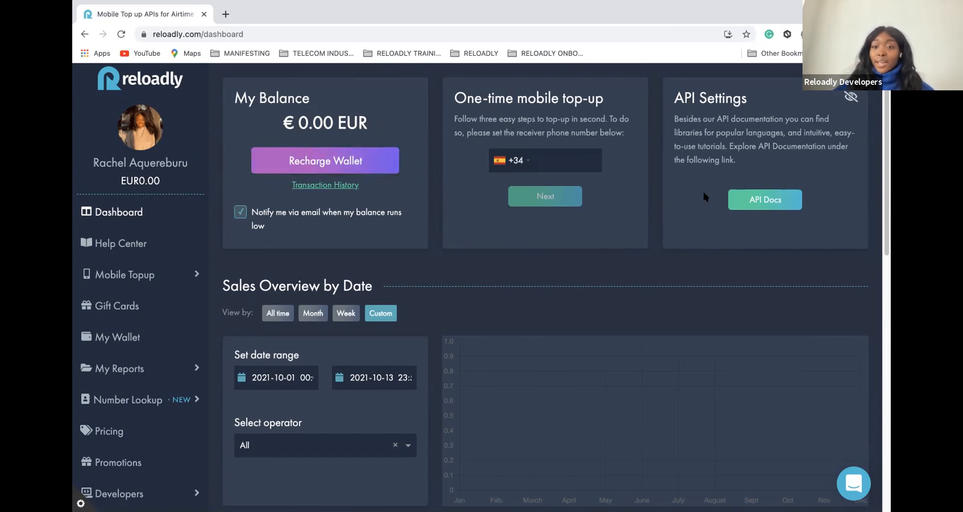
mouse_move(834, 220)
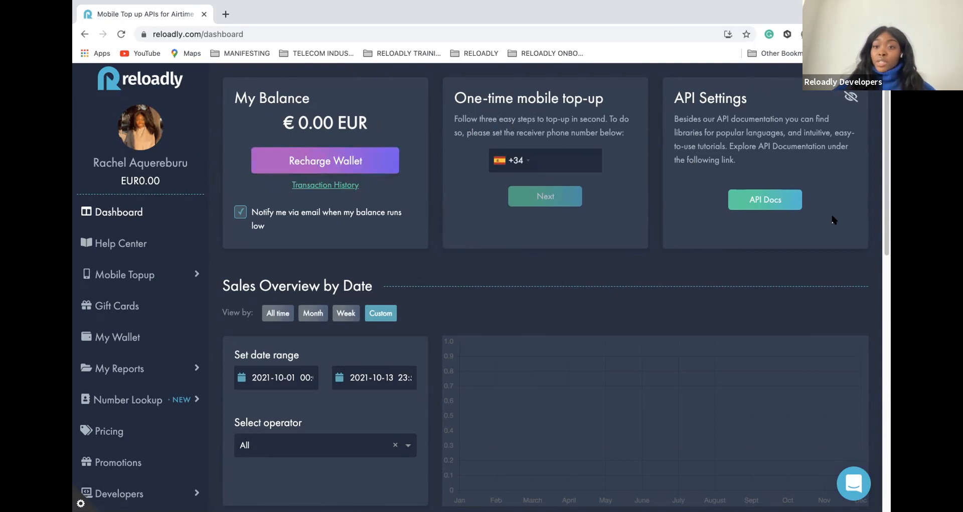
click(764, 198)
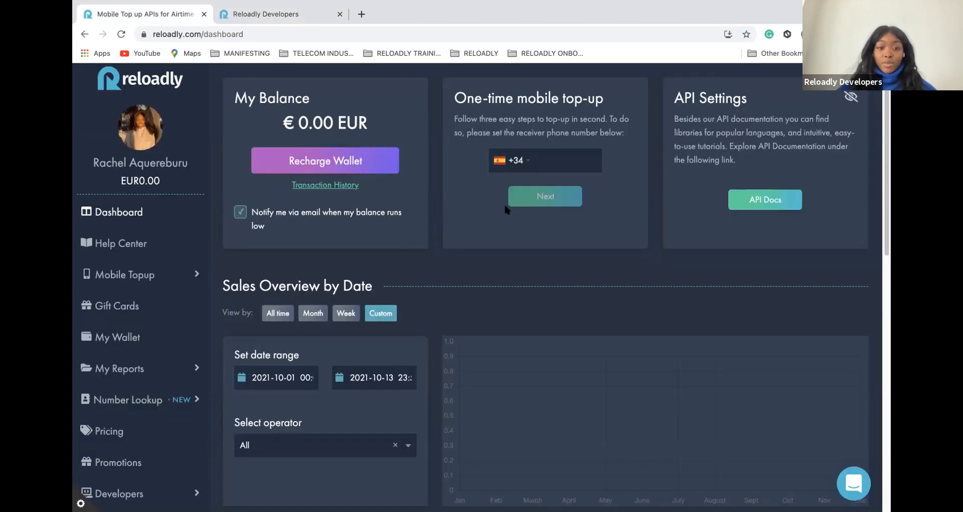
- Scroll the dashboard down to the sales statistics, revenue and transaction rate panels
scroll(down, 3)
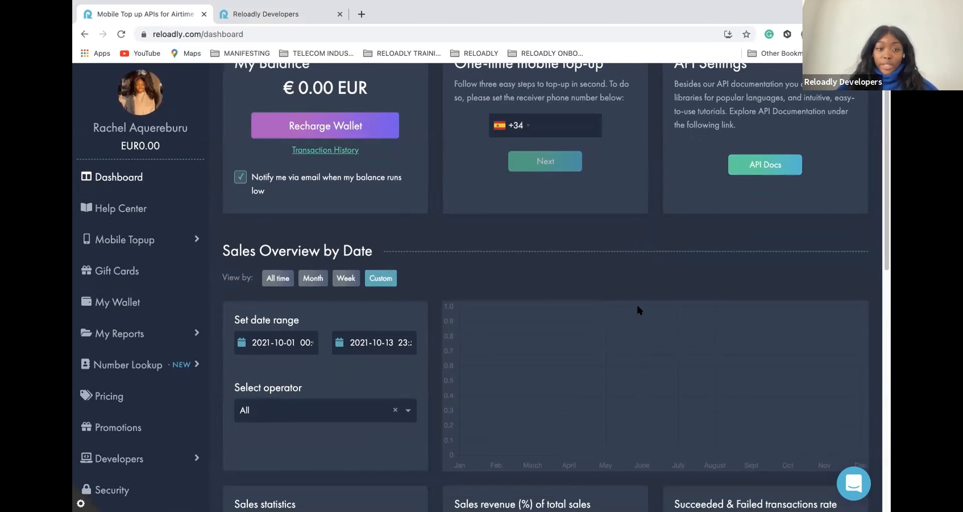
scroll(down, 3)
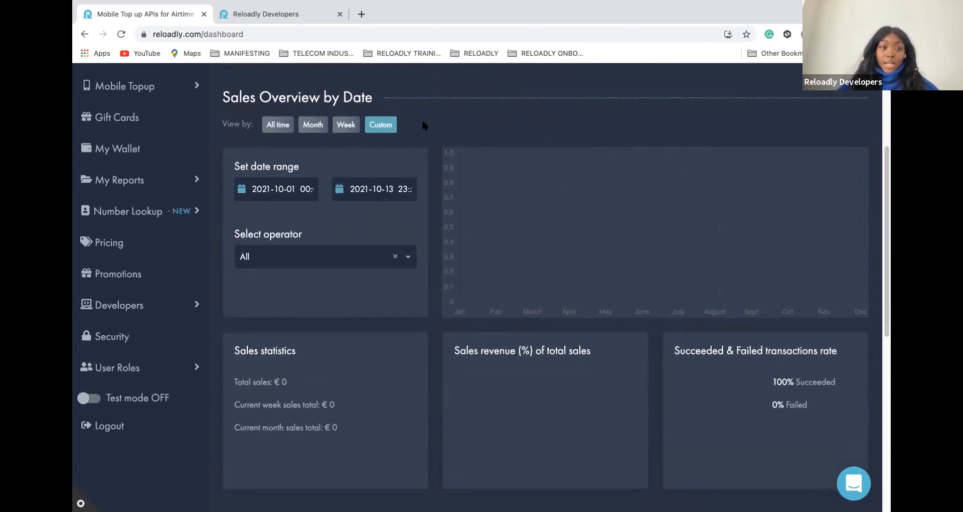
scroll(down, 3)
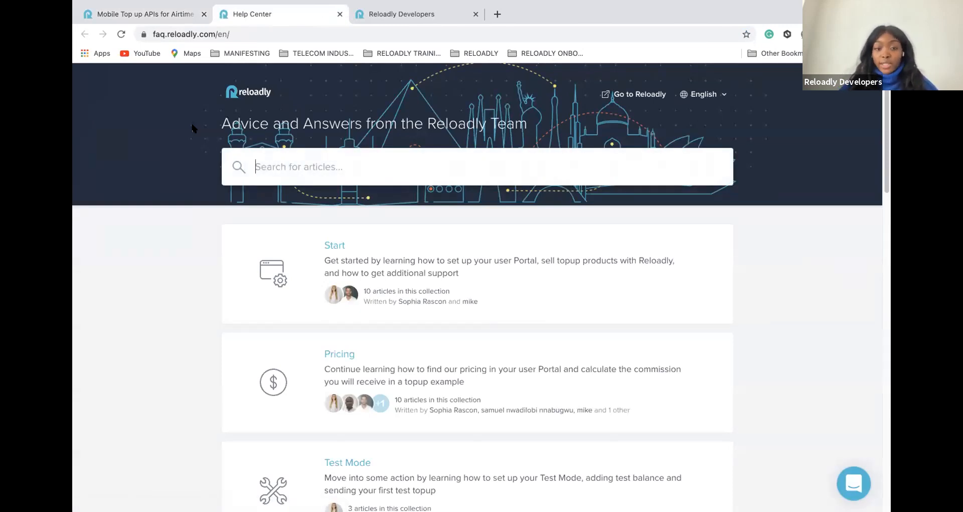
- Preview the Intercom support chat, close it, and return to the dashboard tab
scroll(down, 3)
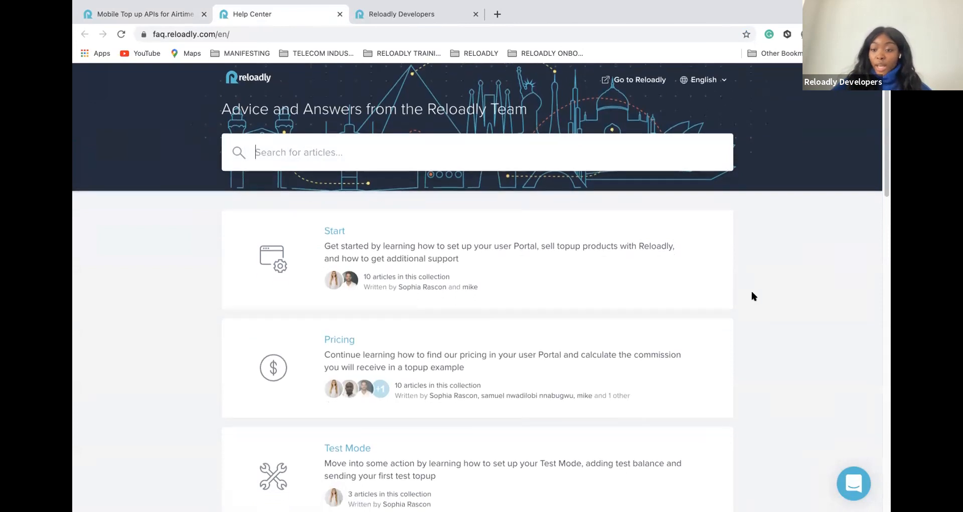
mouse_move(756, 439)
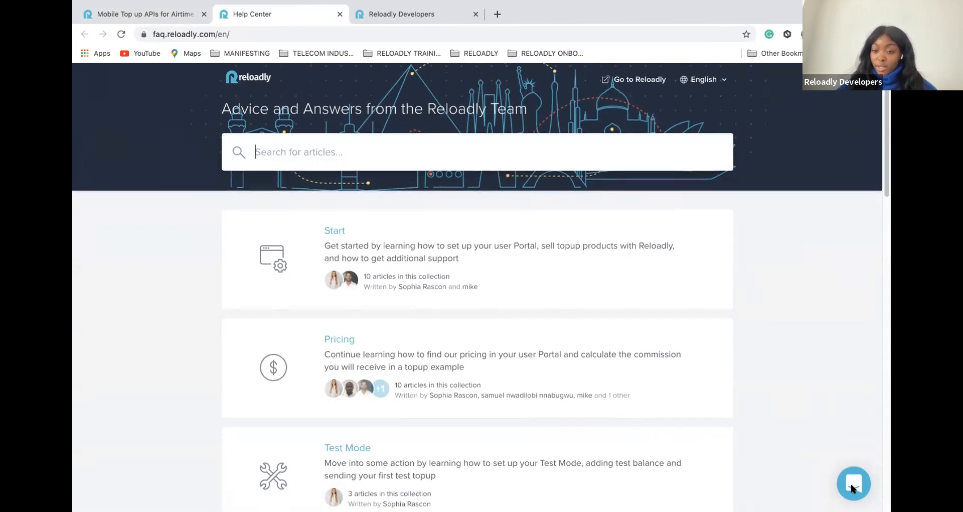
click(852, 483)
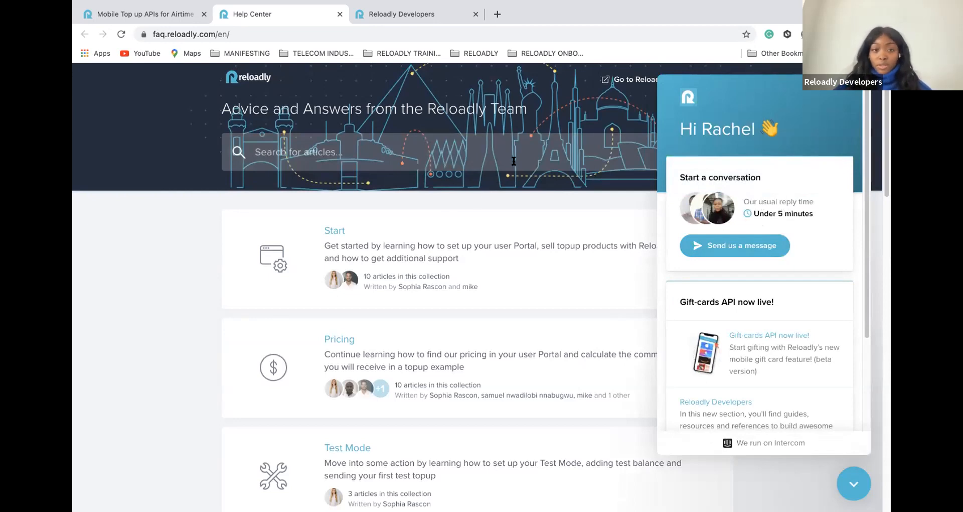
mouse_move(301, 206)
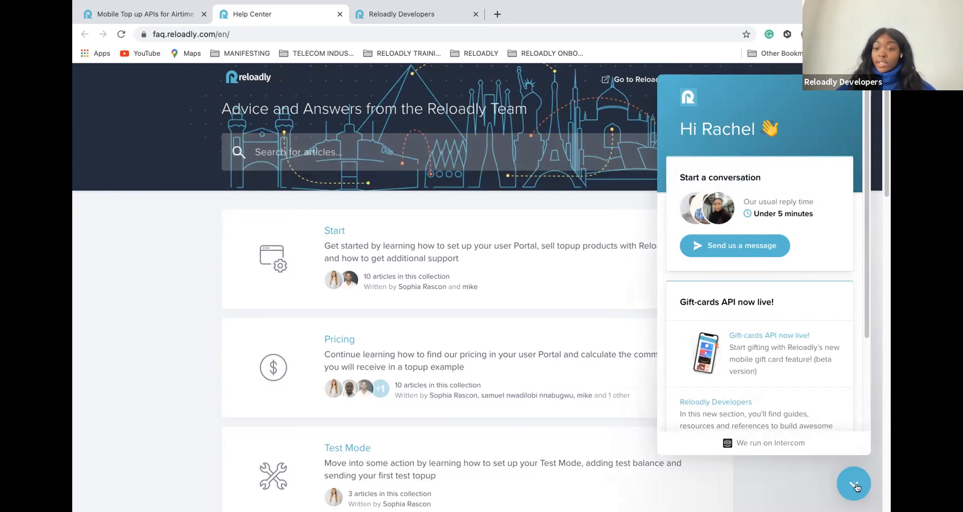
click(853, 483)
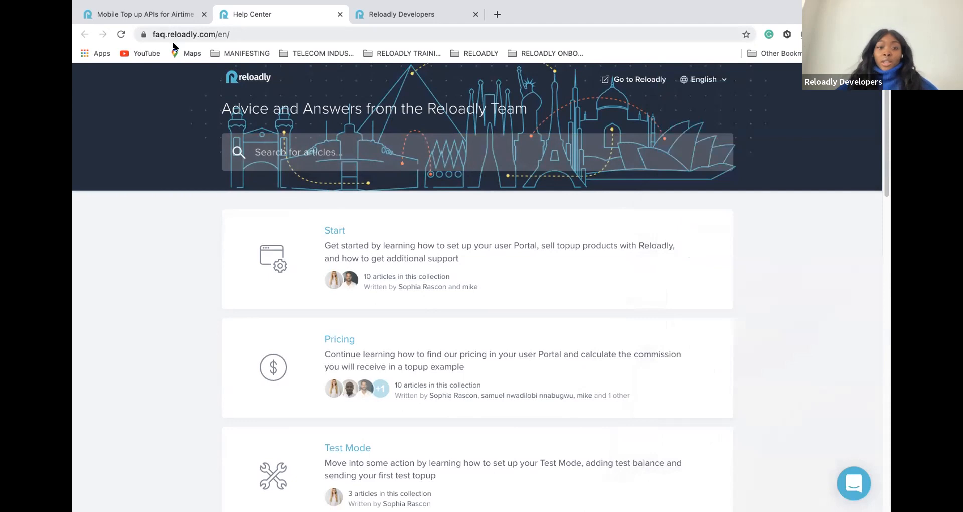
click(145, 13)
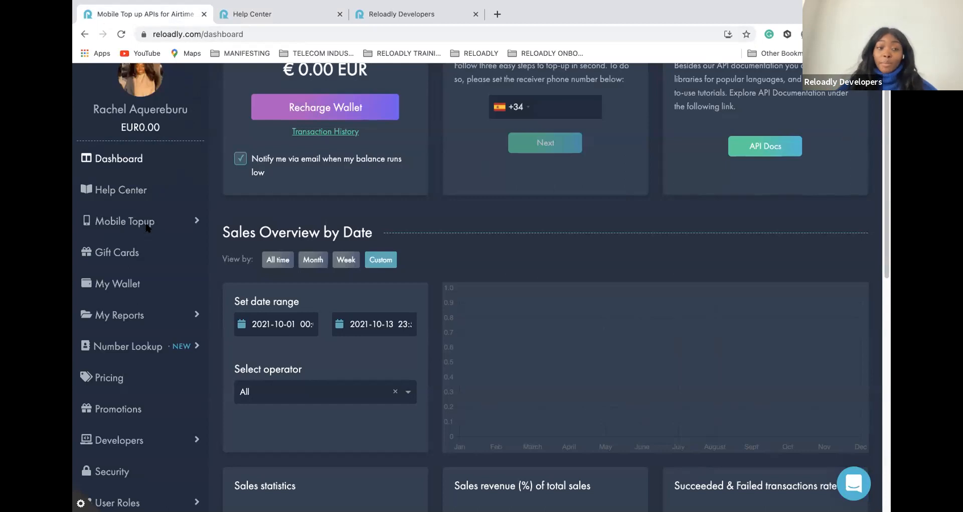
- Start a mobile top-up to number 633 578 so the Lyca mobile Spain operator is detected
click(127, 220)
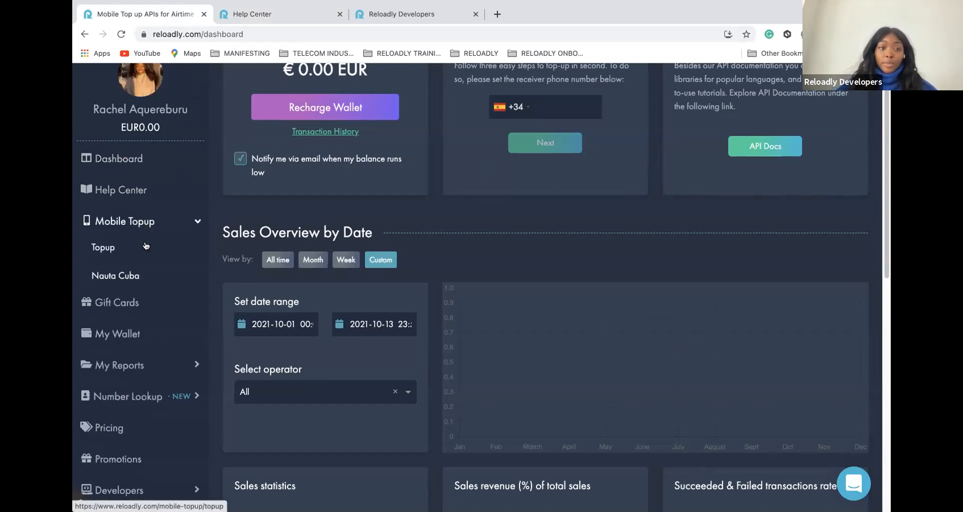
click(102, 247)
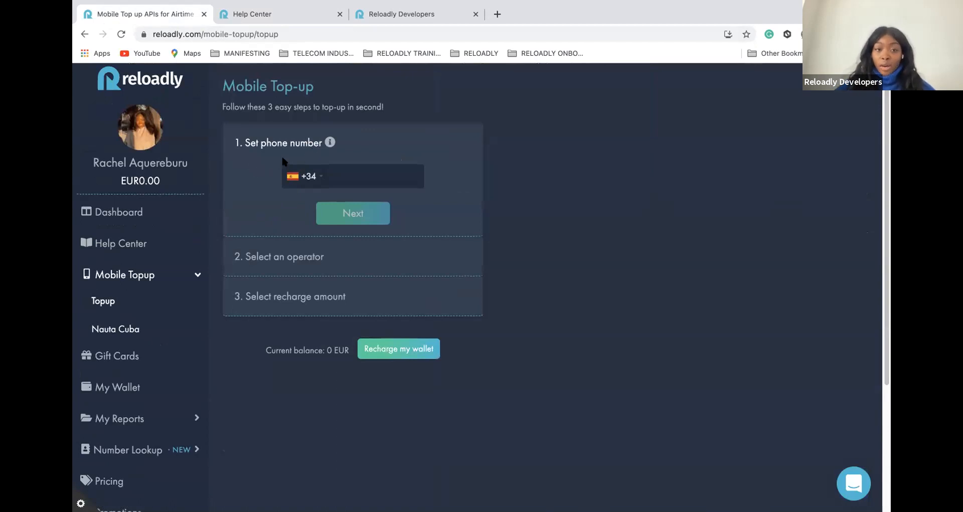
mouse_move(333, 160)
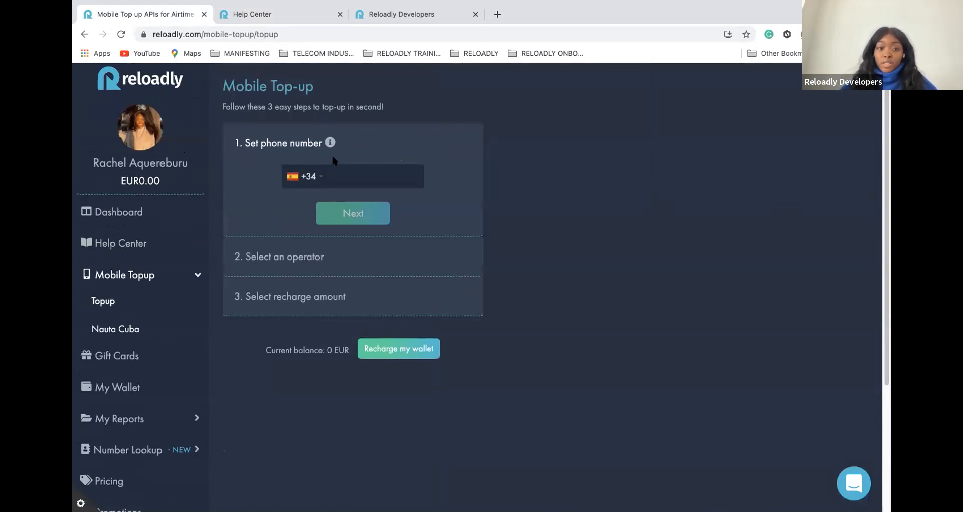
mouse_move(275, 180)
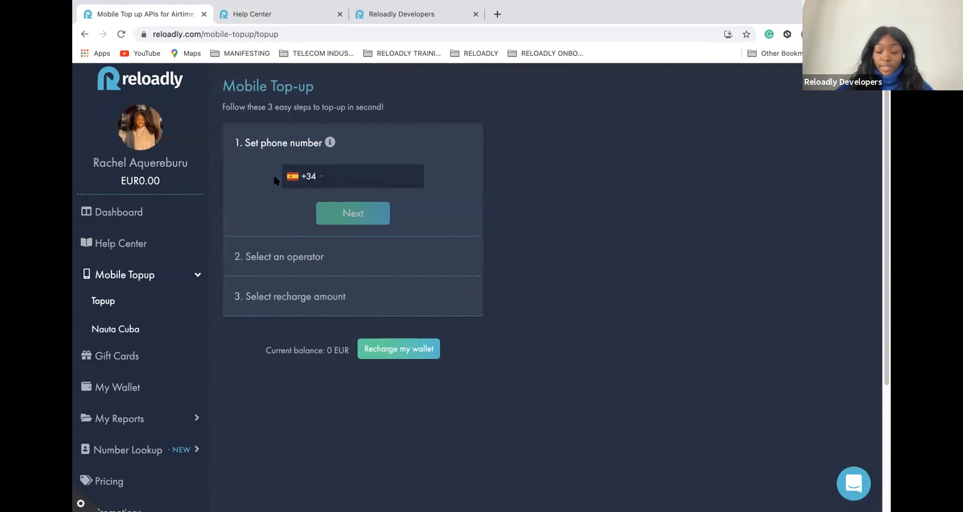
click(352, 176)
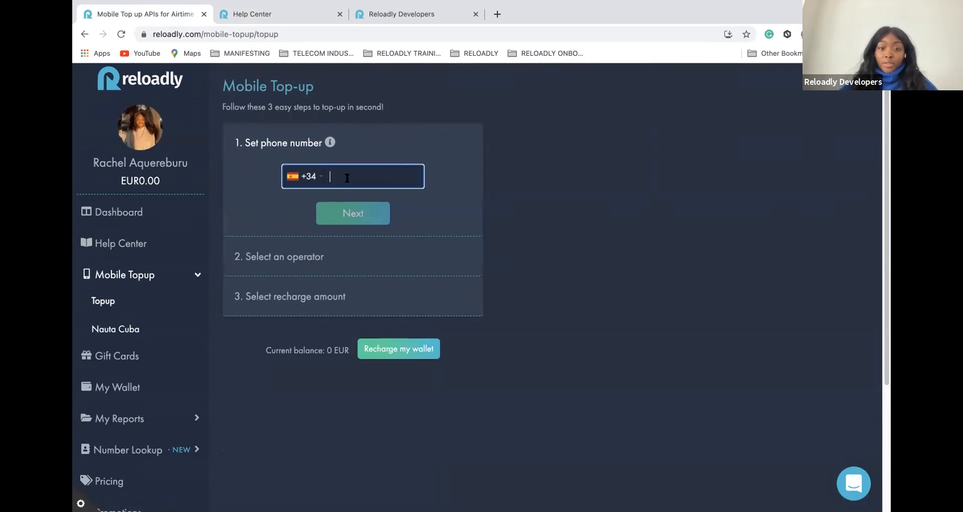
text(633)
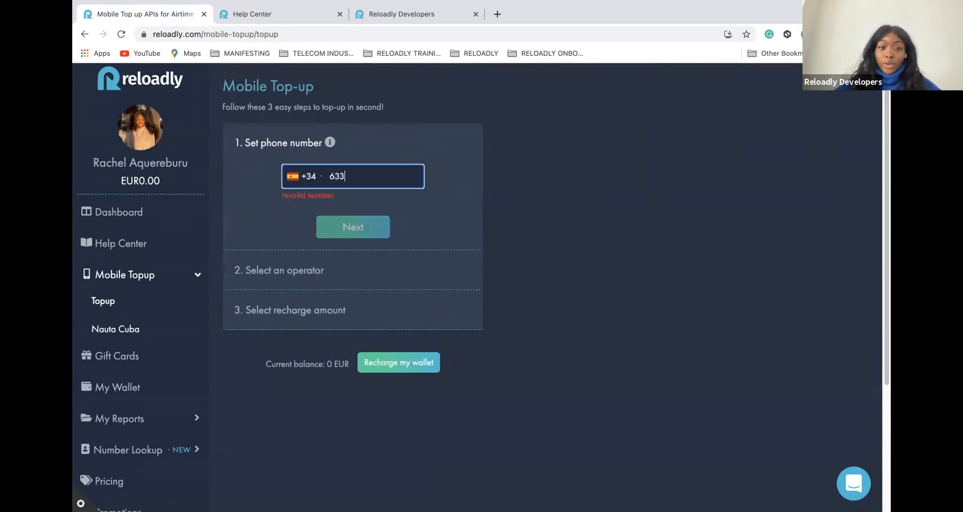
text(578)
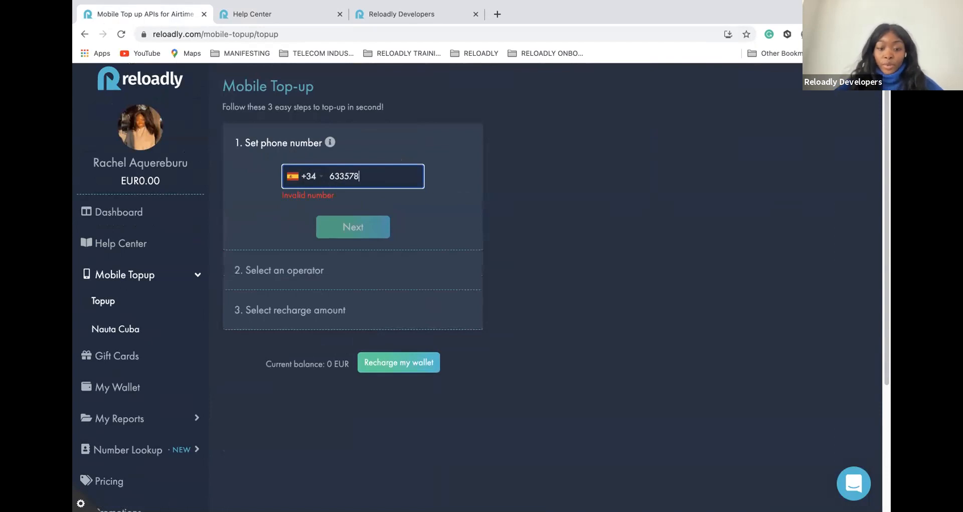
click(352, 227)
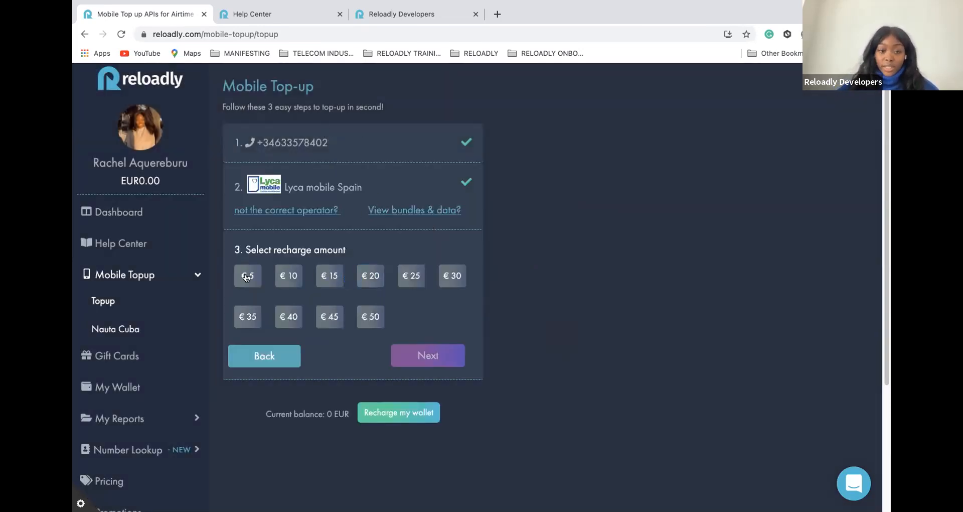
- Confirm a €15 recharge, which is rejected for insufficient wallet funds
click(329, 274)
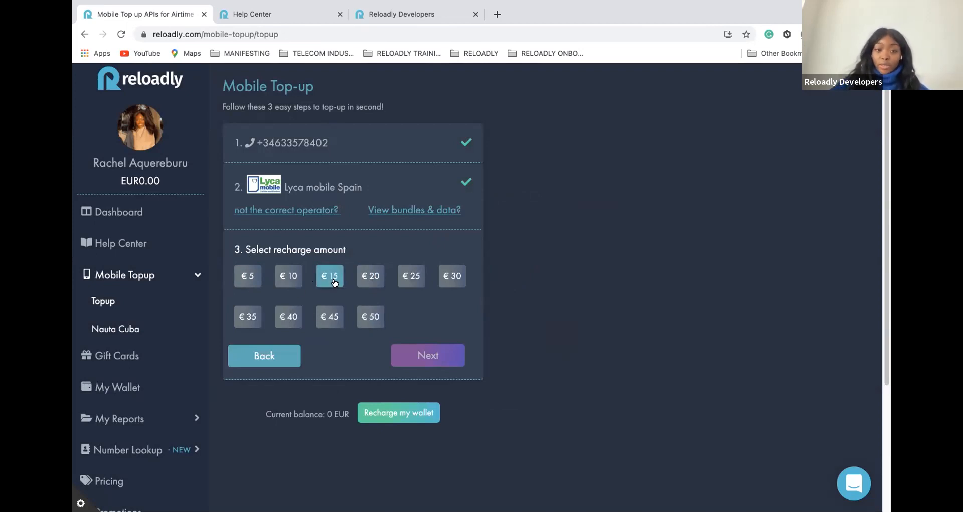
click(428, 356)
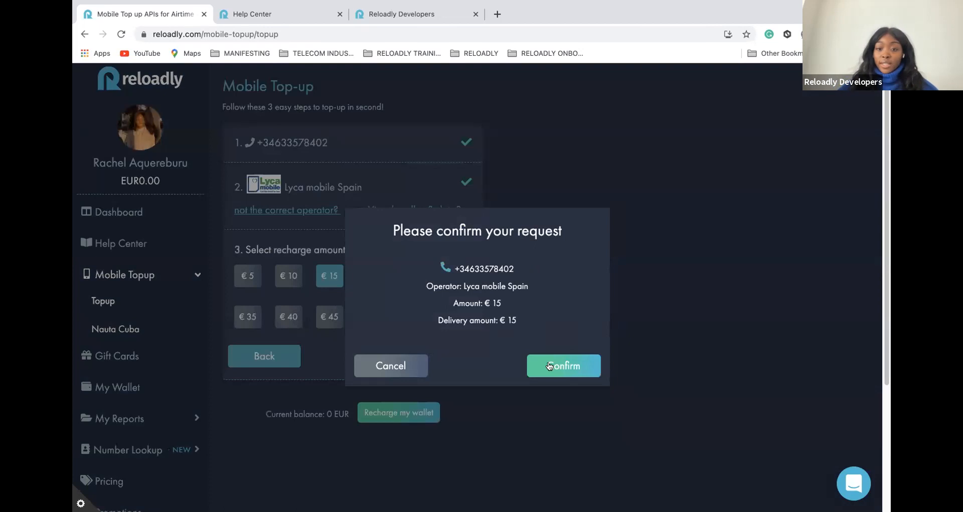
click(563, 366)
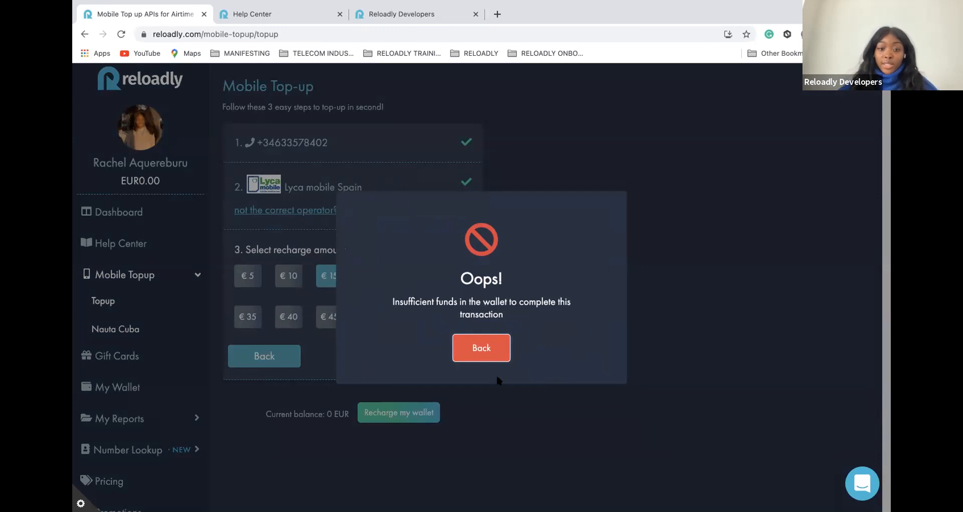
click(480, 347)
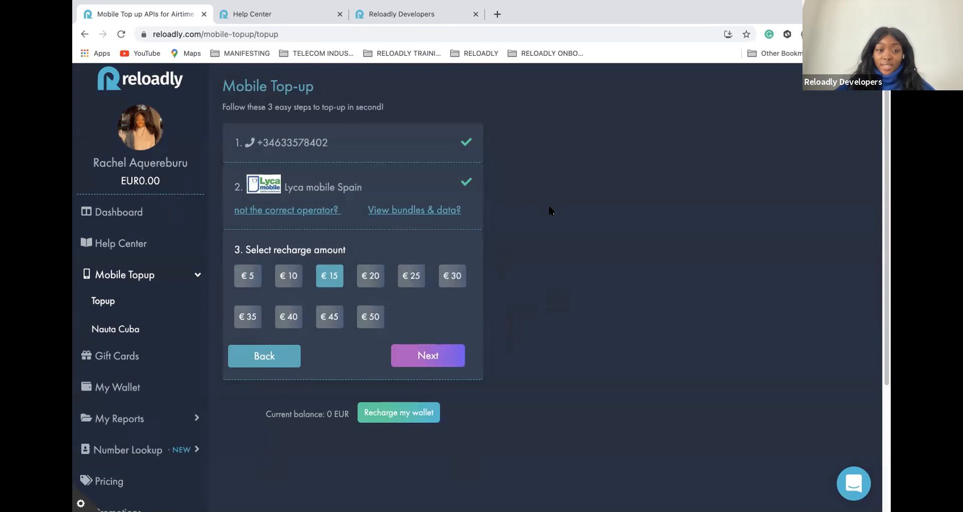
- Switch to test mode and confirm the €15 Lyca mobile Spain top-up, reaching the receipt
scroll(down, 3)
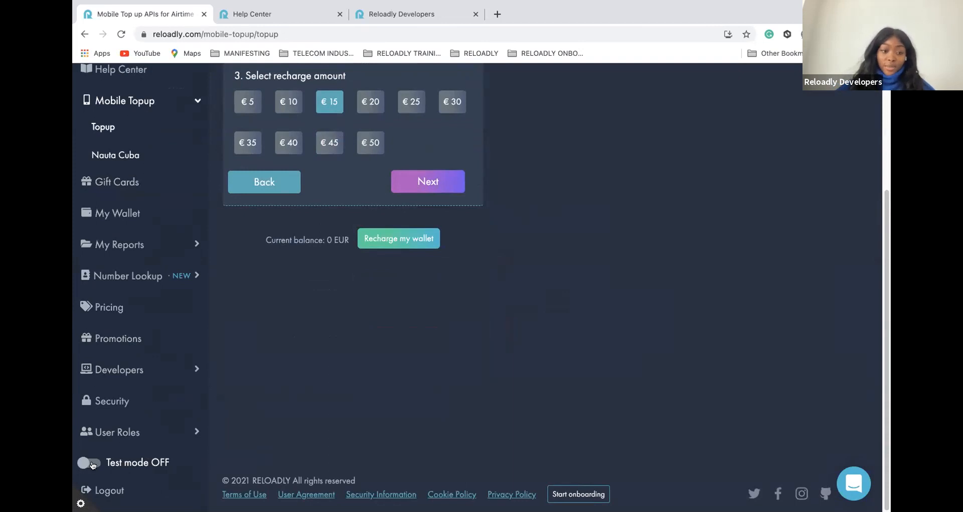
click(88, 462)
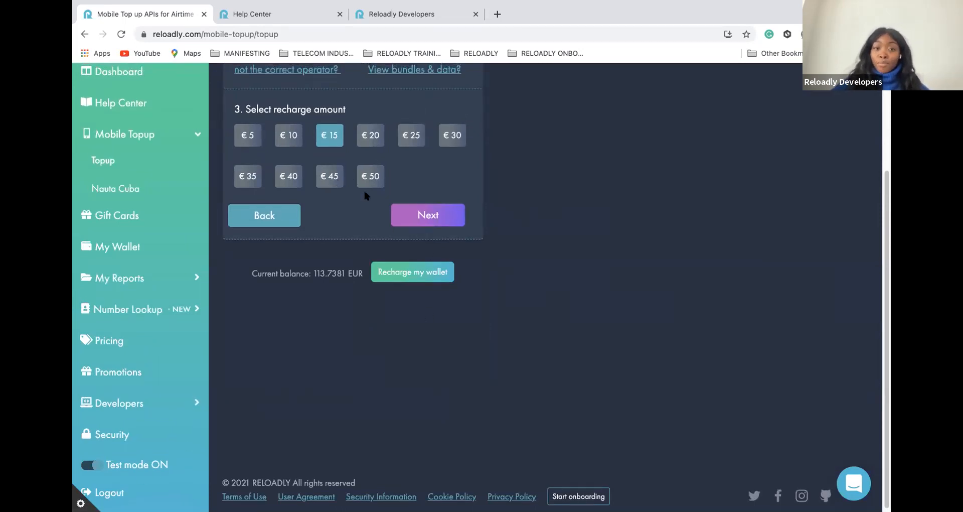
click(428, 215)
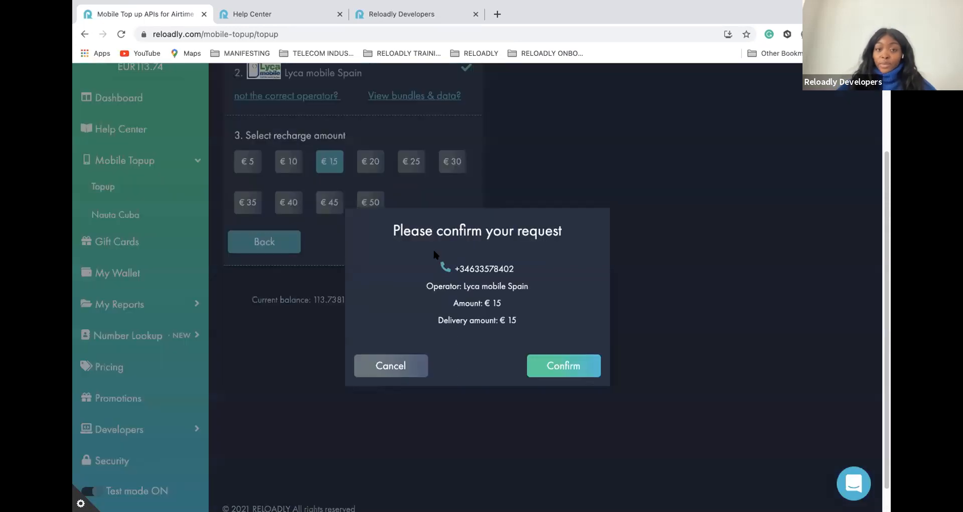
click(561, 365)
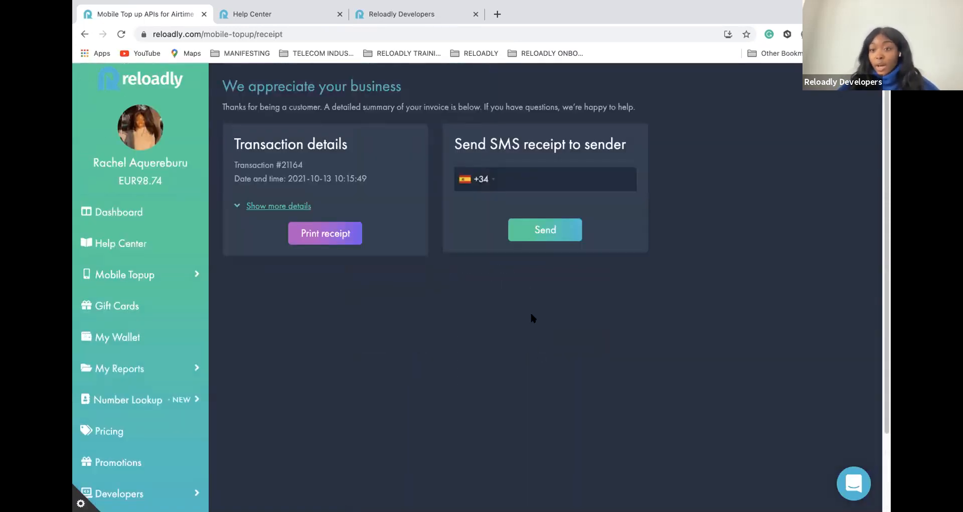
mouse_move(394, 210)
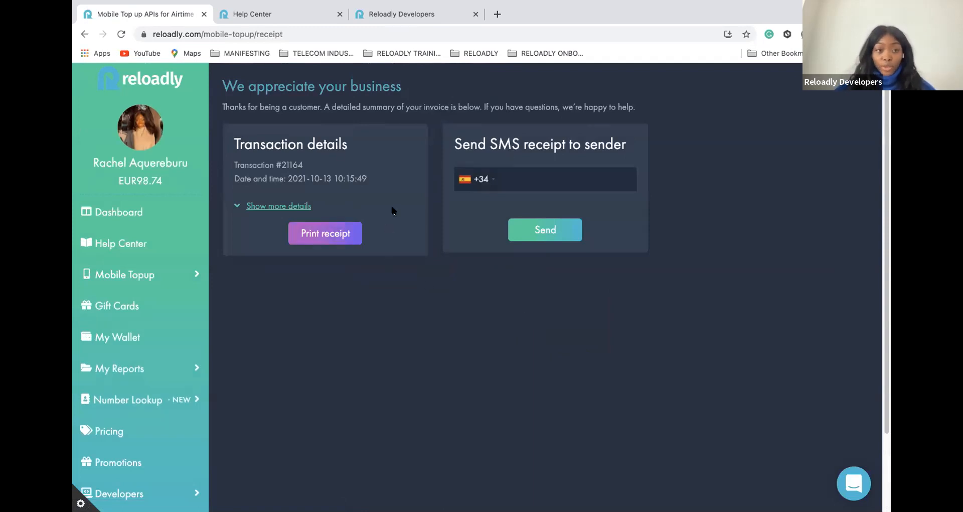
scroll(down, 3)
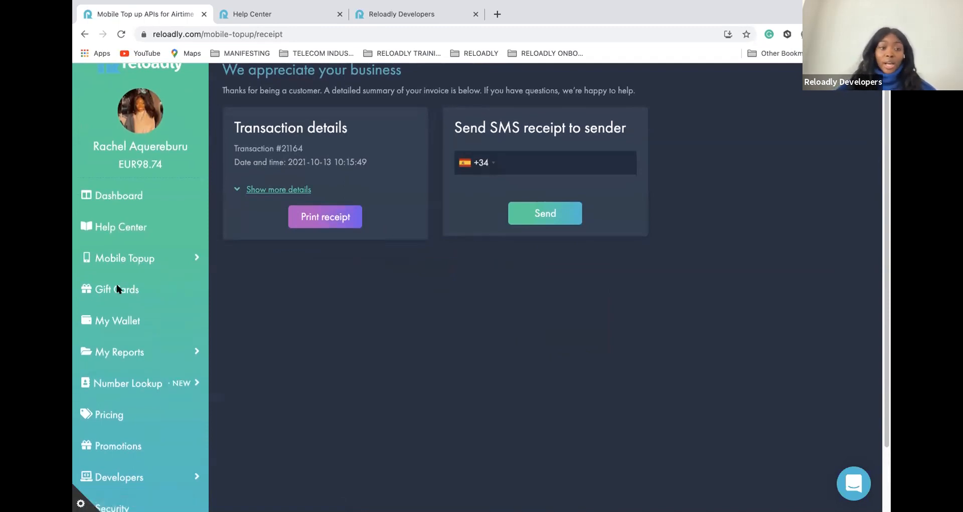
- Browse the gift card catalogue from the sidebar
click(116, 289)
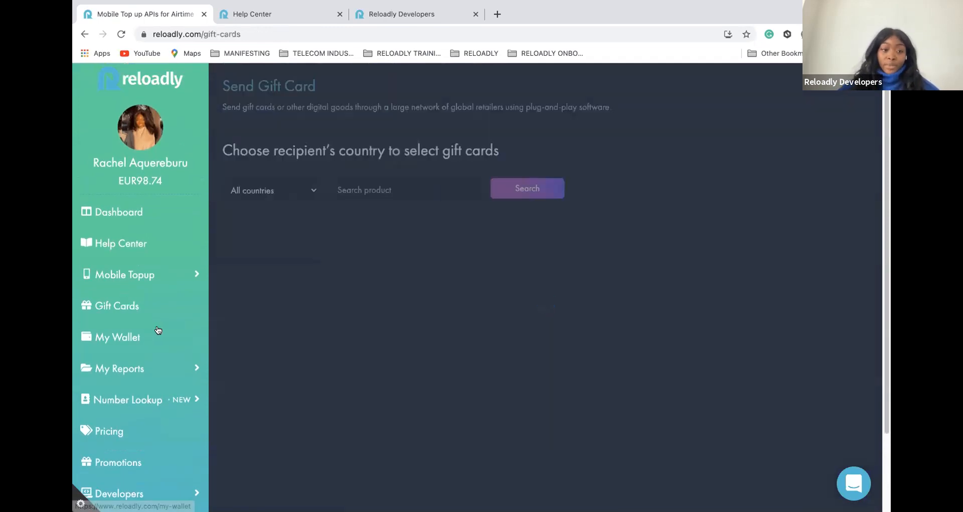
click(116, 305)
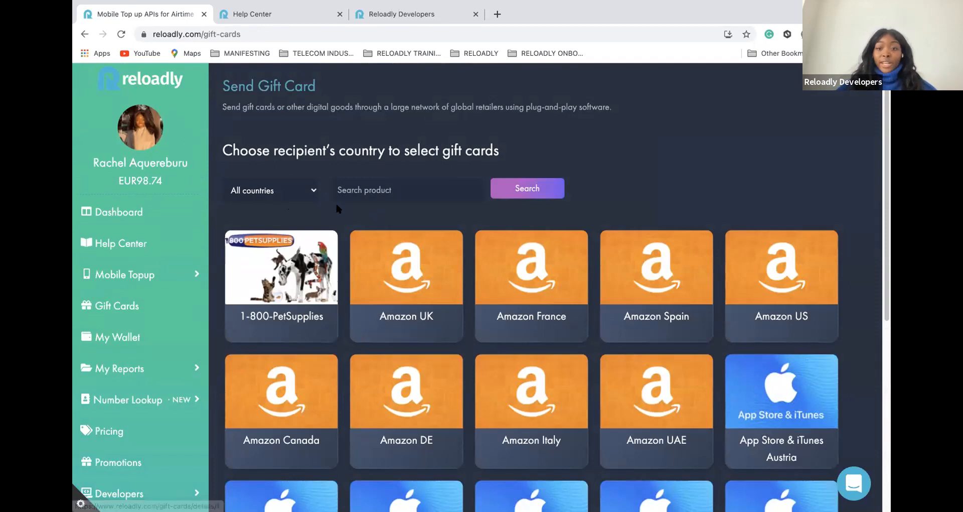
scroll(down, 3)
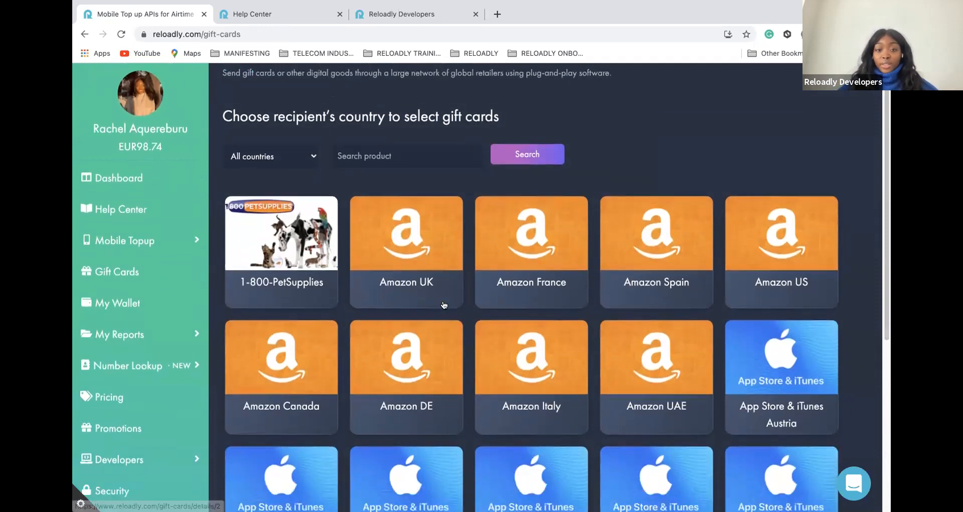
scroll(down, 3)
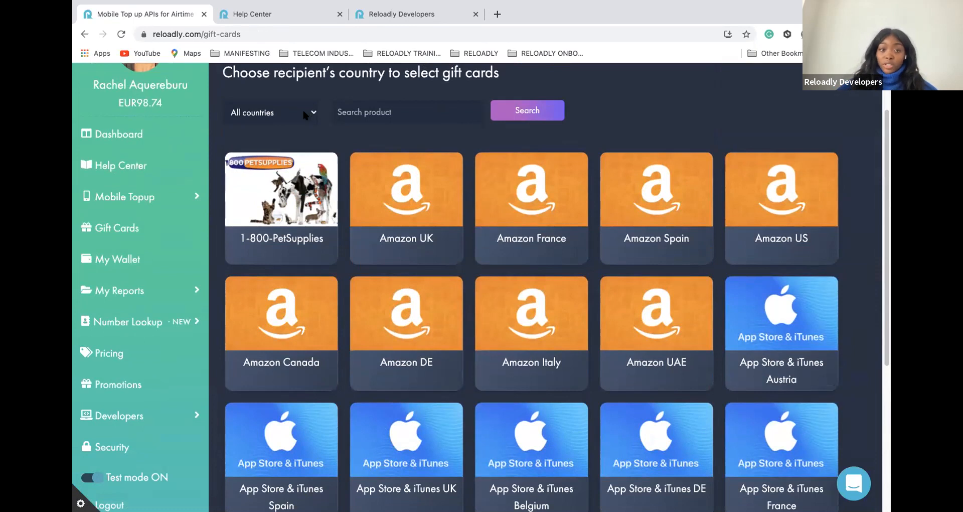
- Set the recipient country to Afghanistan and view the Amazon UK card denominations
click(270, 112)
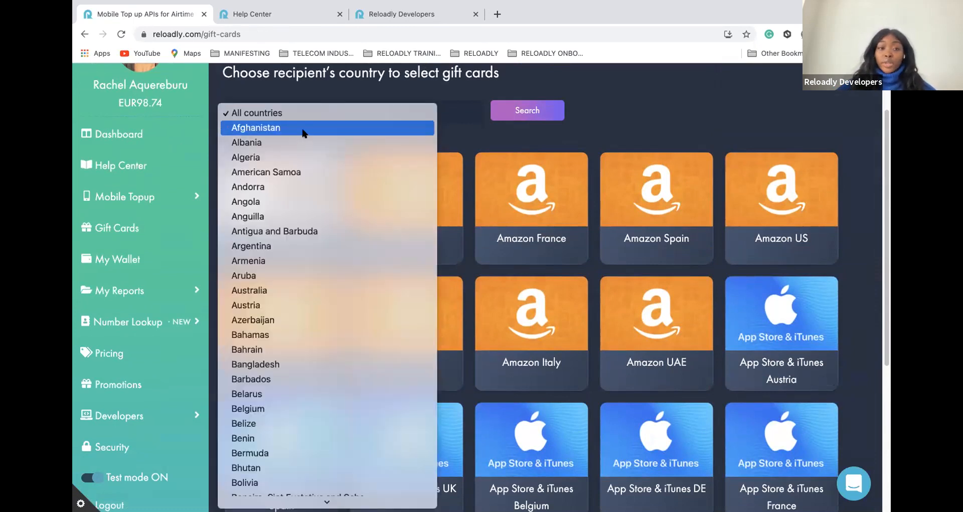
click(256, 128)
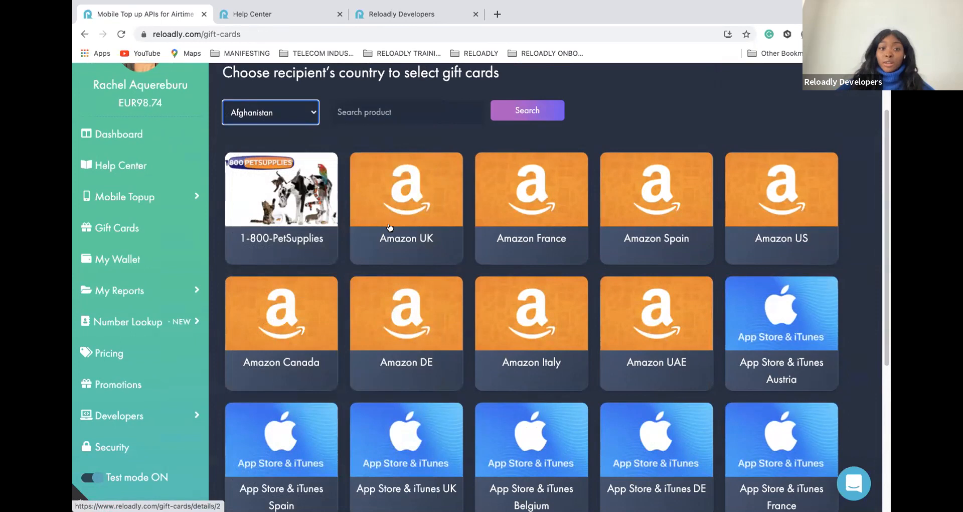
mouse_move(373, 187)
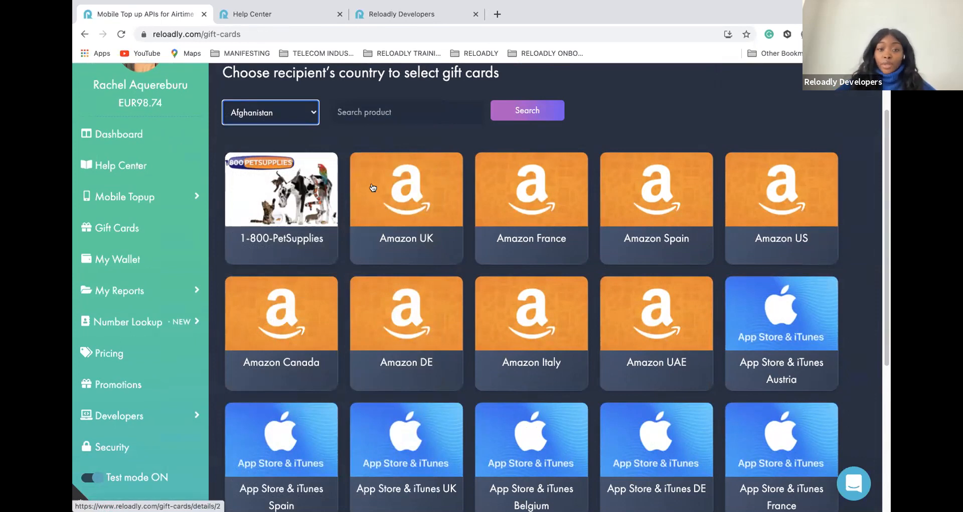
click(405, 189)
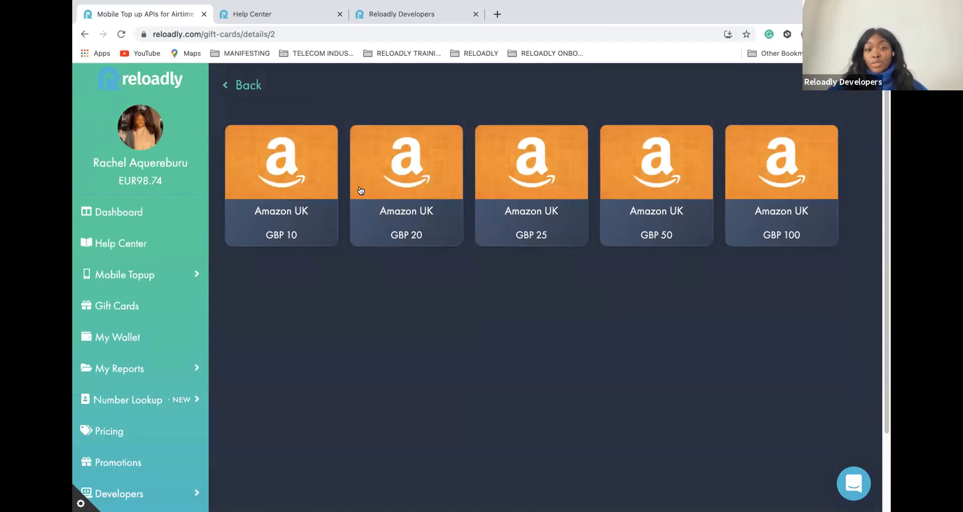
mouse_move(259, 232)
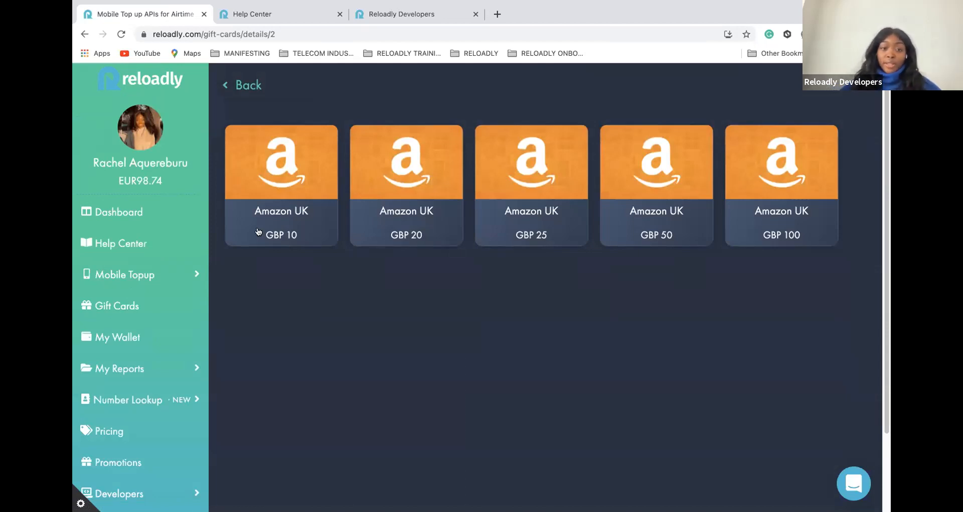
mouse_move(324, 240)
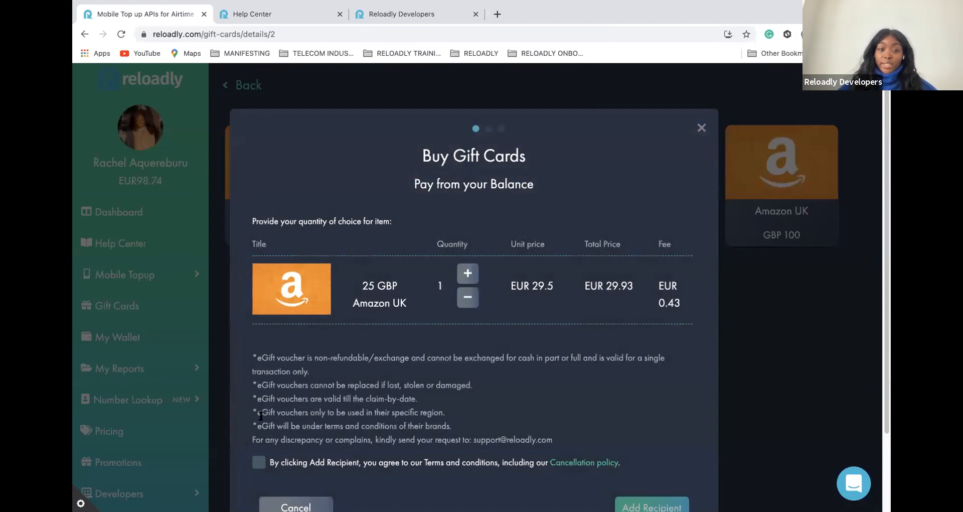
mouse_move(299, 324)
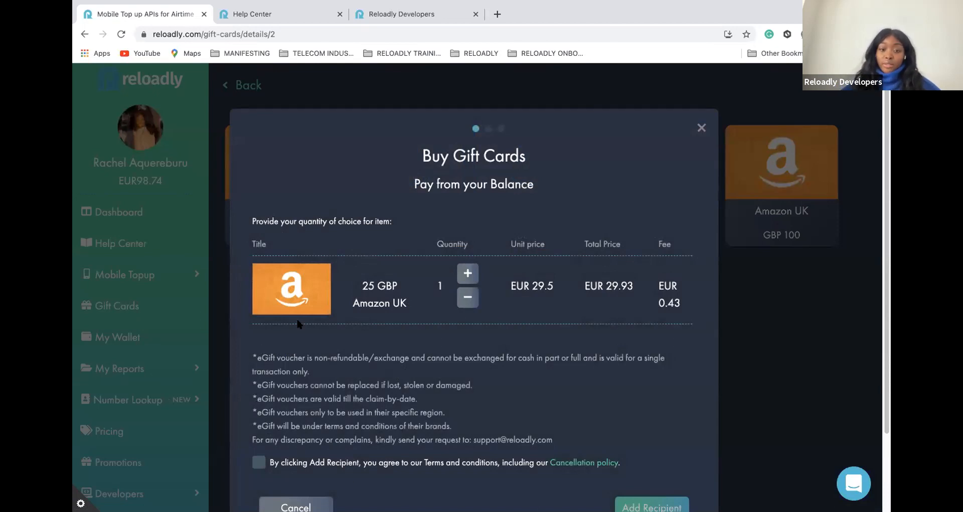
mouse_move(532, 270)
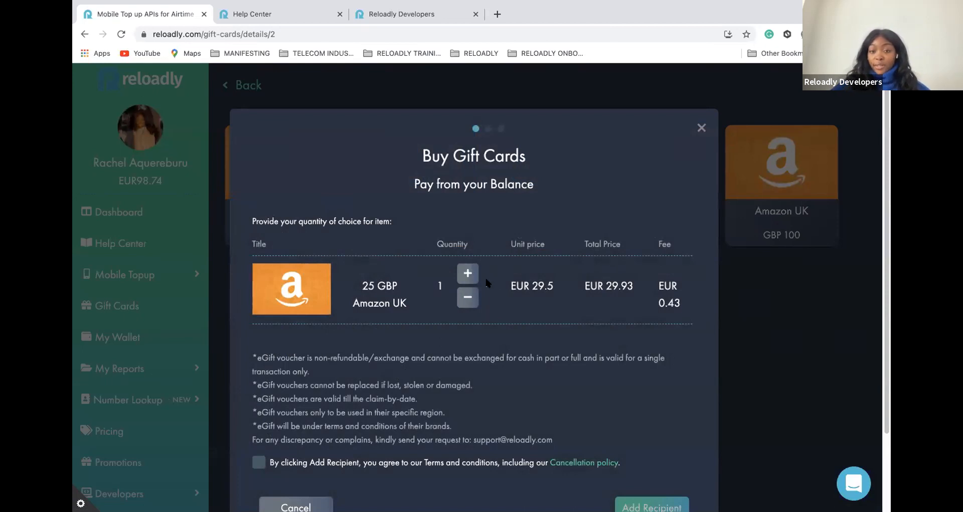
mouse_move(675, 297)
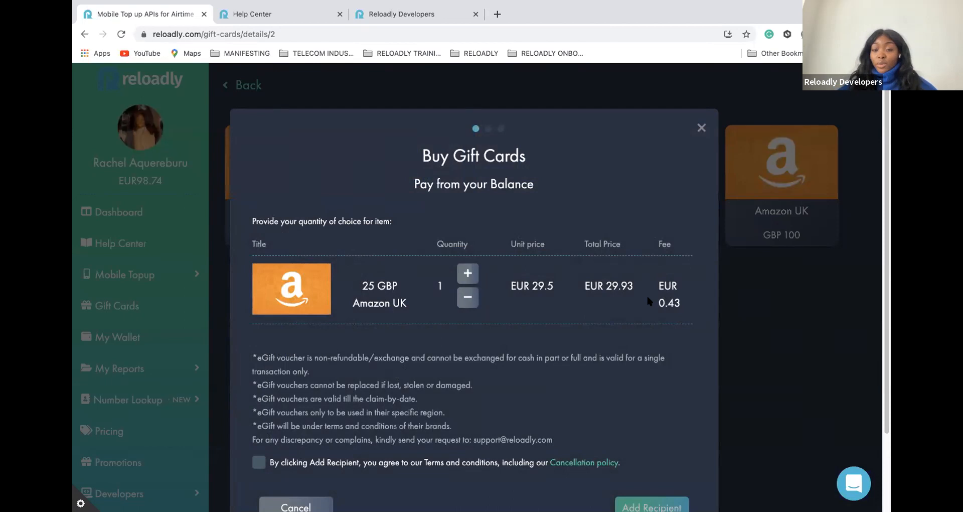
mouse_move(454, 312)
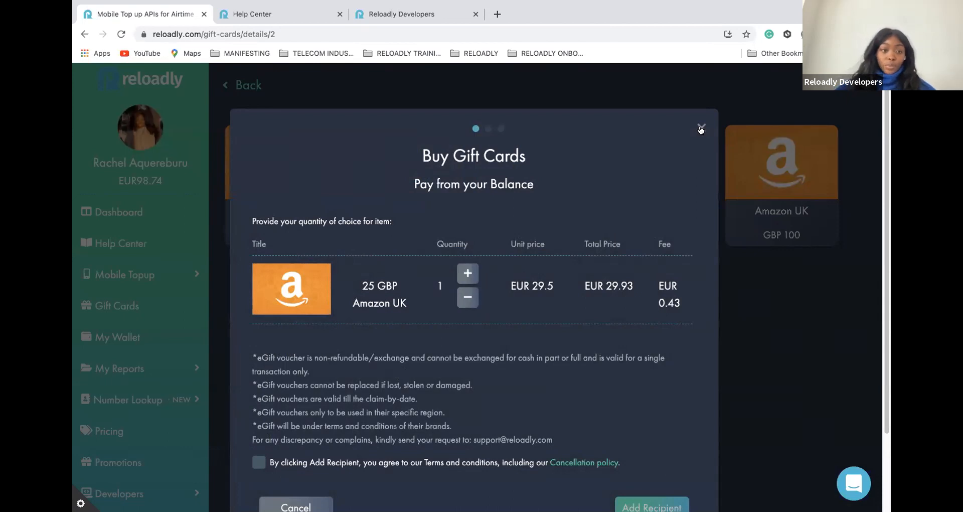
click(701, 130)
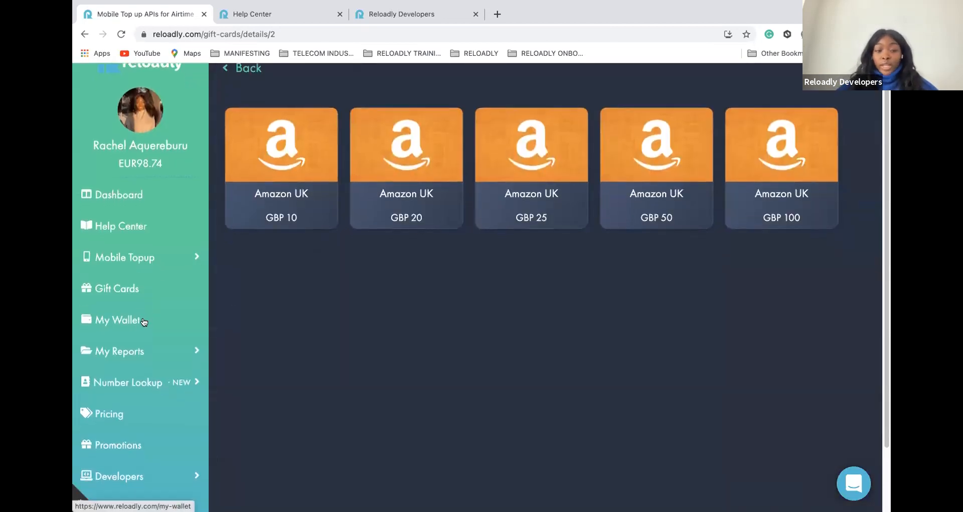
- Show the My Wallet page with its €98.74 balance, then return to Chrome from the Dock
click(116, 319)
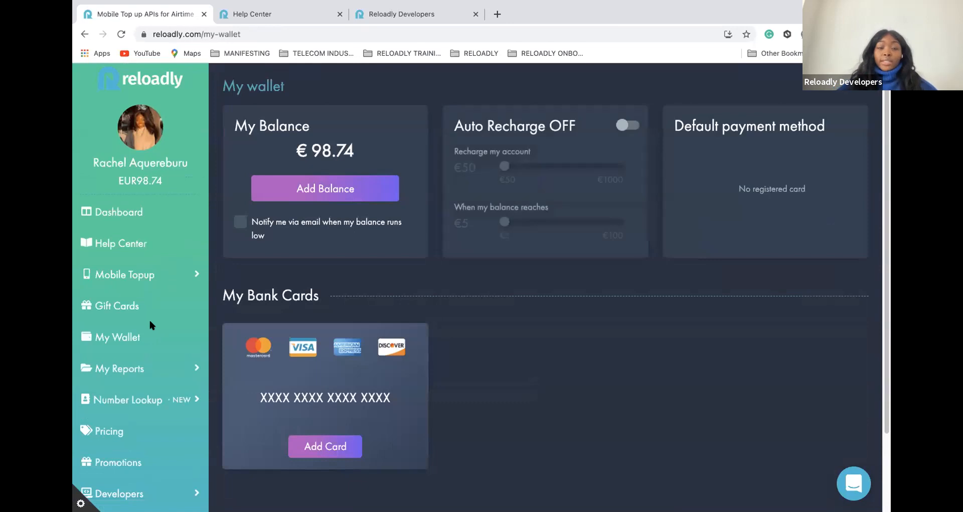
mouse_move(395, 254)
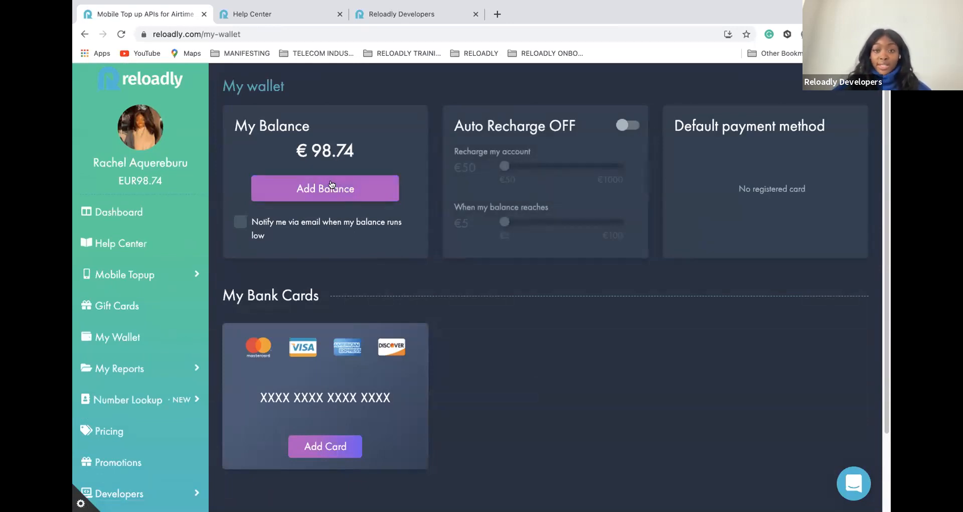
mouse_move(711, 53)
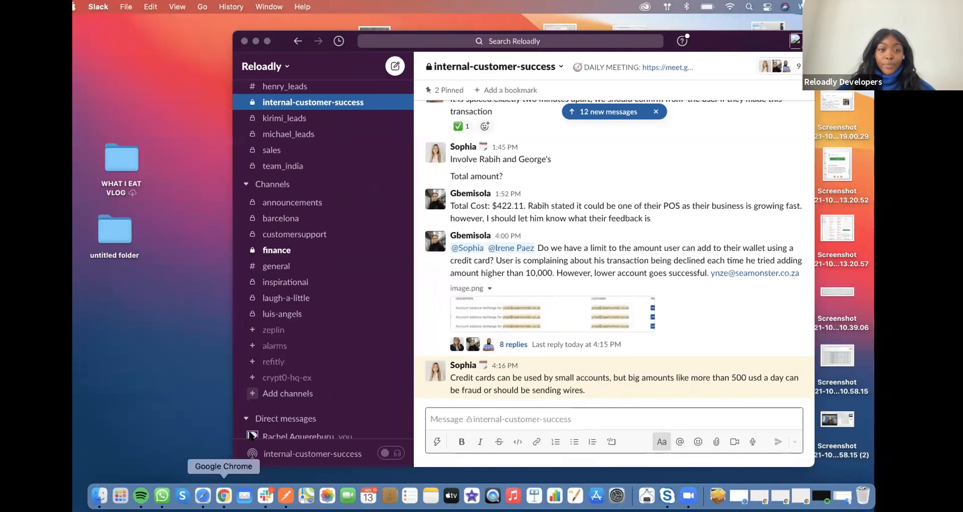
click(223, 495)
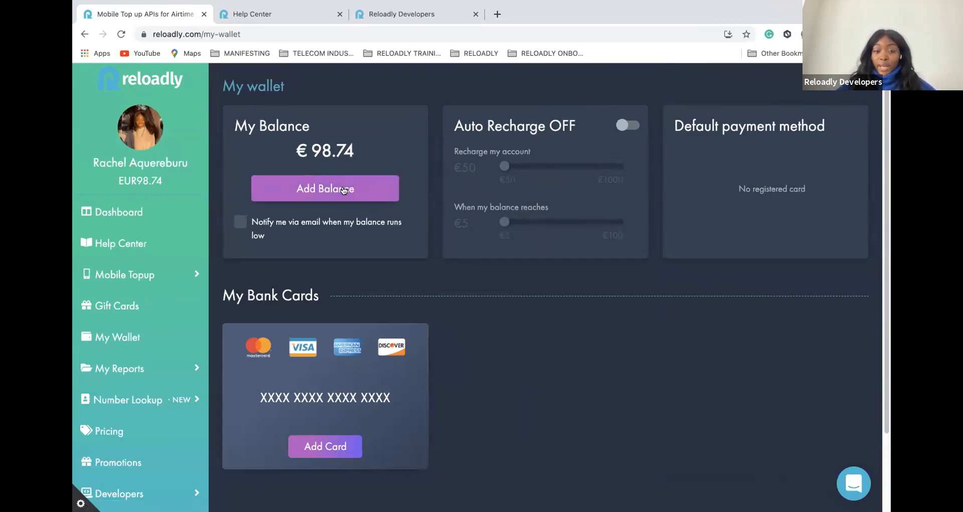
- Bring up the Add Balance payment methods — bank card, PayPal, bank transfer — then return to My Wallet
click(324, 187)
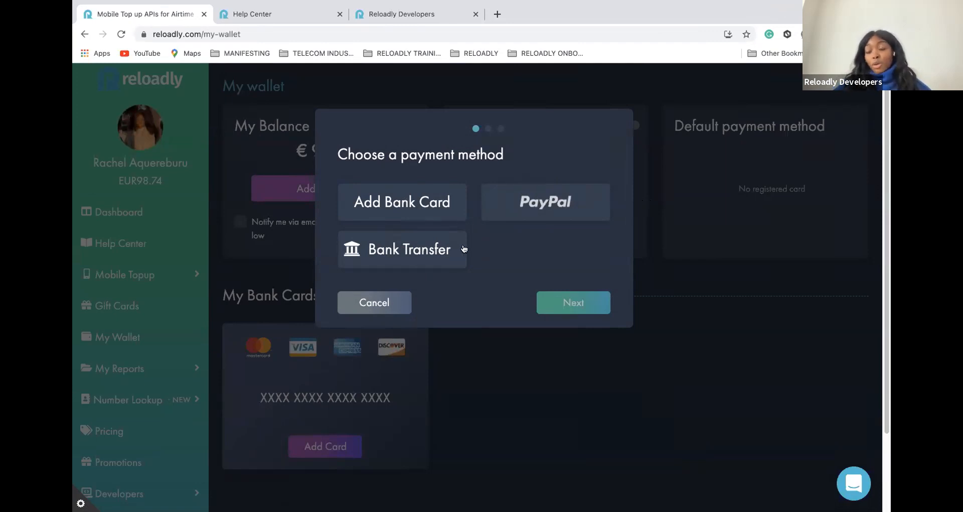
mouse_move(462, 250)
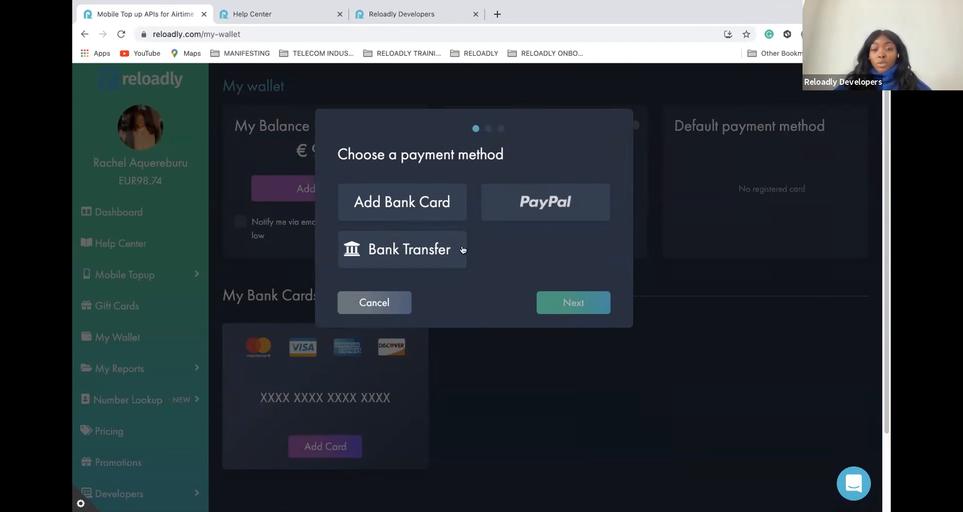
mouse_move(478, 242)
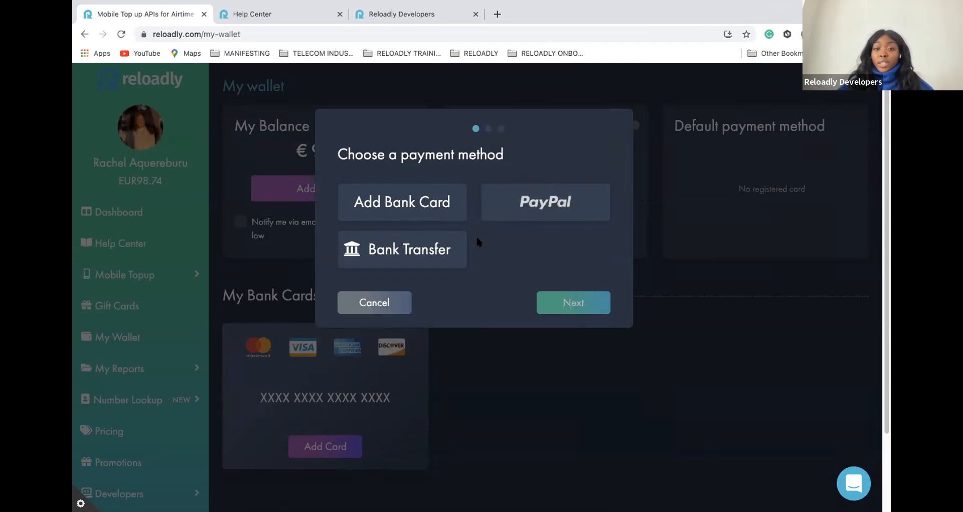
mouse_move(483, 242)
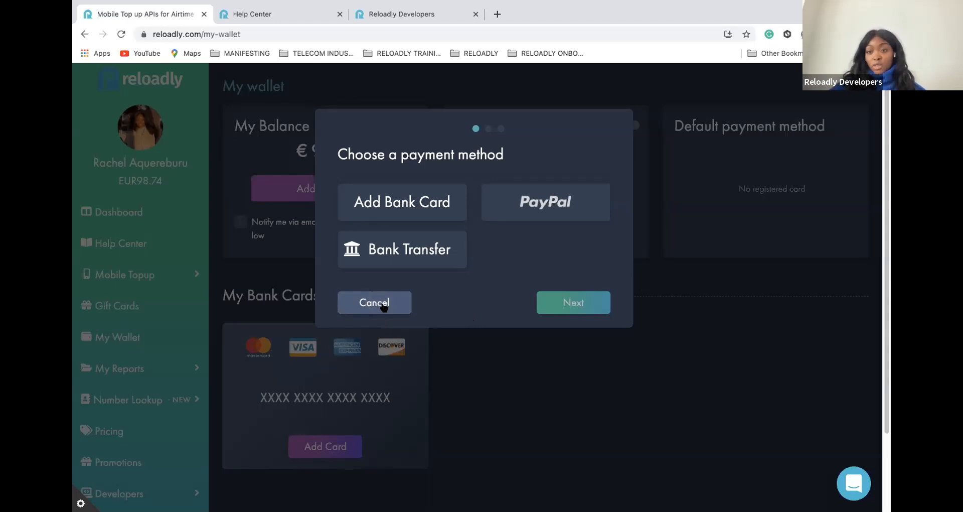
click(374, 302)
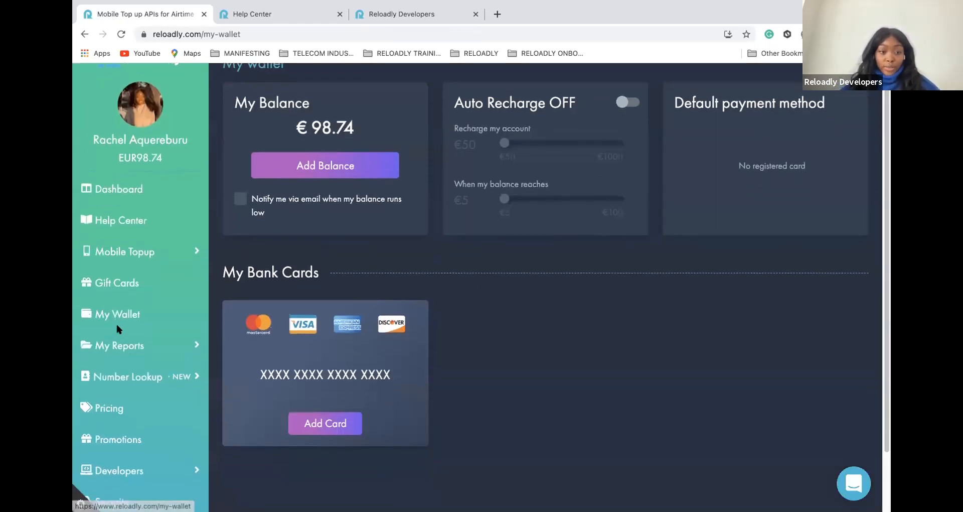
- Expand My Reports to show its transaction and payment sections, then collapse it
click(120, 344)
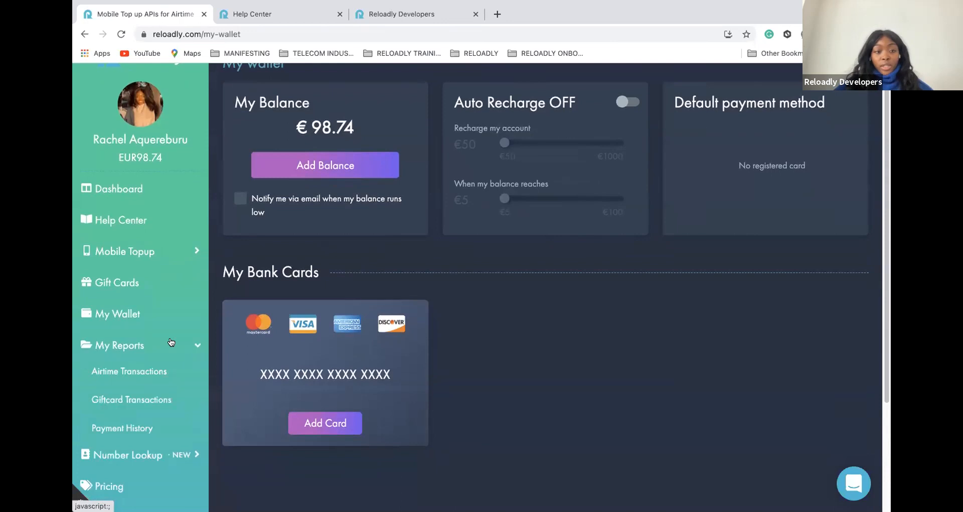
scroll(down, 3)
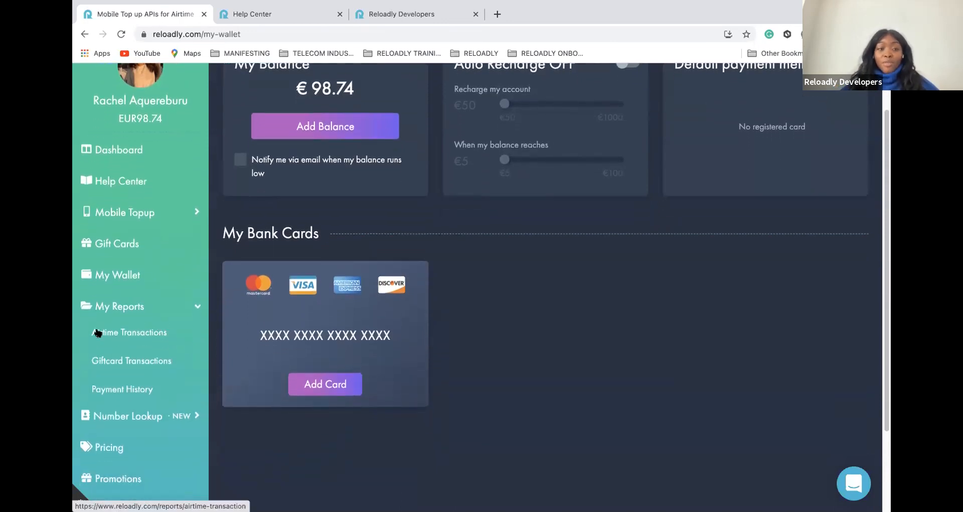
mouse_move(121, 332)
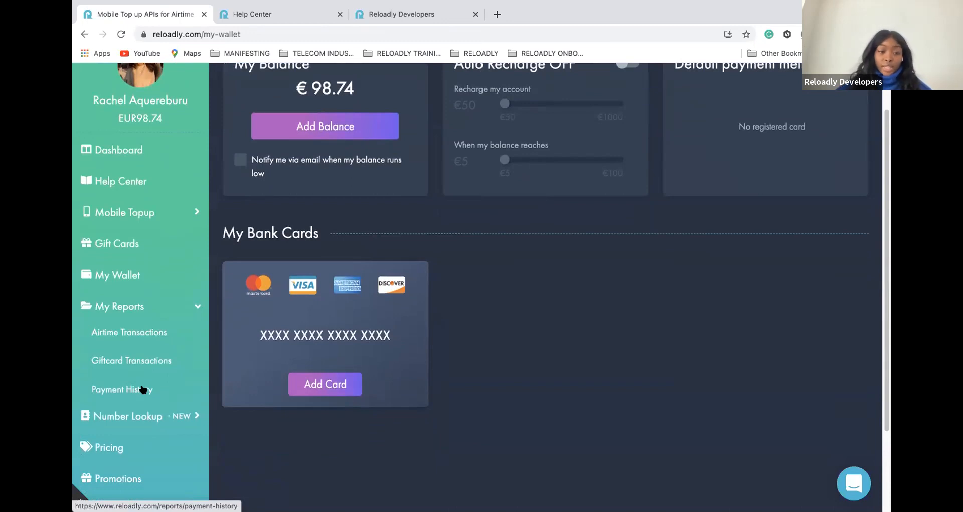
mouse_move(83, 333)
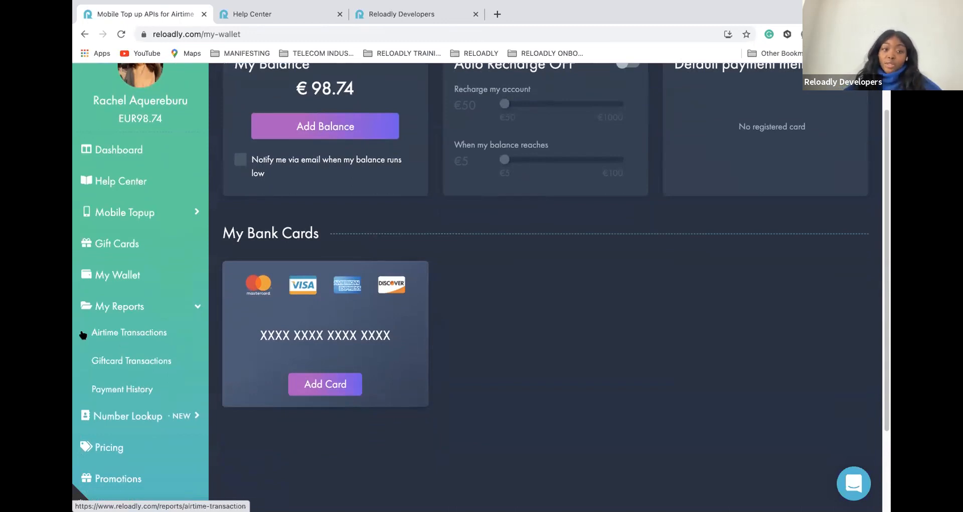
mouse_move(131, 361)
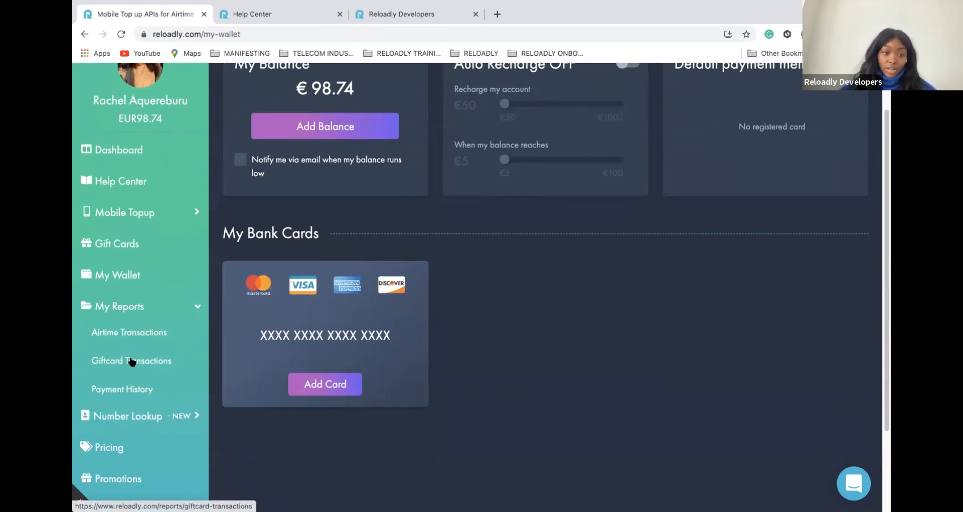
mouse_move(120, 400)
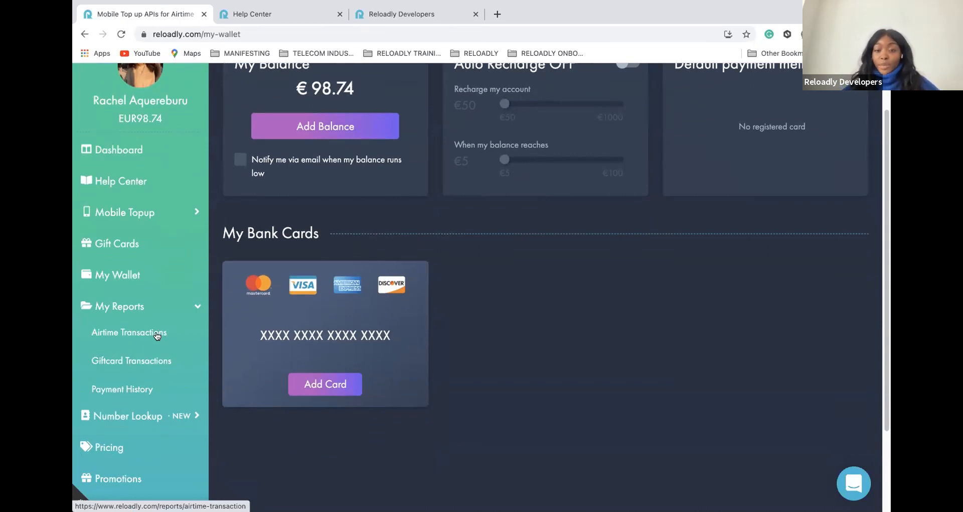
click(121, 307)
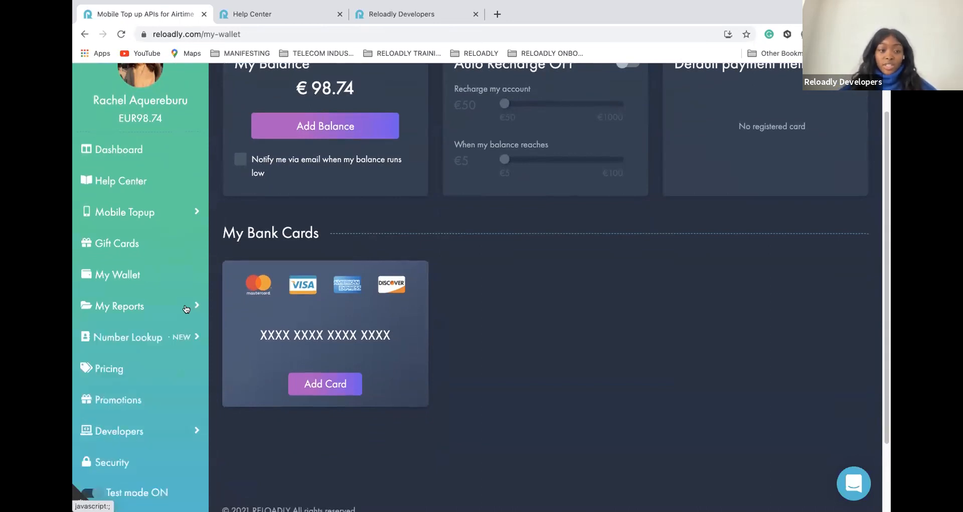
mouse_move(78, 312)
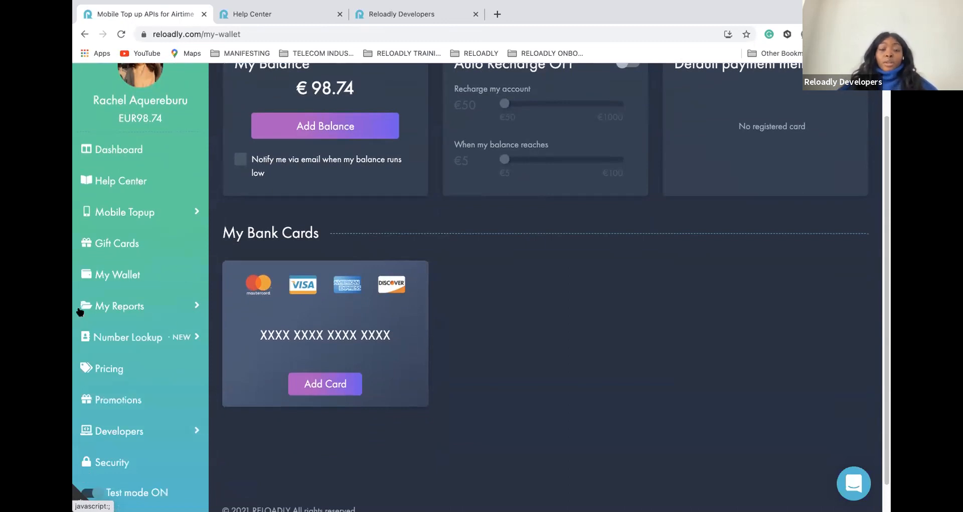
mouse_move(102, 306)
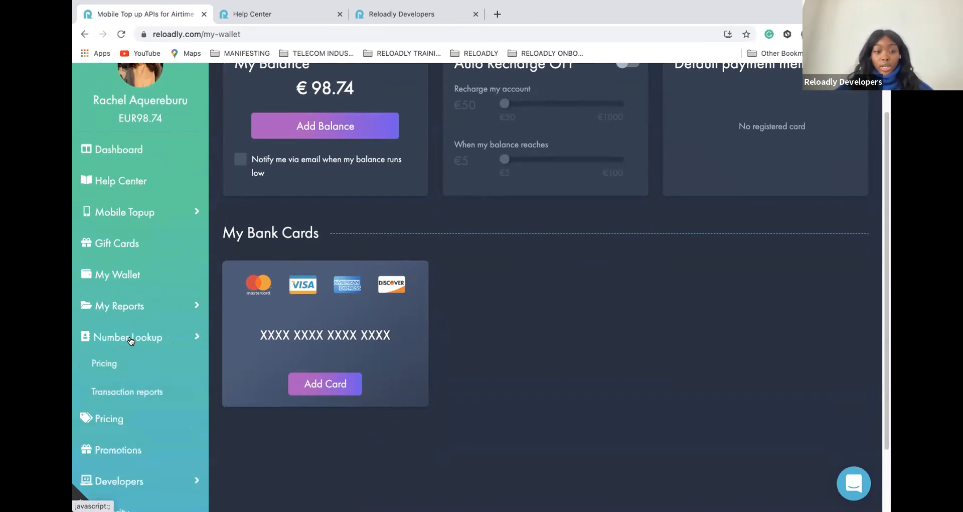
mouse_move(127, 363)
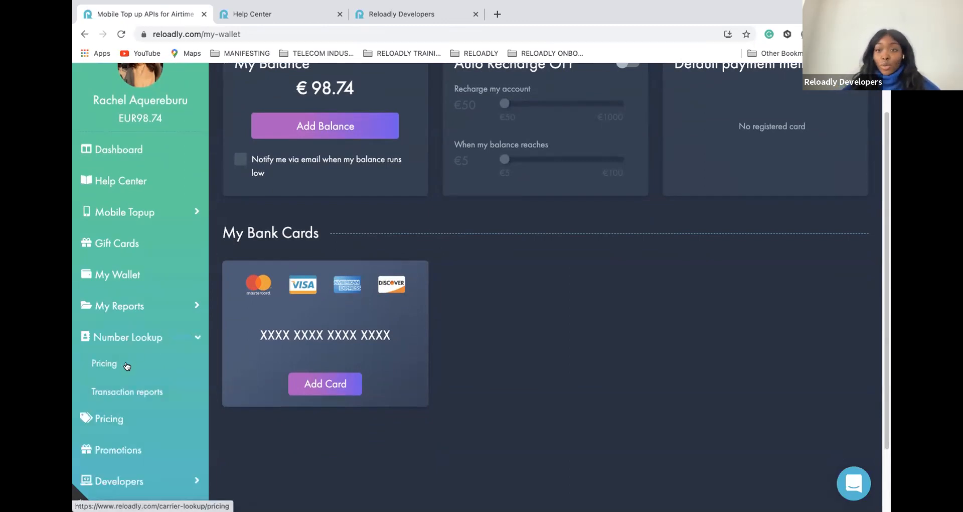
- Show the Number Lookup pricing table of countries, ISO codes and fees per request
click(104, 364)
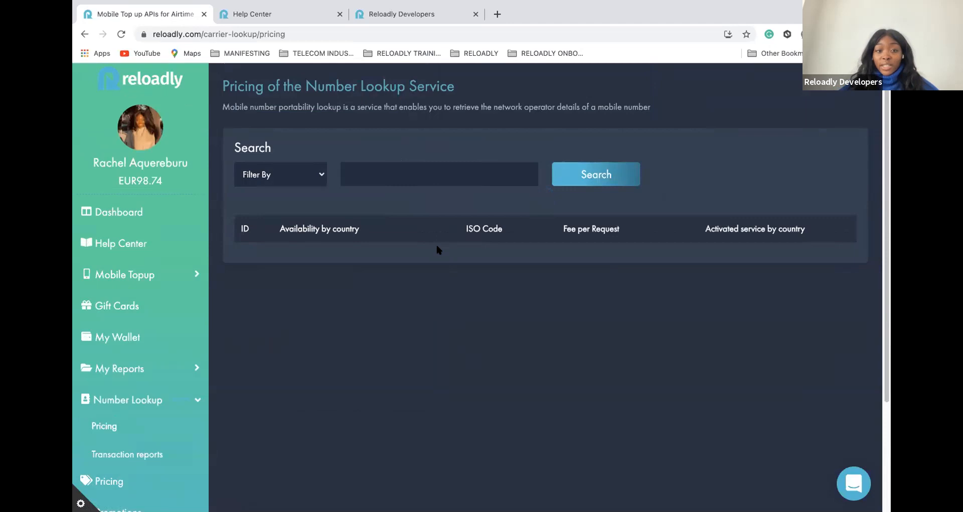
mouse_move(458, 205)
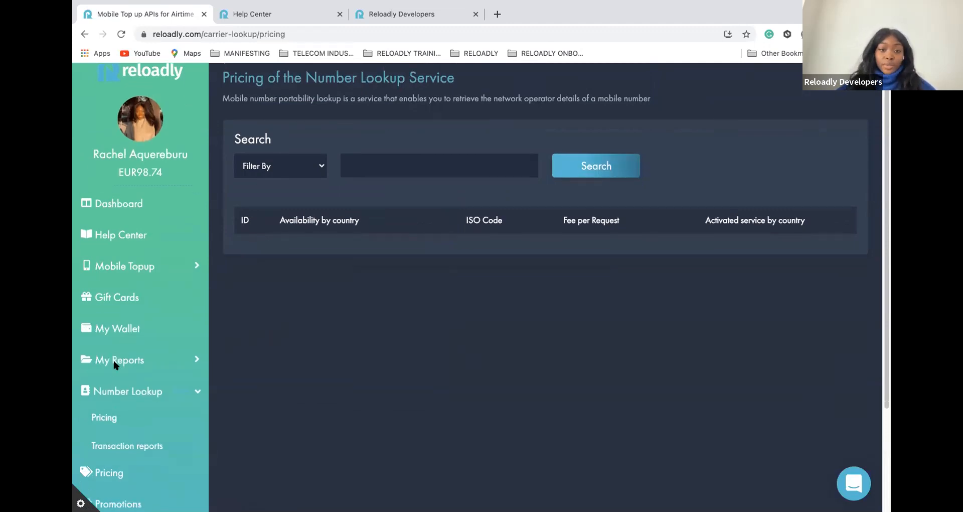
scroll(down, 3)
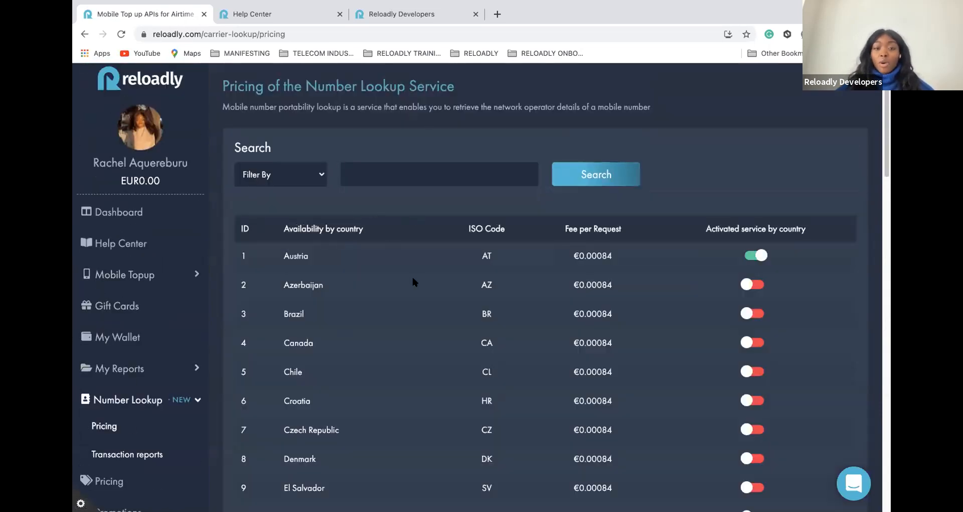
scroll(down, 3)
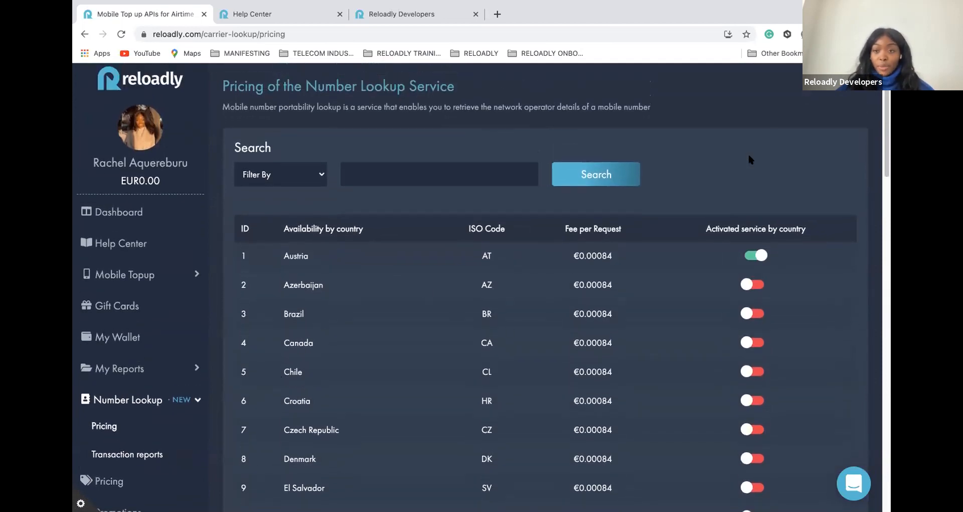
mouse_move(270, 453)
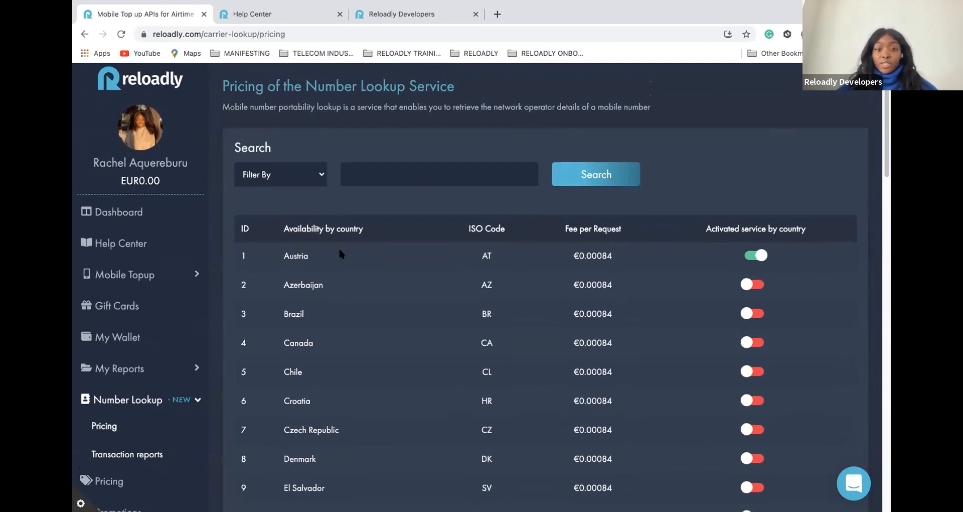
mouse_move(458, 256)
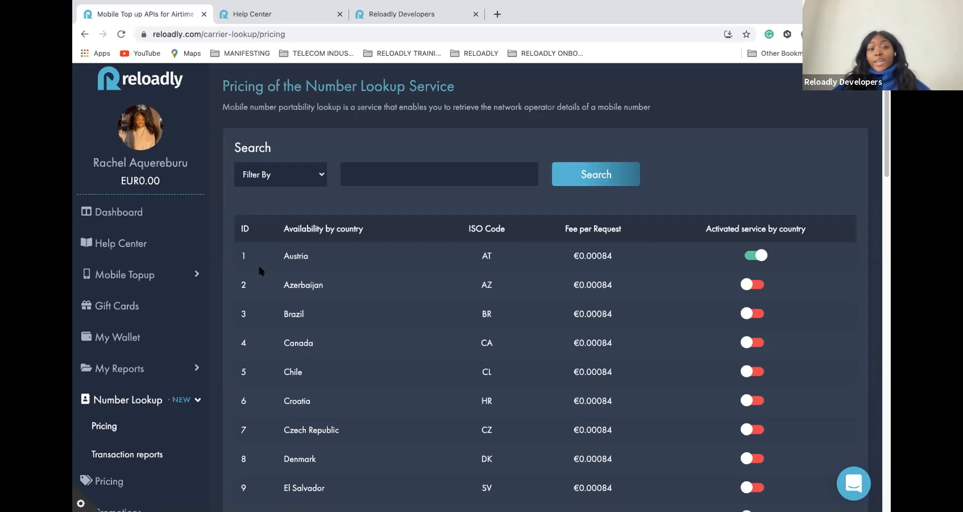
mouse_move(707, 269)
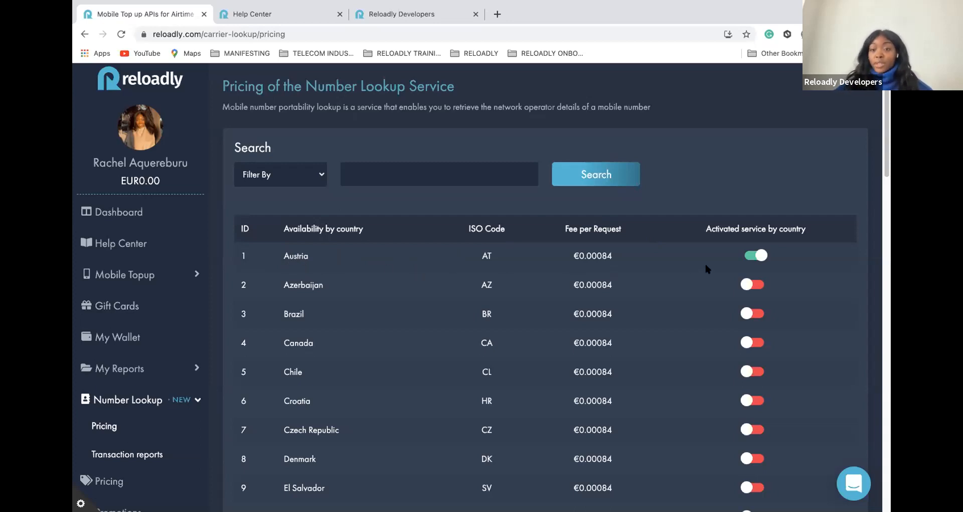
- Toggle Austria's lookup service activation off and on and select its €0.00084 fee
click(757, 254)
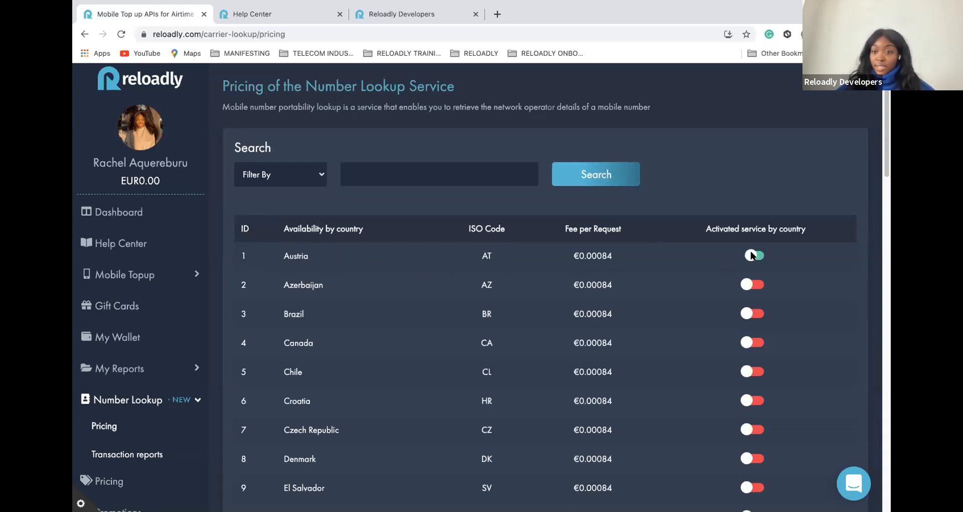
click(752, 256)
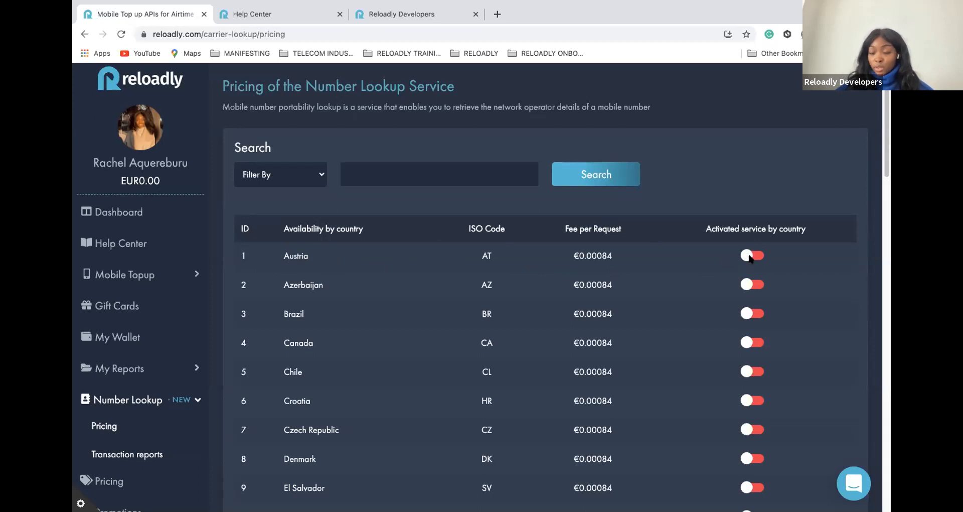
click(752, 255)
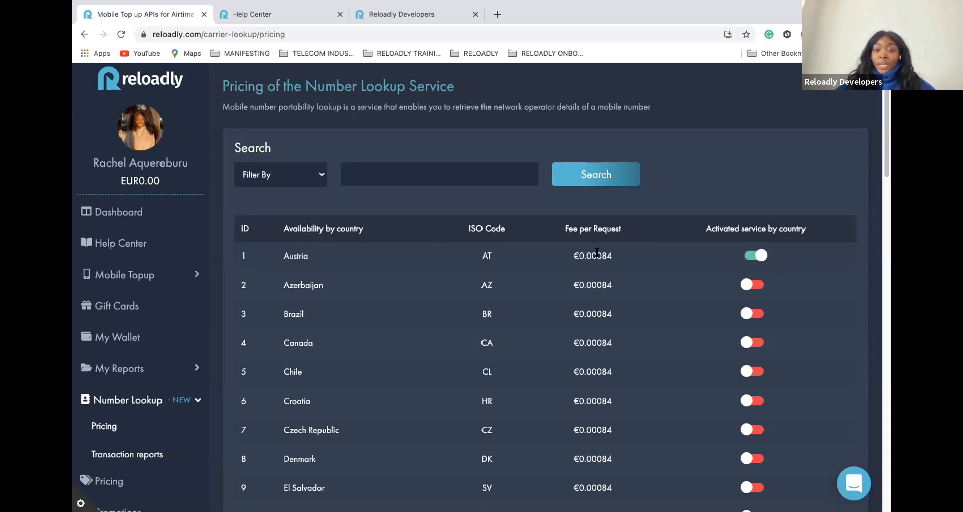
double_click(593, 256)
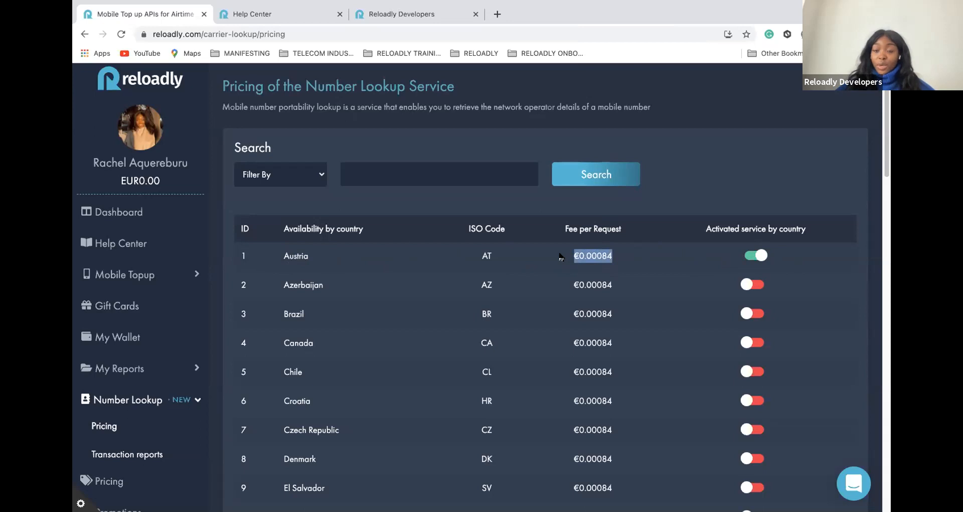
mouse_move(617, 262)
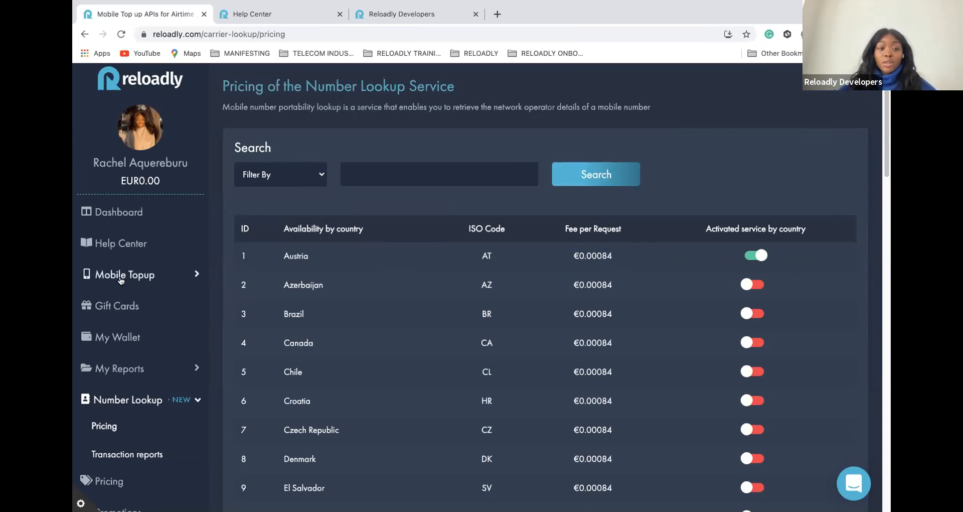
scroll(down, 3)
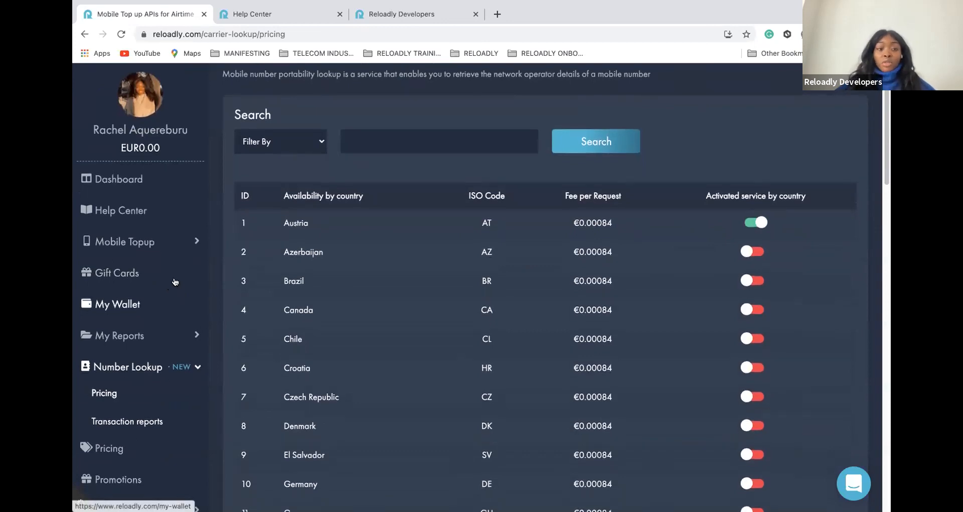
scroll(down, 3)
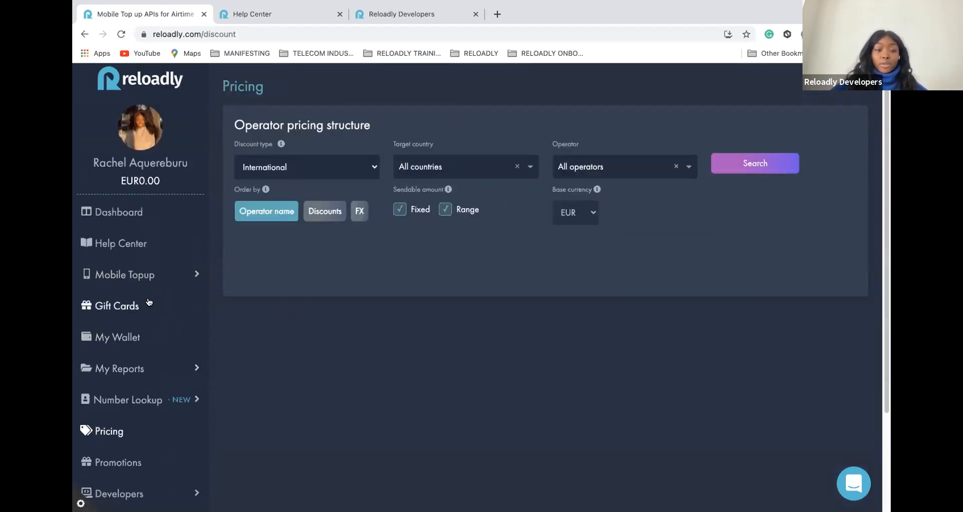
mouse_move(130, 437)
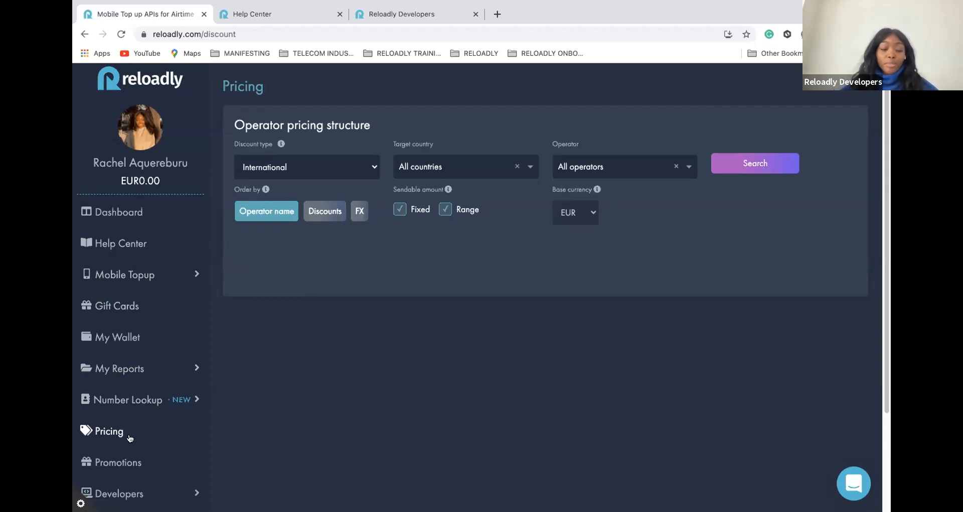
mouse_move(620, 190)
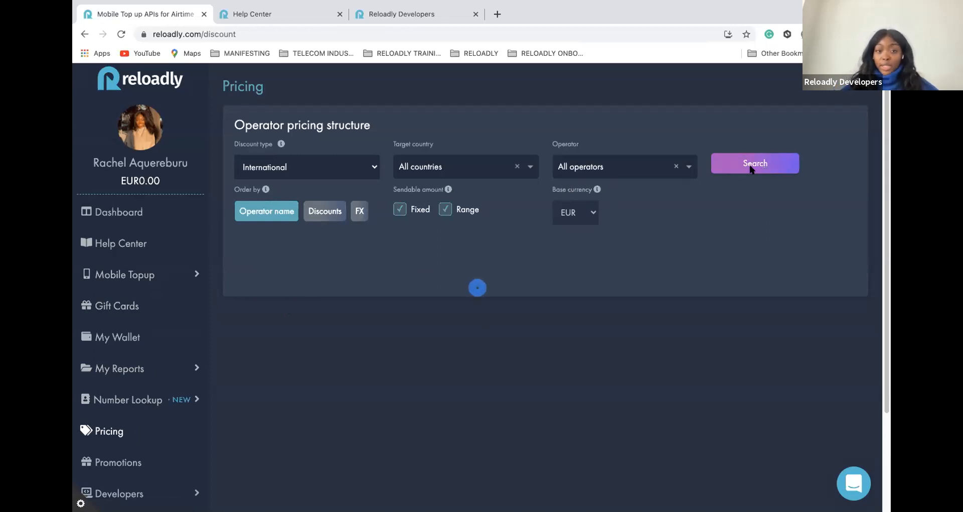
- Search operator pricing with default filters, listing SKUs, sendable values, discounts and FX rates
click(755, 163)
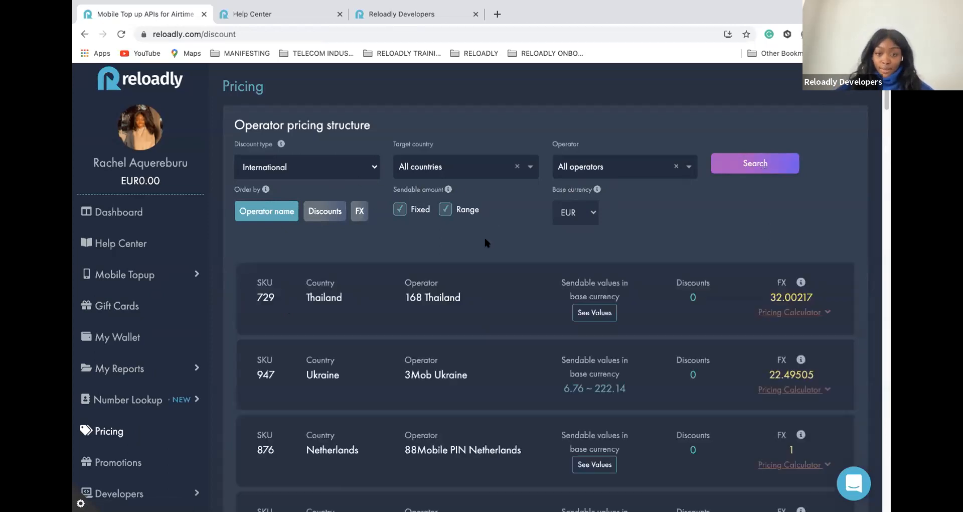
scroll(down, 3)
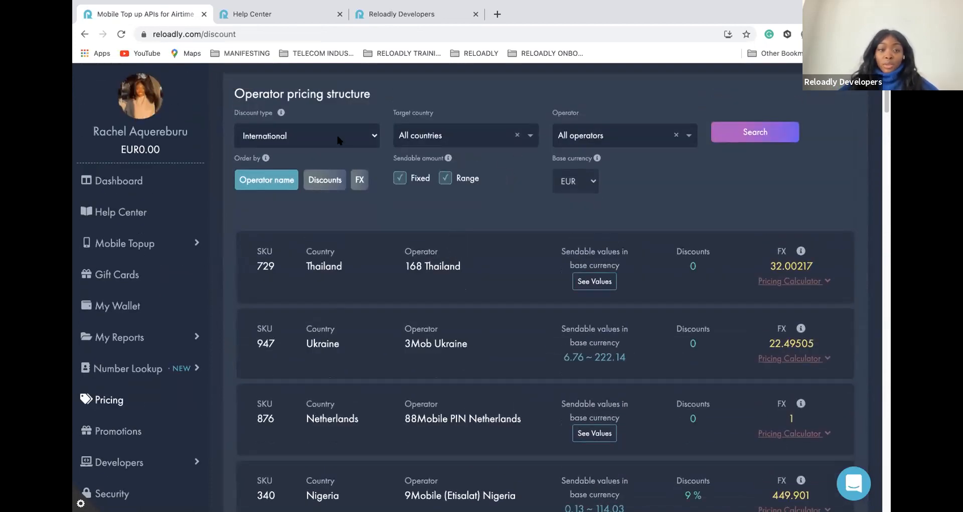
click(306, 135)
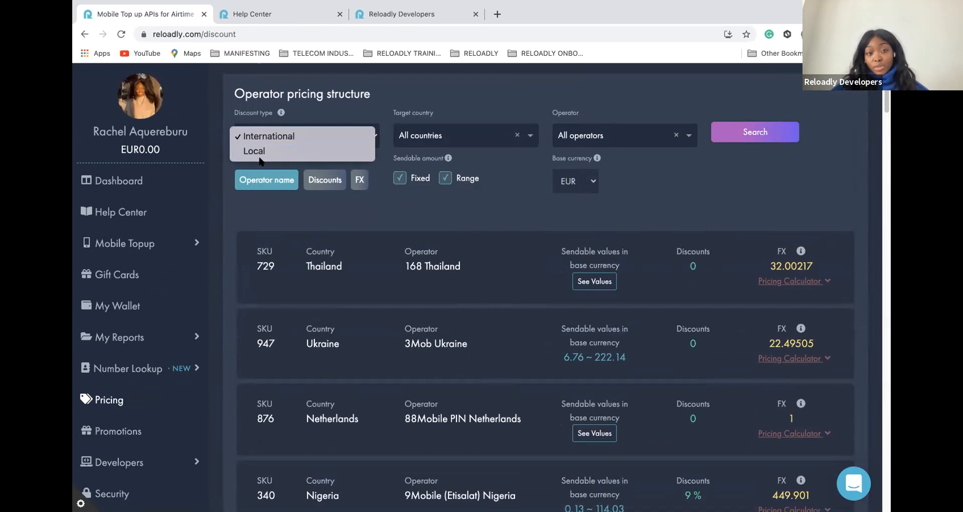
click(254, 151)
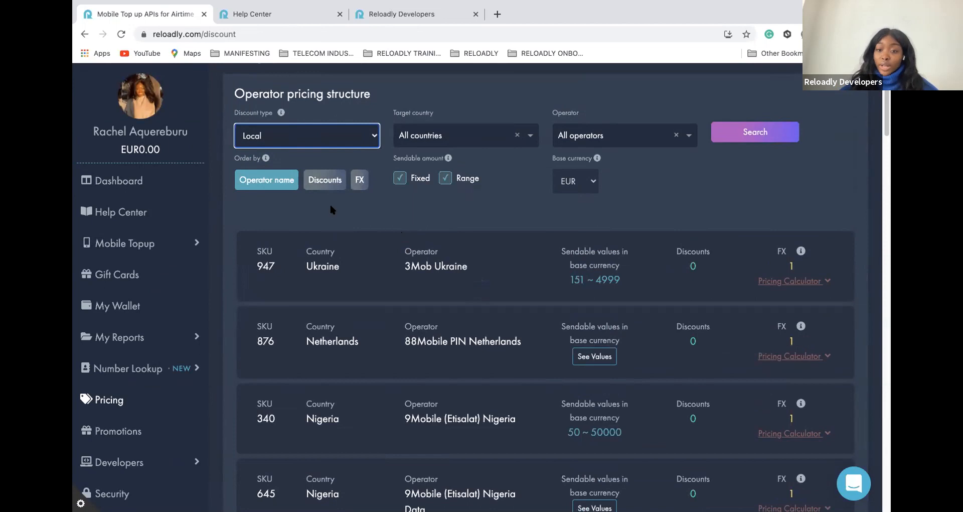
mouse_move(501, 260)
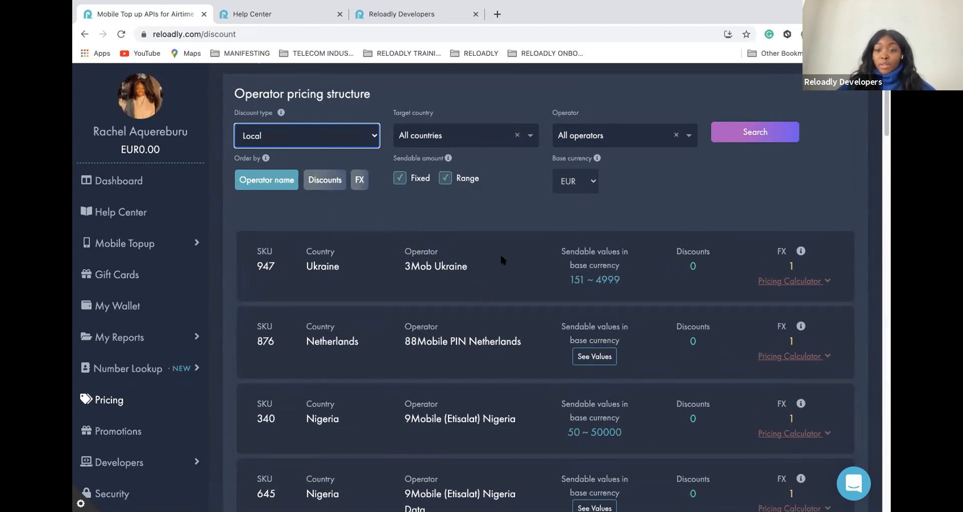
mouse_move(511, 257)
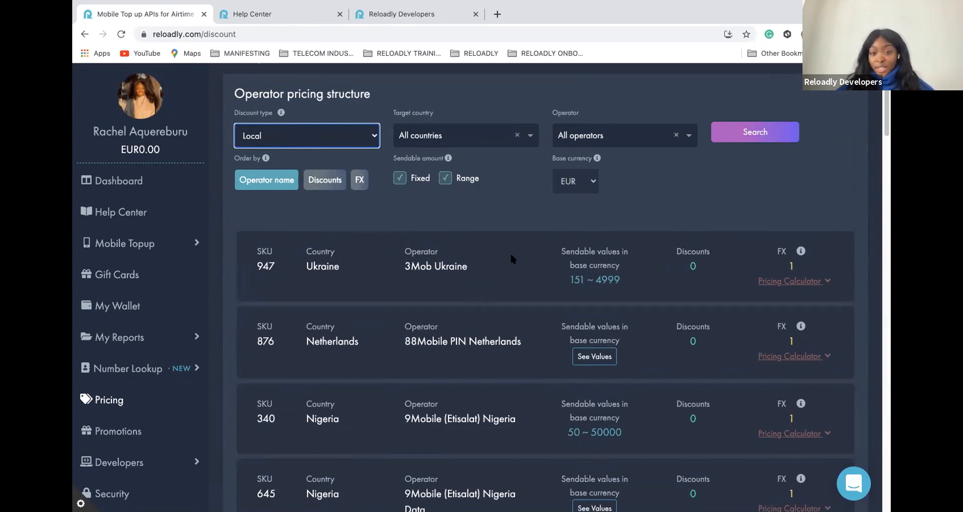
mouse_move(571, 244)
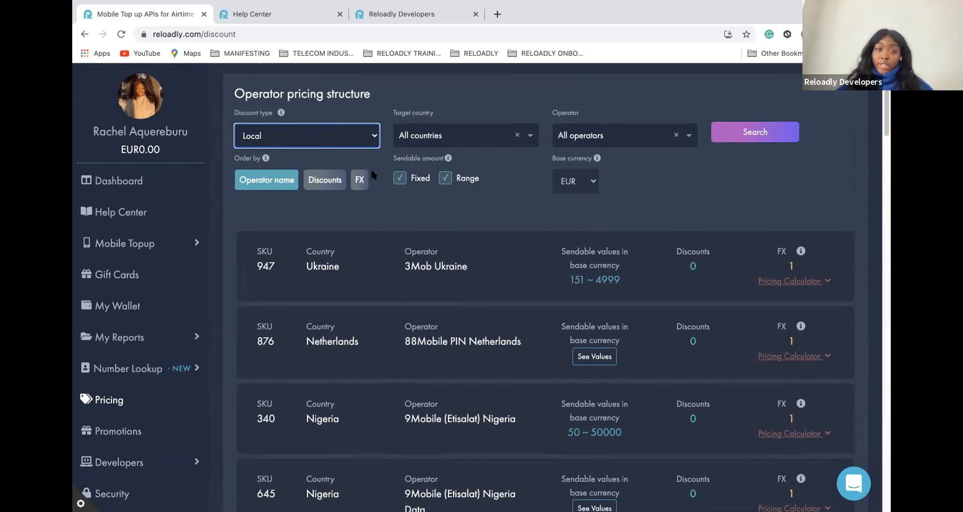
mouse_move(333, 146)
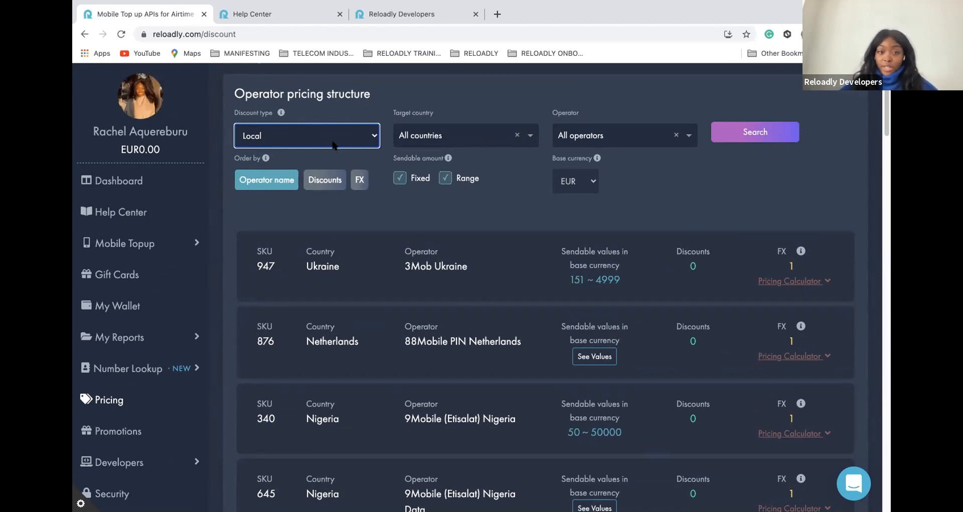
click(307, 135)
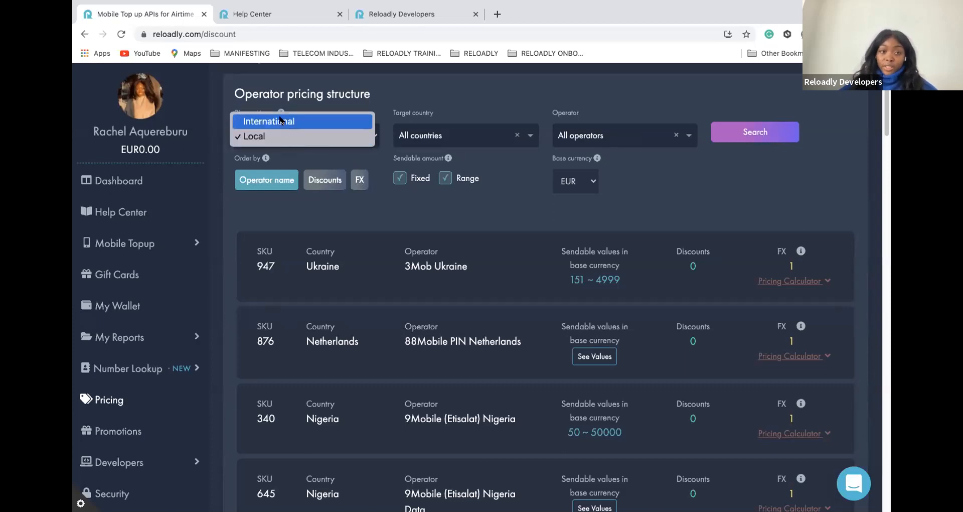
click(269, 122)
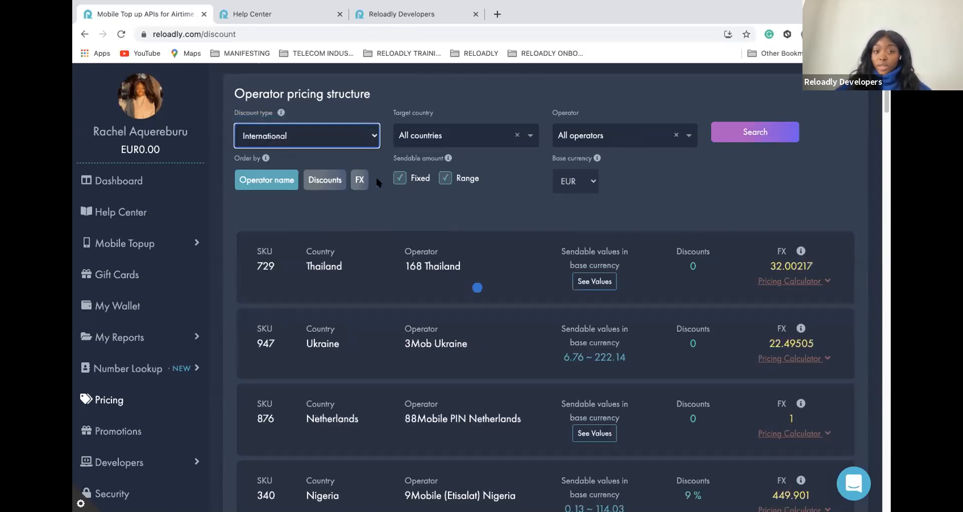
mouse_move(536, 299)
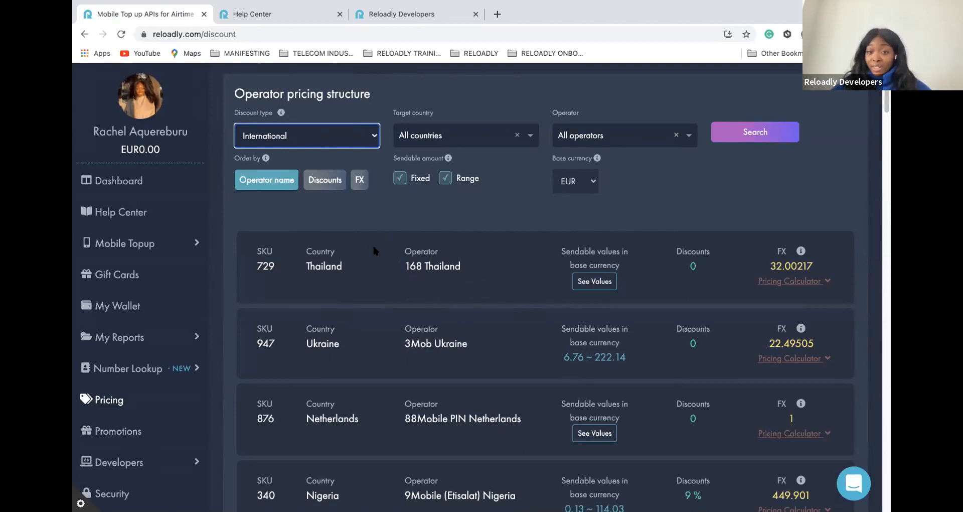
mouse_move(379, 259)
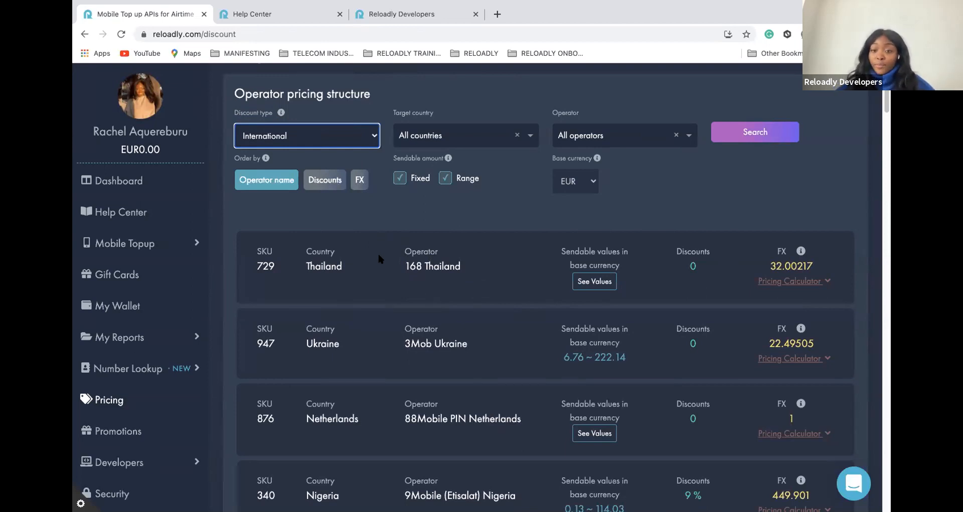
mouse_move(467, 245)
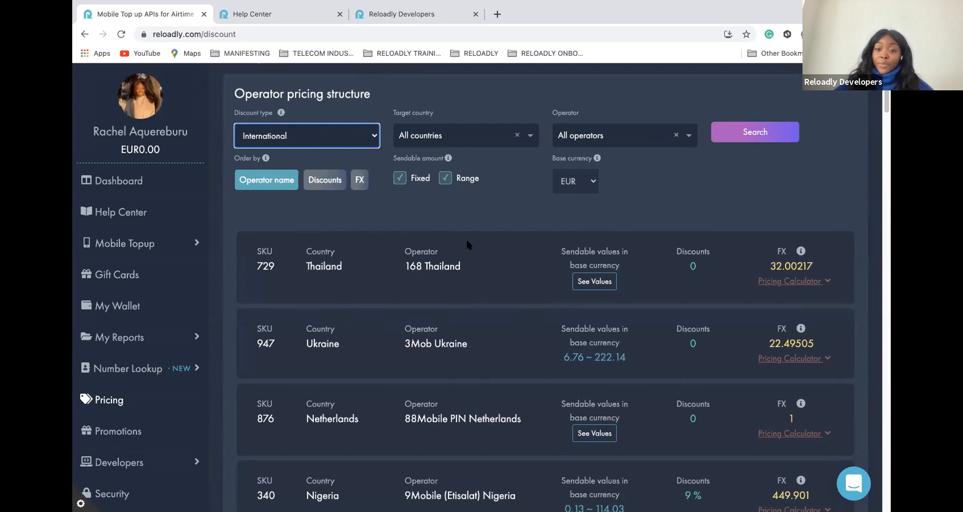
scroll(down, 3)
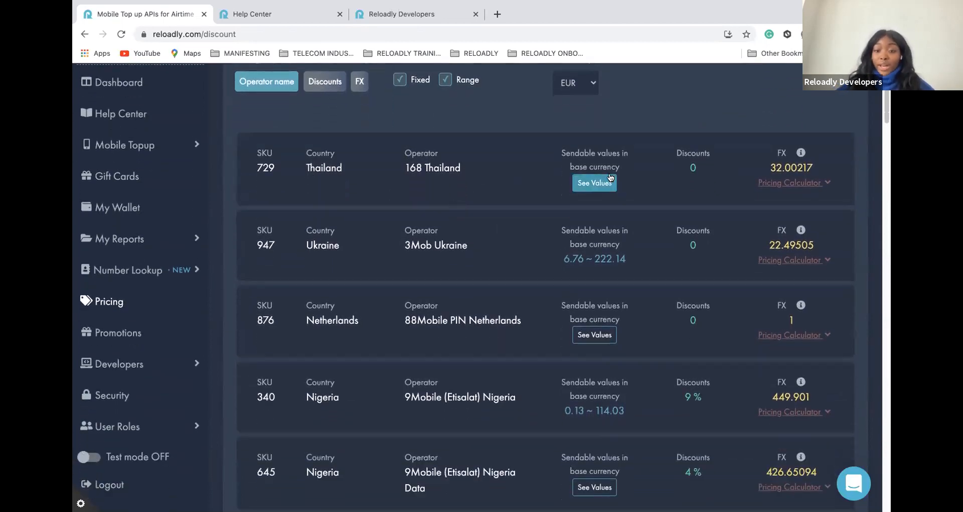
scroll(down, 3)
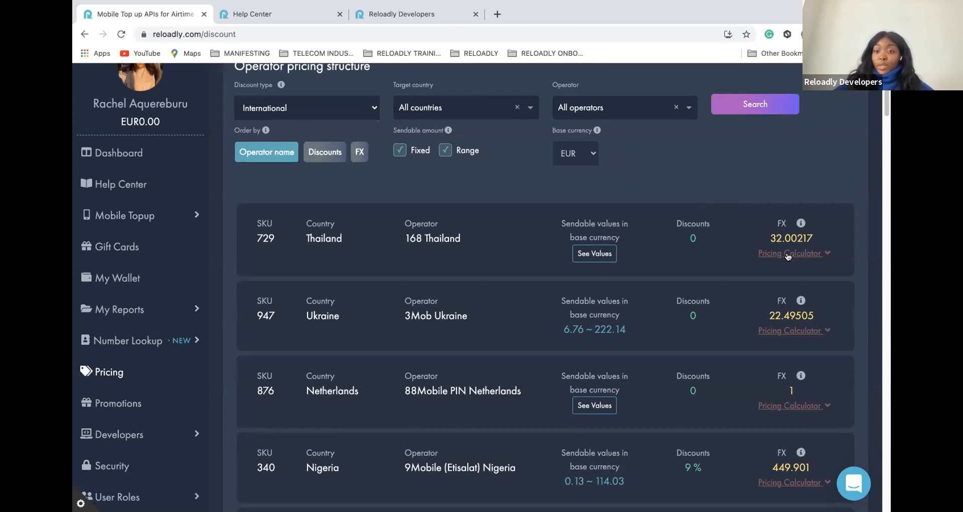
click(791, 253)
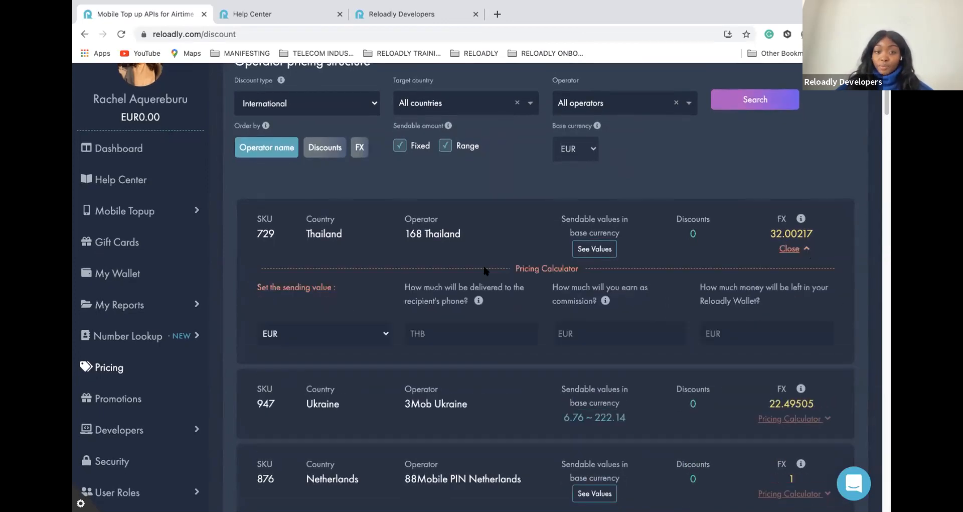
mouse_move(425, 344)
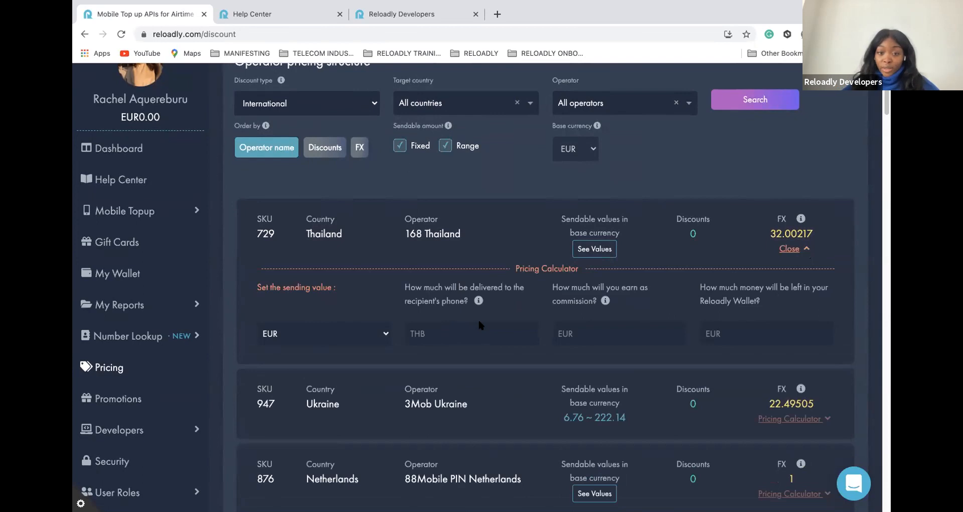
mouse_move(574, 333)
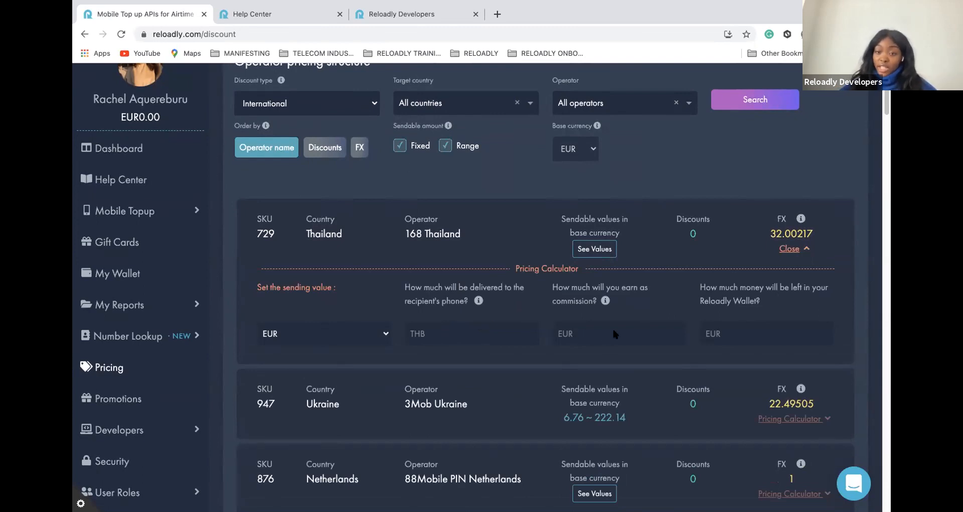
mouse_move(744, 327)
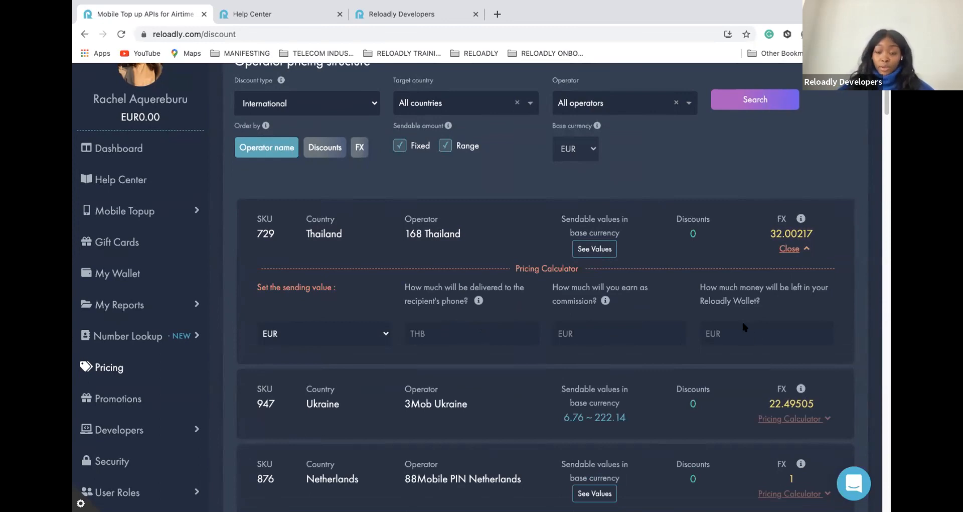
- Scroll past the 168 Thailand pricing entry and go to the Promotions page
scroll(down, 3)
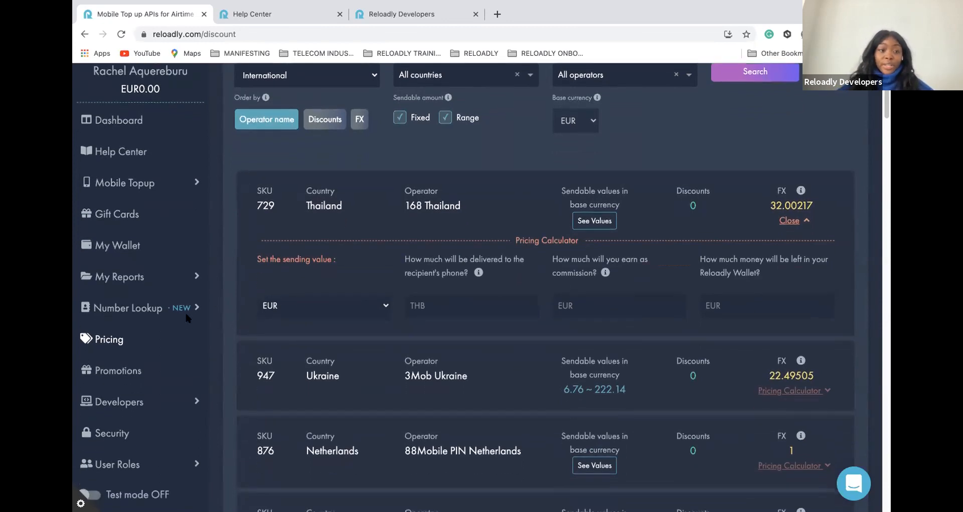
scroll(down, 3)
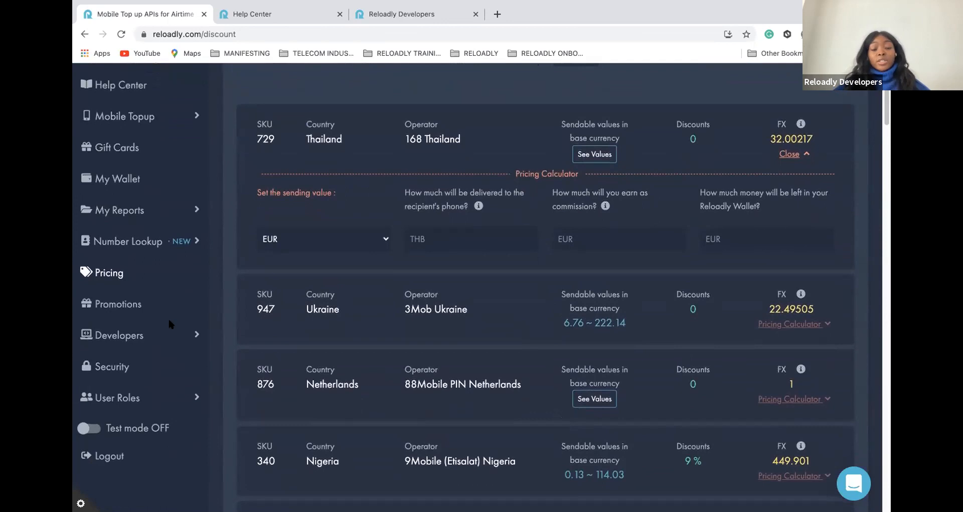
click(119, 303)
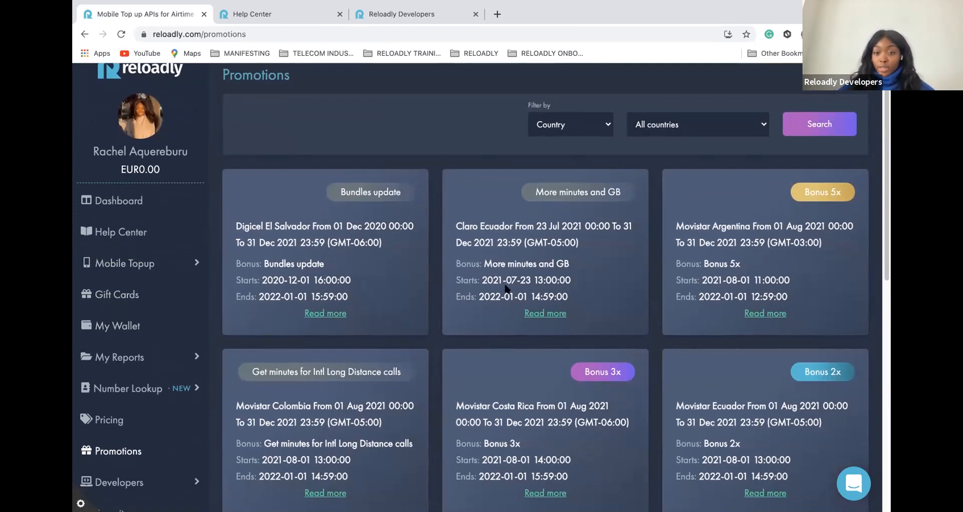
- Browse the promotion cards down to Free Data offers and expand the Developers submenu
scroll(down, 3)
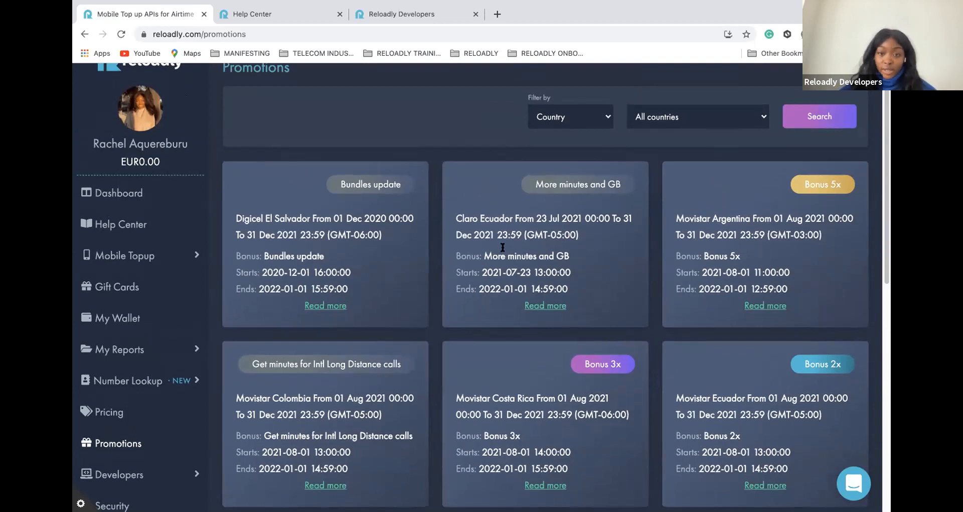
scroll(down, 3)
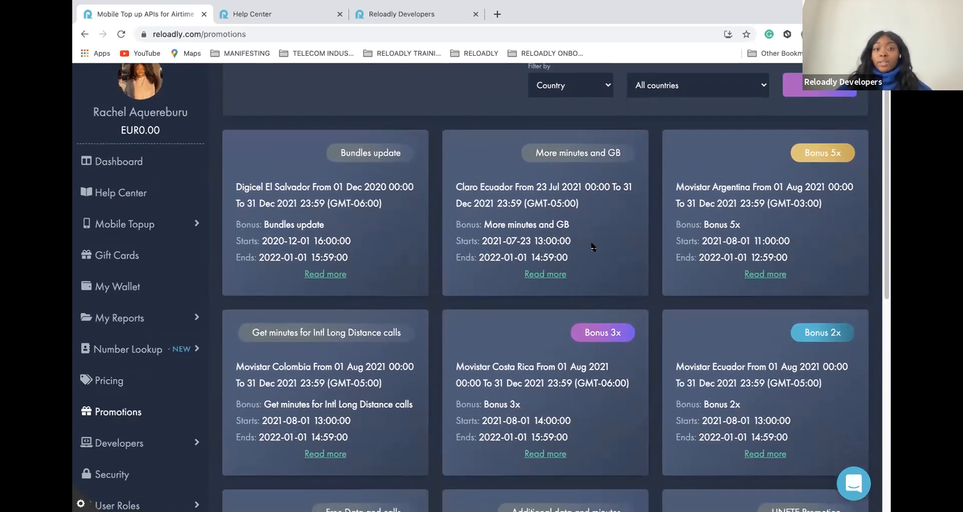
scroll(down, 3)
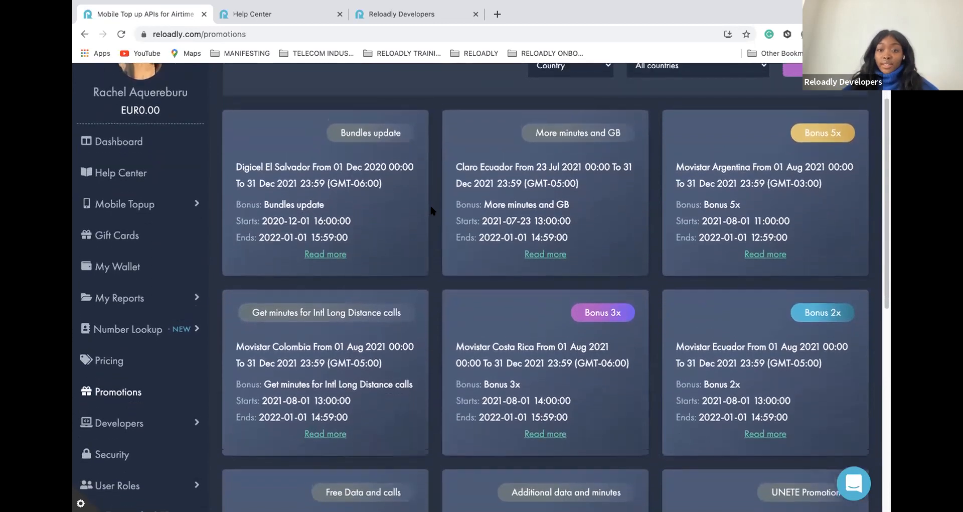
scroll(down, 3)
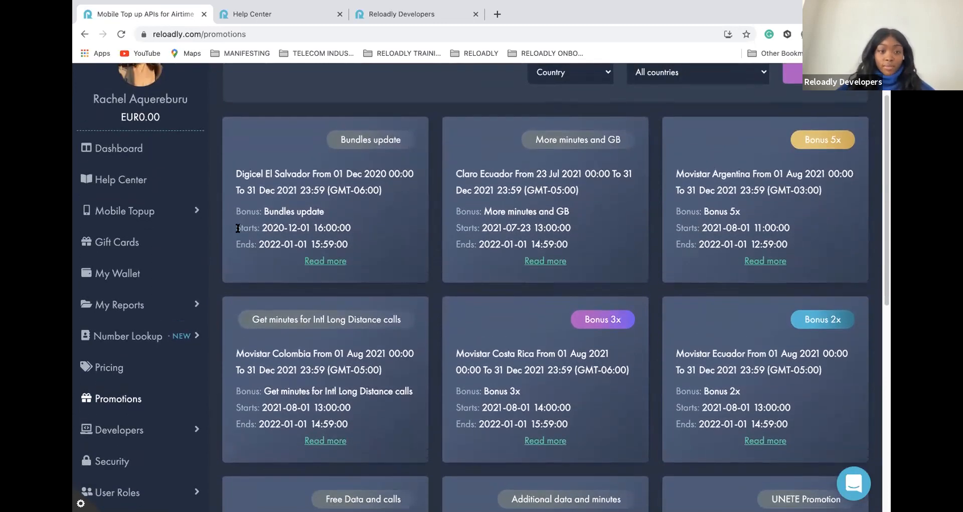
scroll(down, 3)
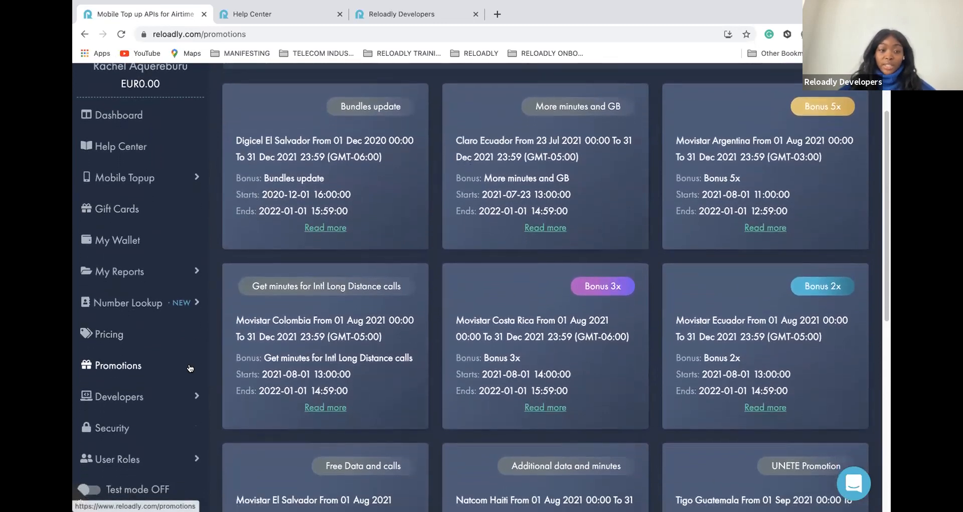
scroll(down, 3)
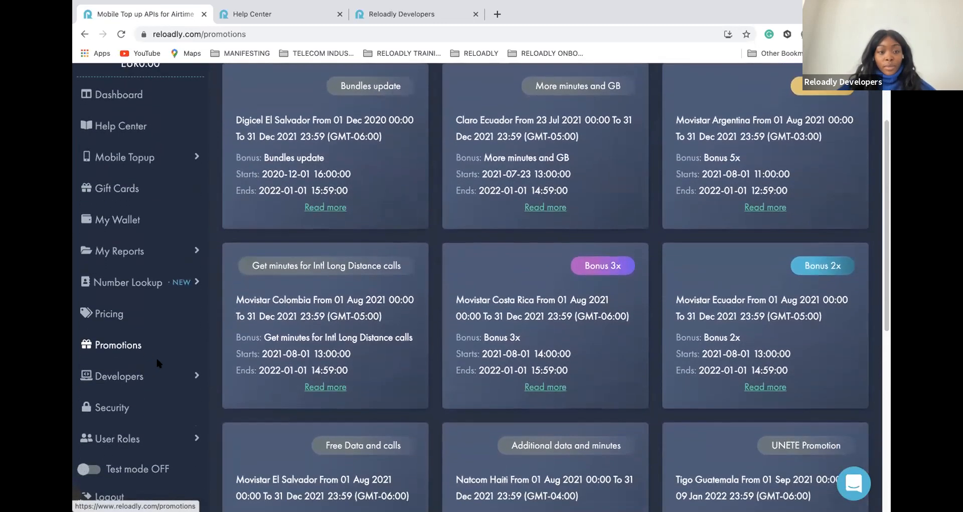
click(119, 375)
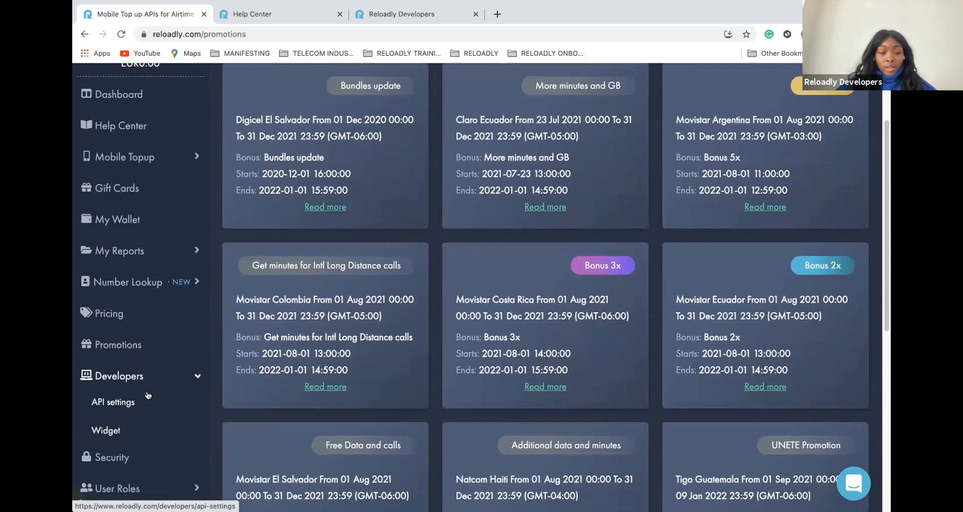
mouse_move(145, 391)
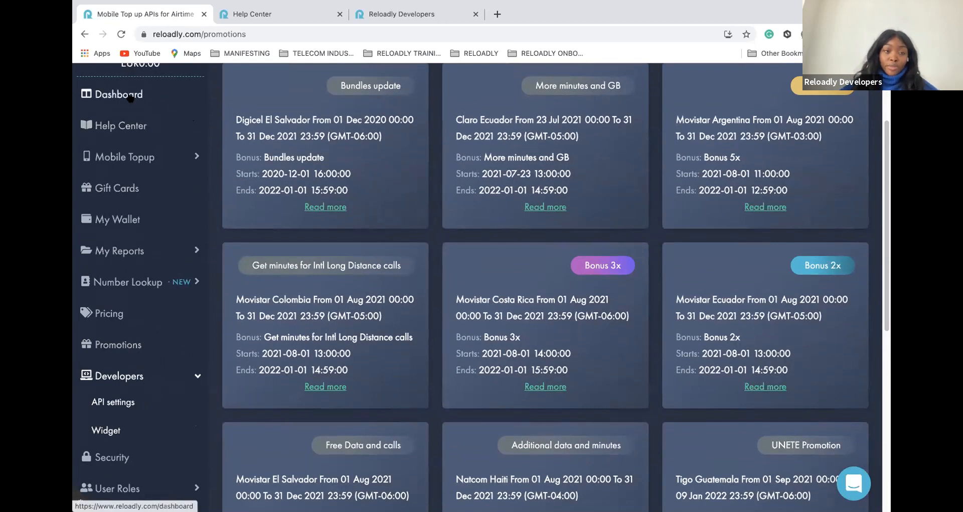
- Return to the dashboard and expand Developers to show API settings and Widget
click(118, 94)
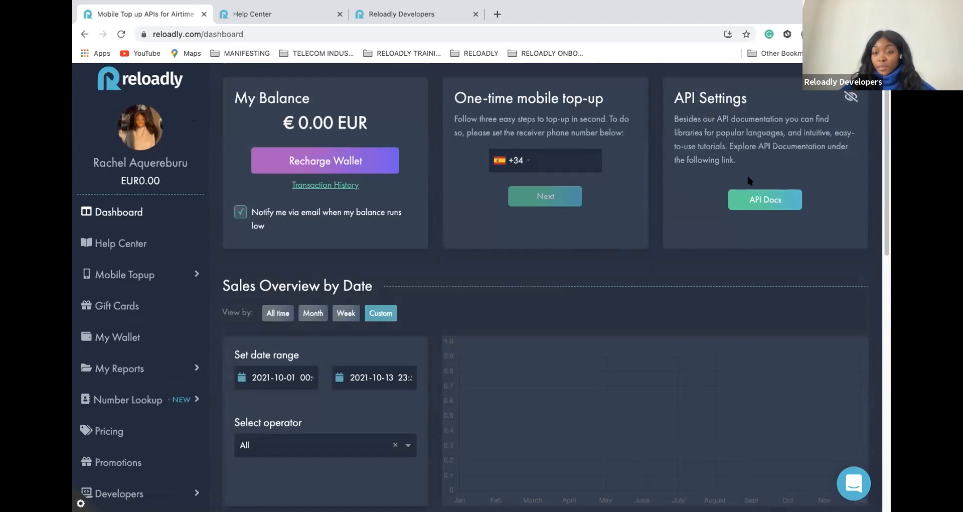
mouse_move(749, 109)
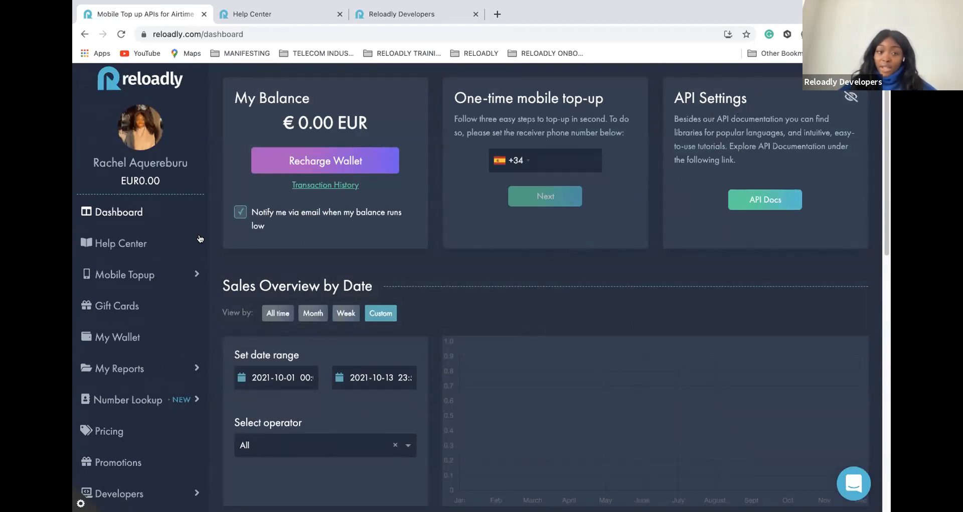
scroll(down, 3)
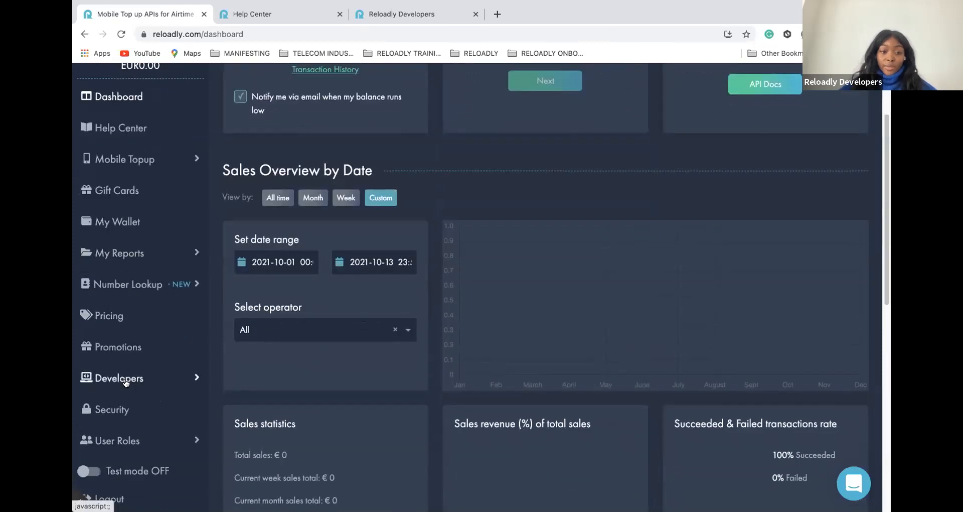
click(120, 377)
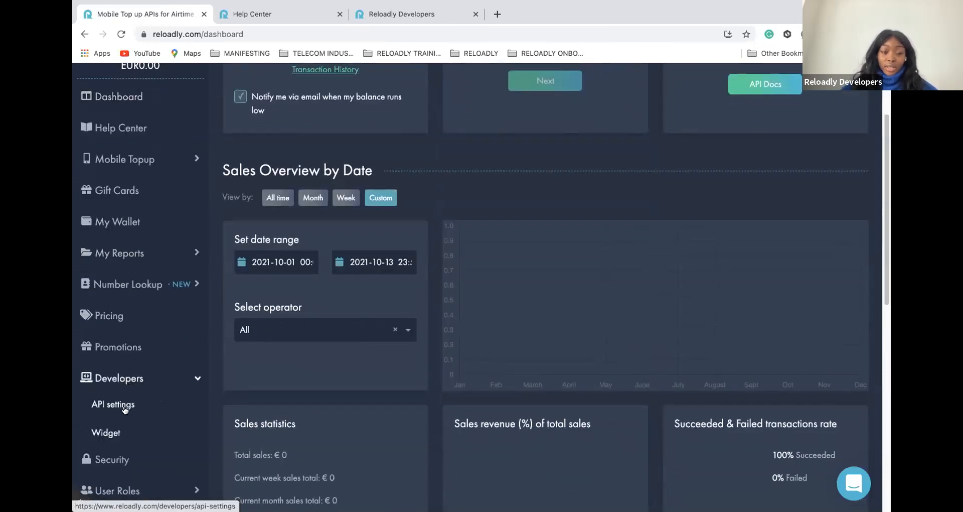
- View the API settings page with the Client ID, hidden client secret and API Docs link
click(113, 404)
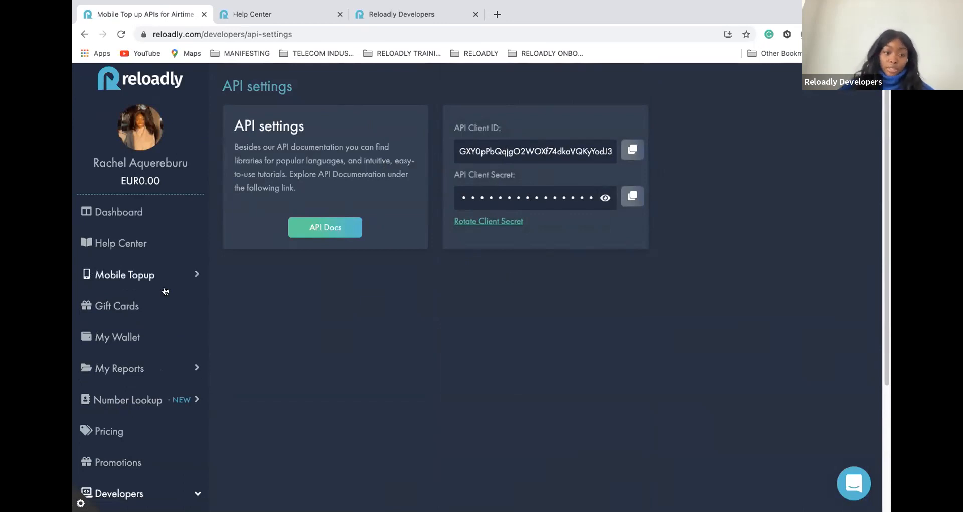
scroll(down, 3)
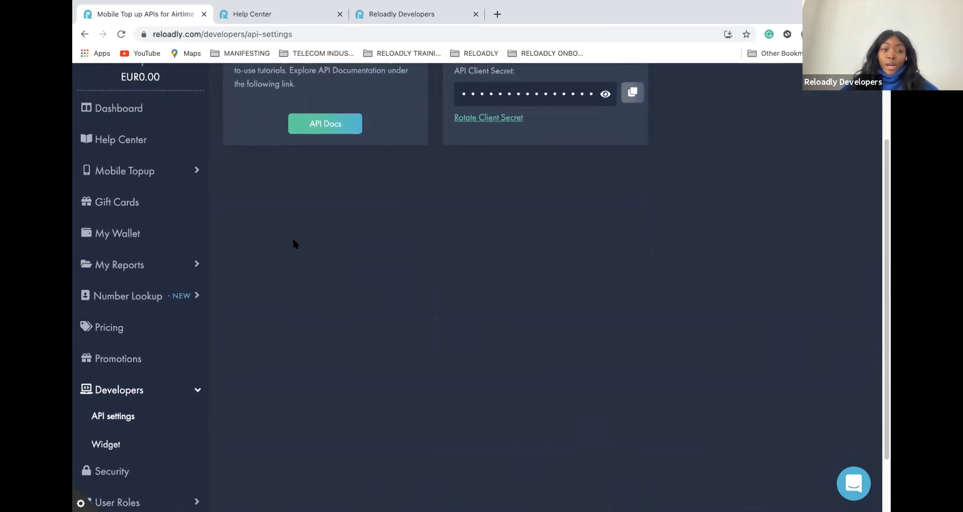
mouse_move(351, 233)
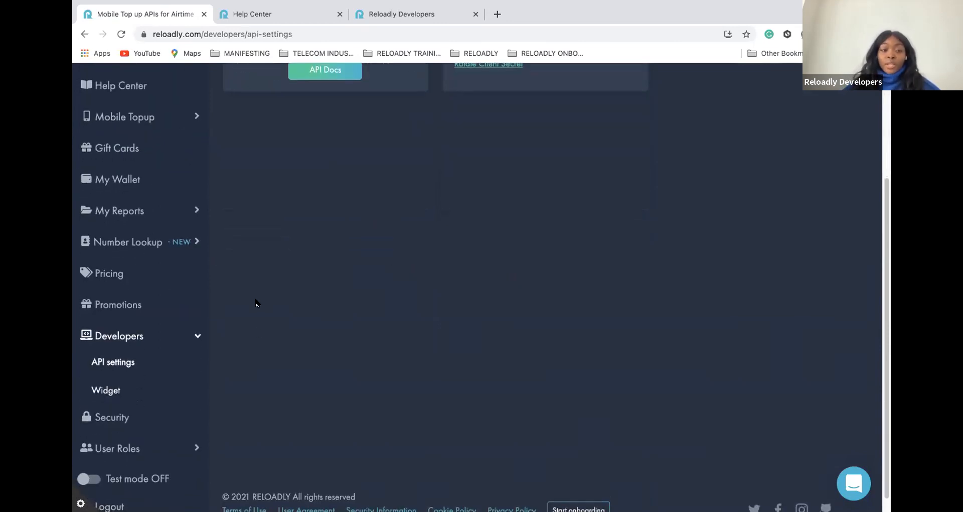
- Review the Widget settings form: website URL, IP address, payment method, position, theme and Generate
click(106, 389)
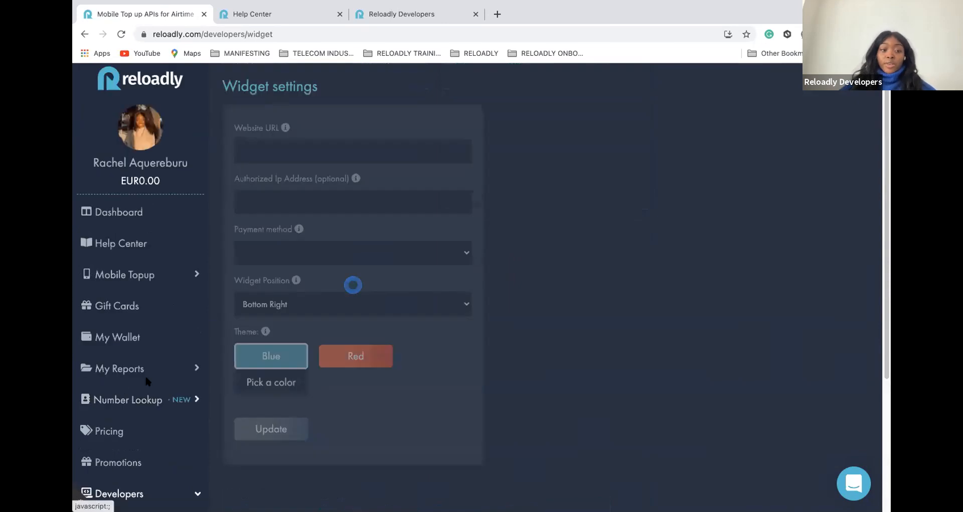
scroll(down, 3)
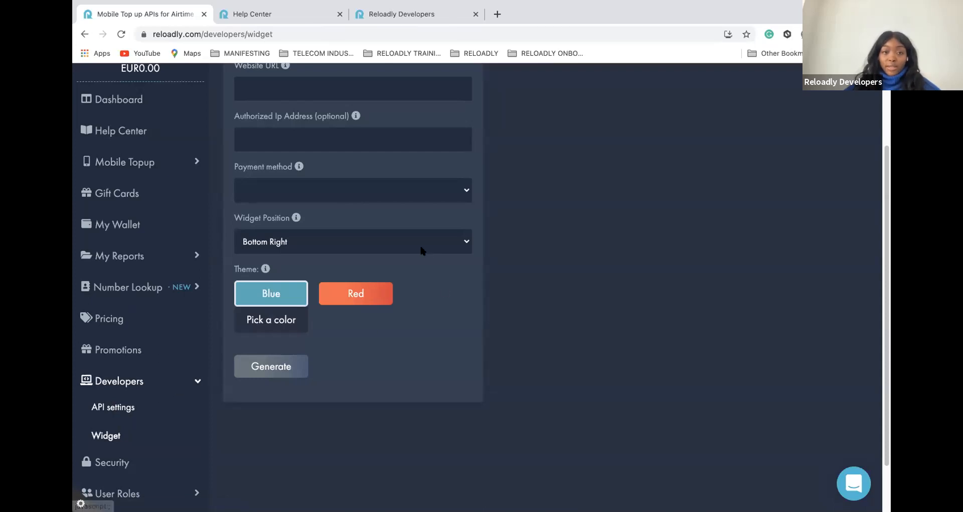
scroll(up, 3)
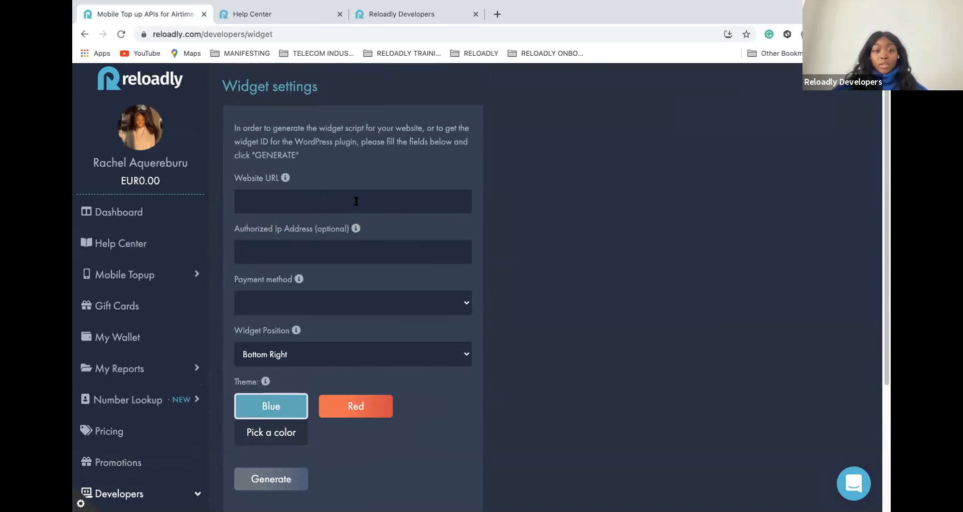
scroll(down, 3)
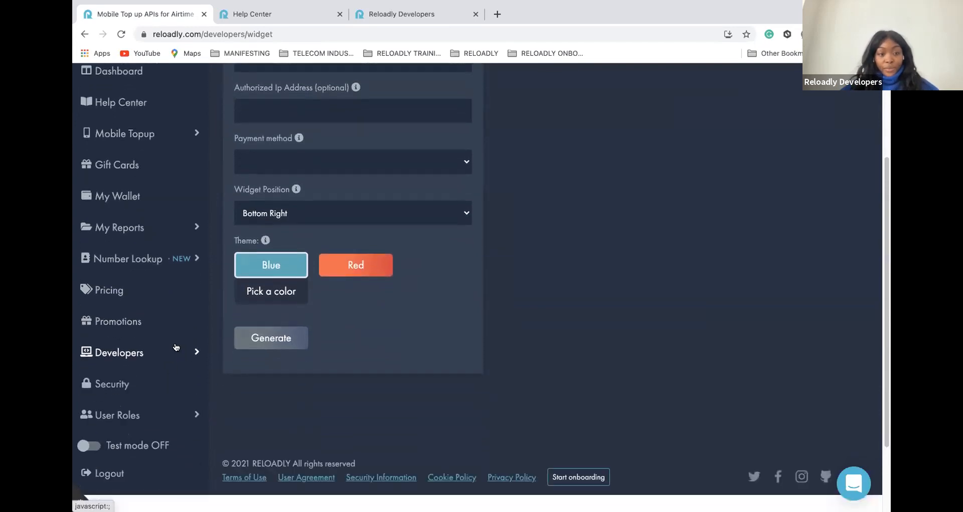
scroll(down, 3)
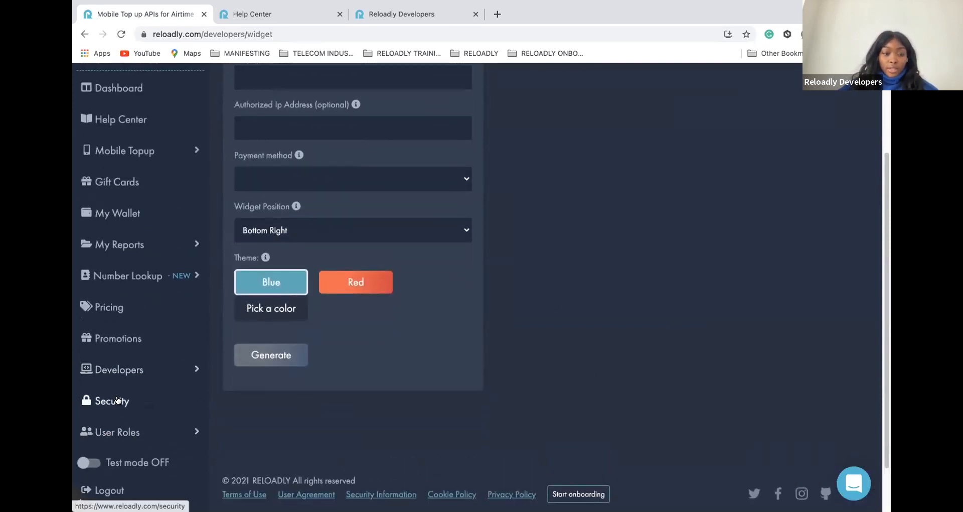
- View the Security page's 2FA notice and expand User Roles to show My users, Reseller Transactions, Transfer History
click(111, 400)
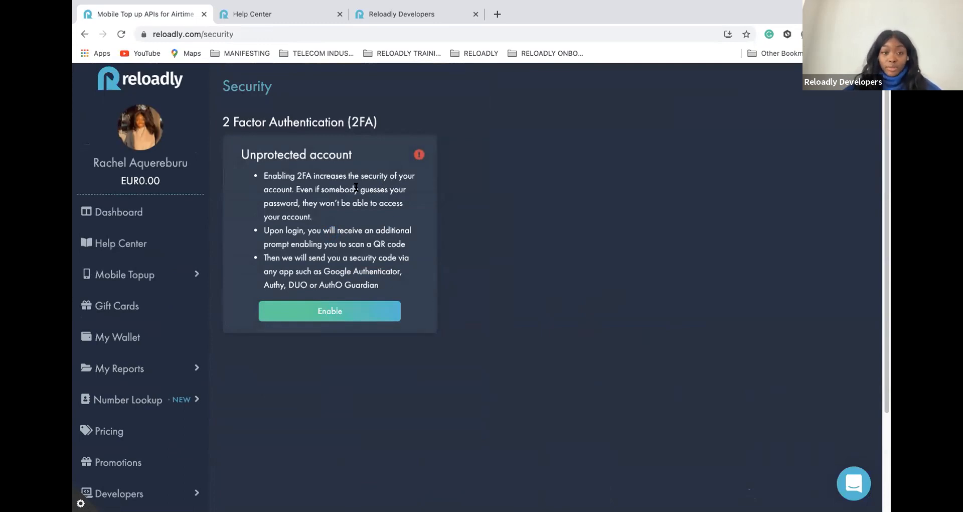
mouse_move(240, 147)
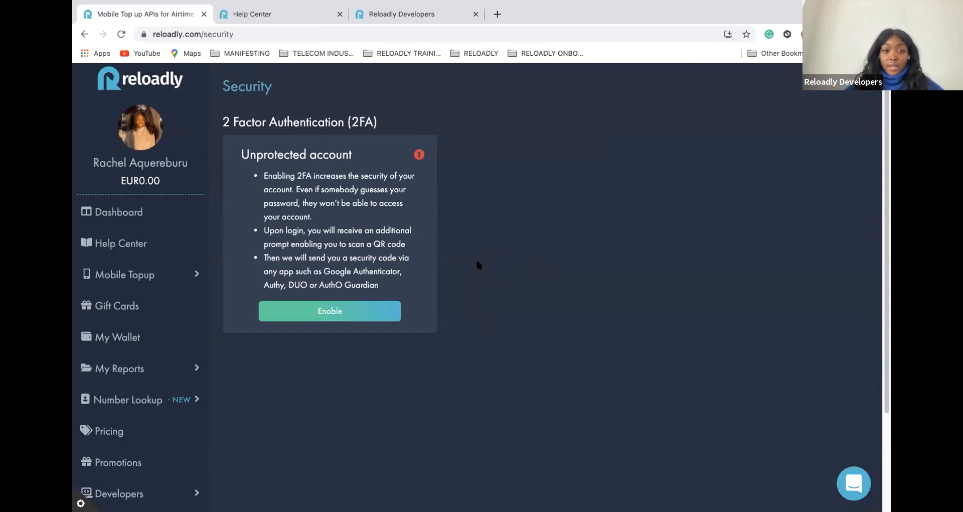
mouse_move(452, 251)
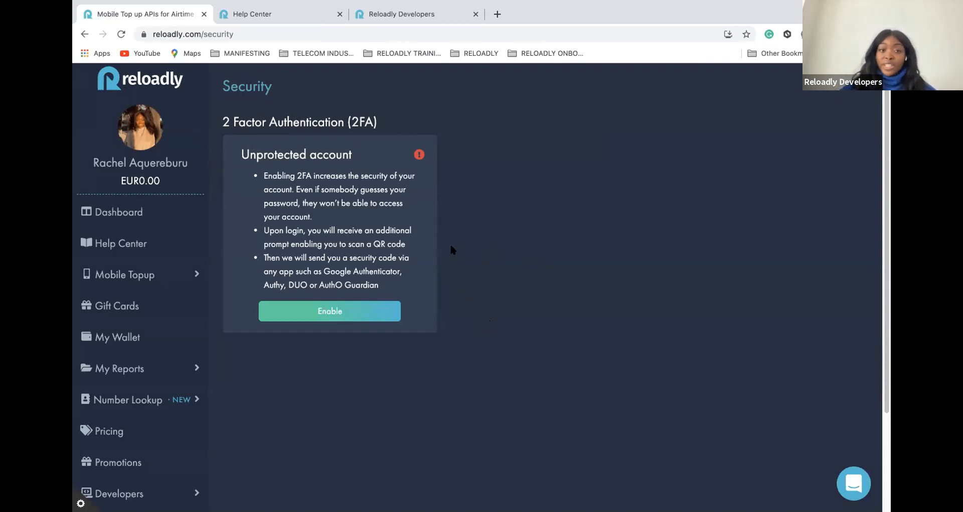
mouse_move(443, 221)
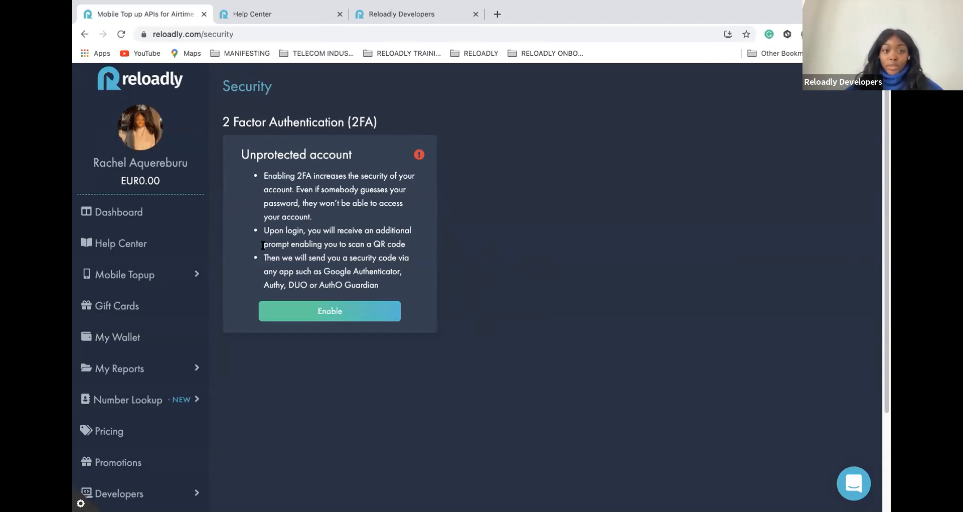
scroll(down, 3)
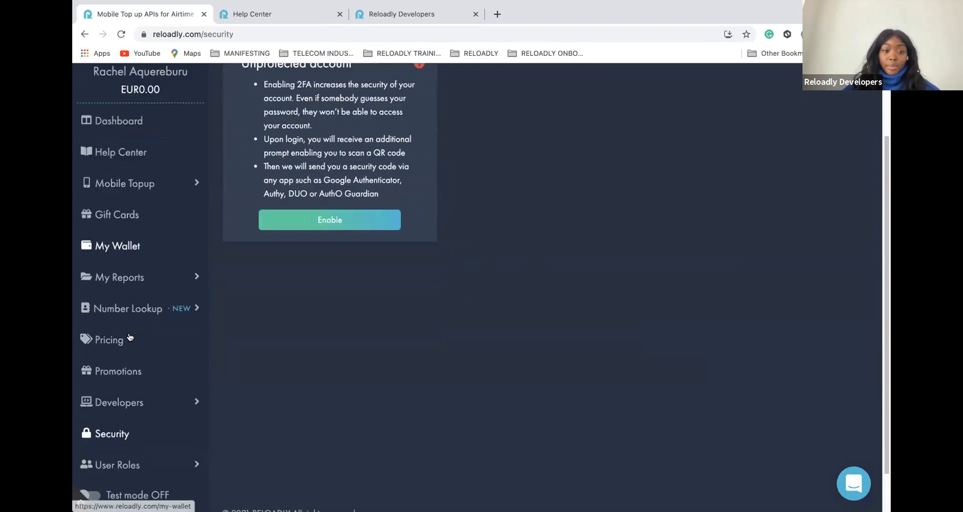
scroll(down, 3)
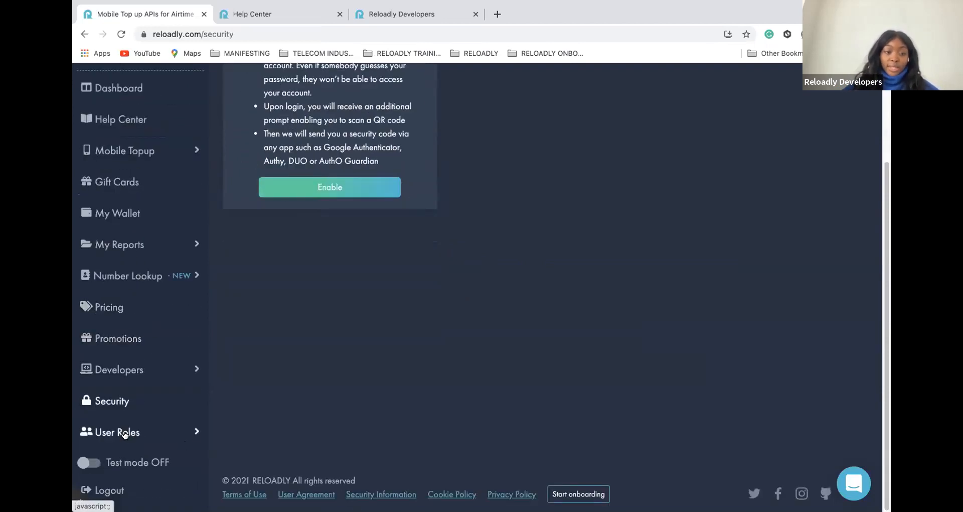
click(116, 432)
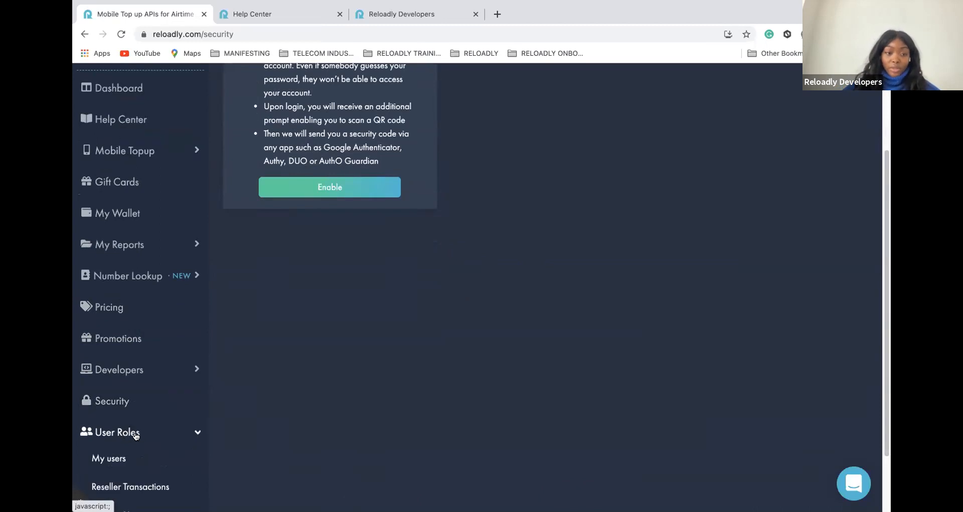
scroll(down, 3)
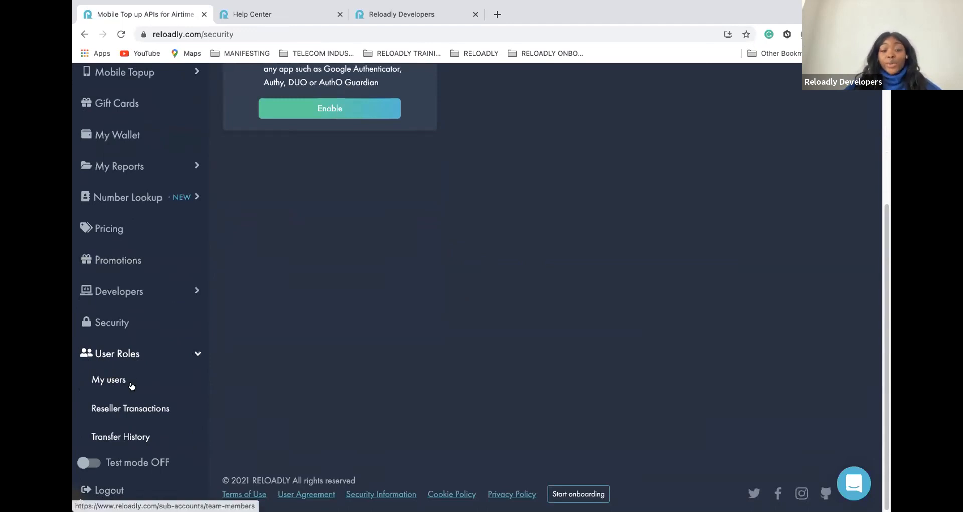
mouse_move(130, 381)
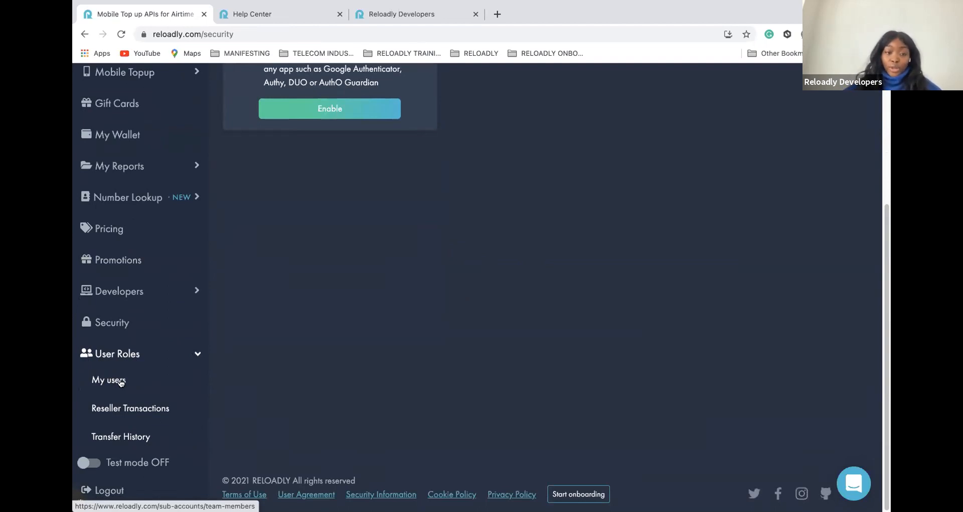
- View the My Users page with its empty Team Members table and Resellers tab
click(109, 379)
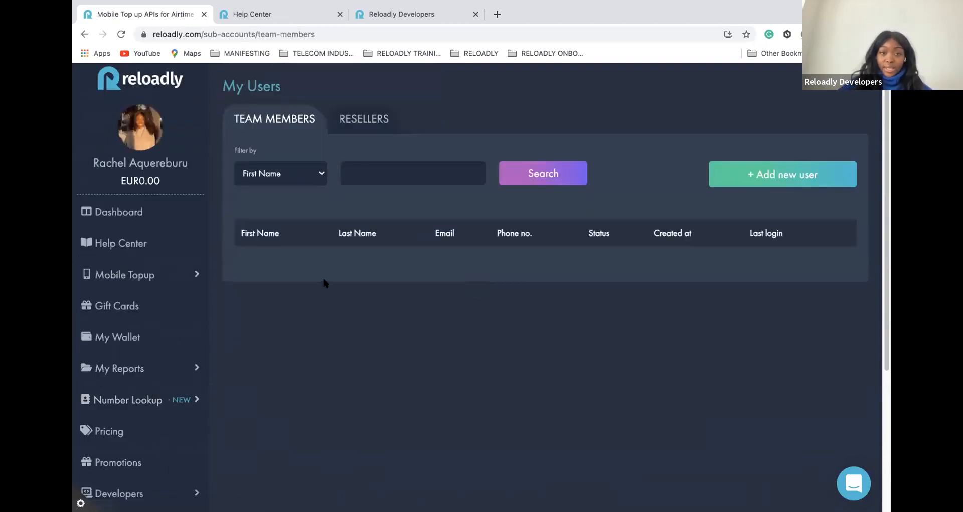
scroll(down, 3)
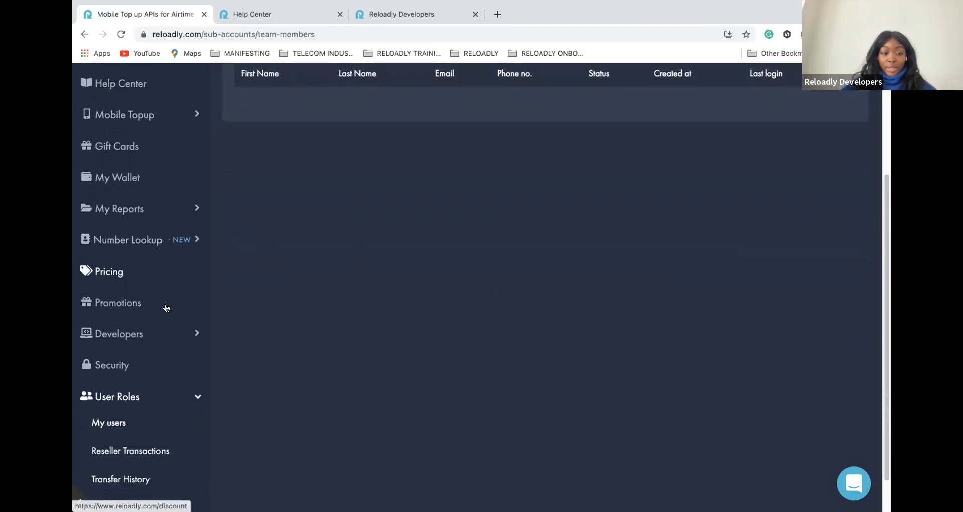
scroll(down, 3)
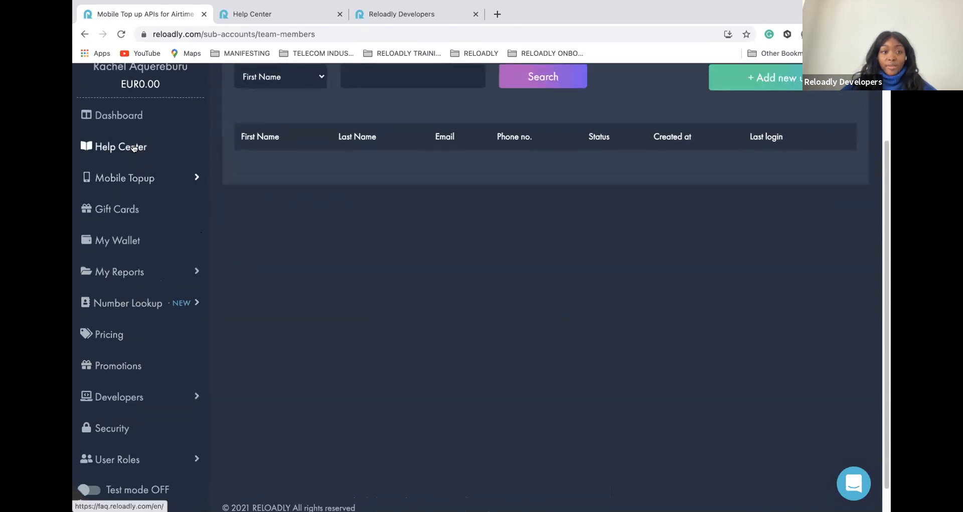
- Return to the dashboard and scroll to the Sales Overview by Date section
click(118, 114)
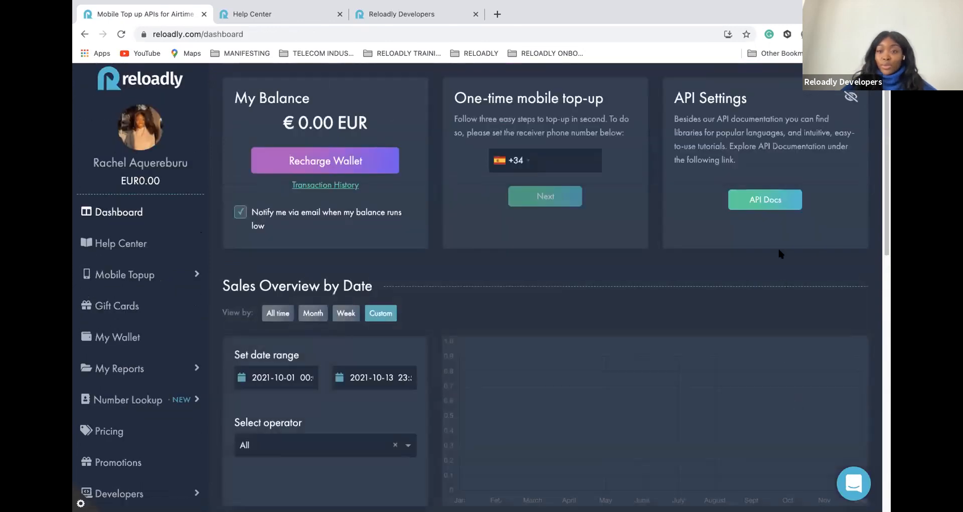
mouse_move(215, 160)
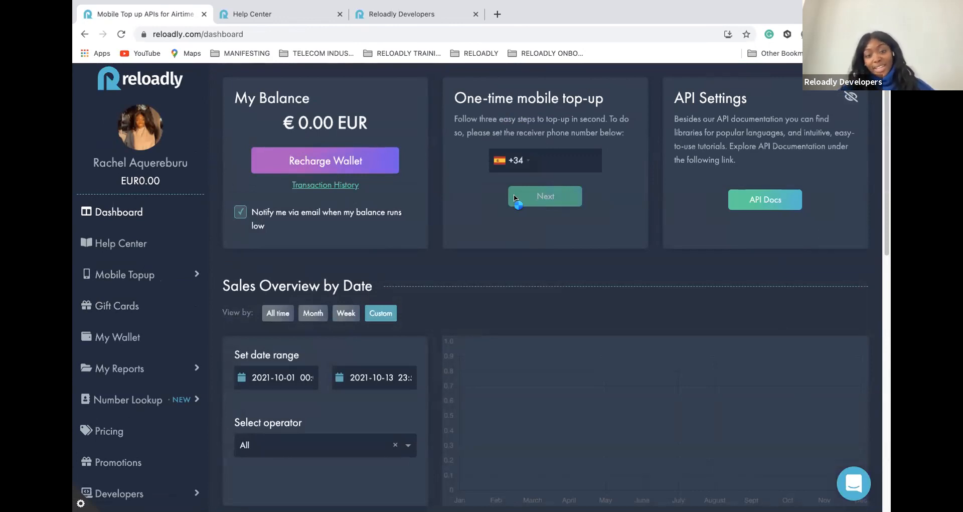
scroll(down, 3)
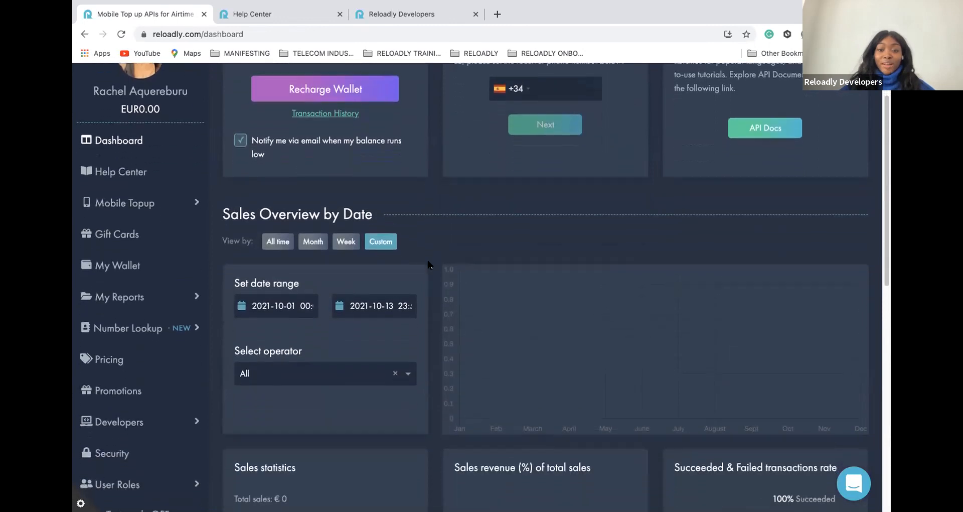
scroll(down, 3)
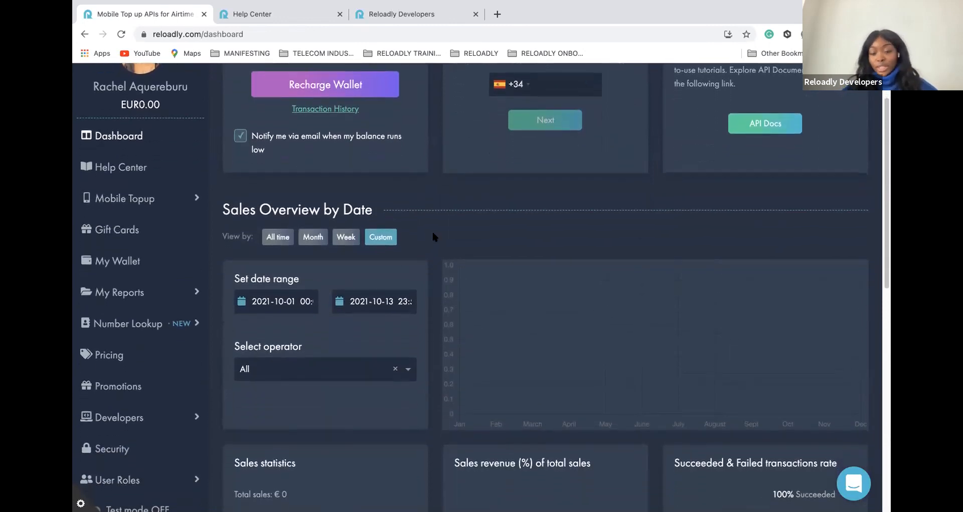
mouse_move(430, 225)
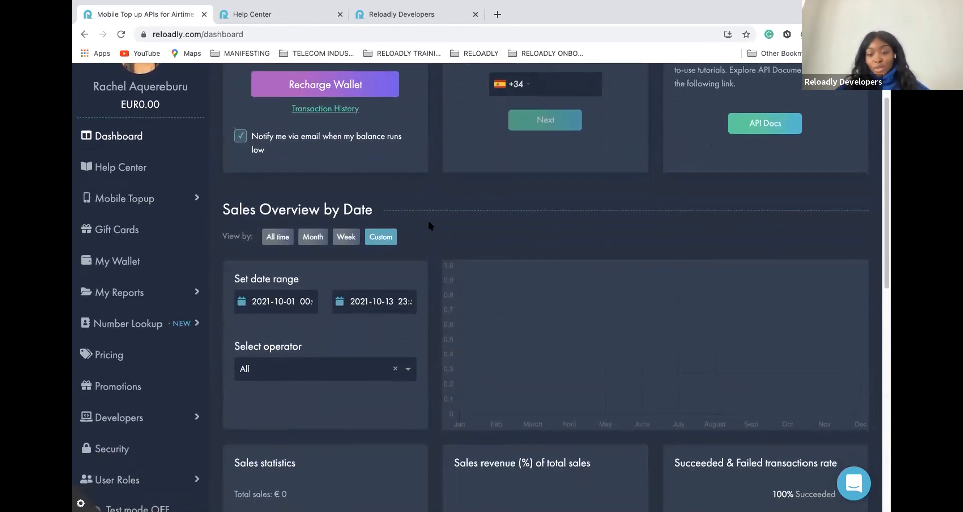